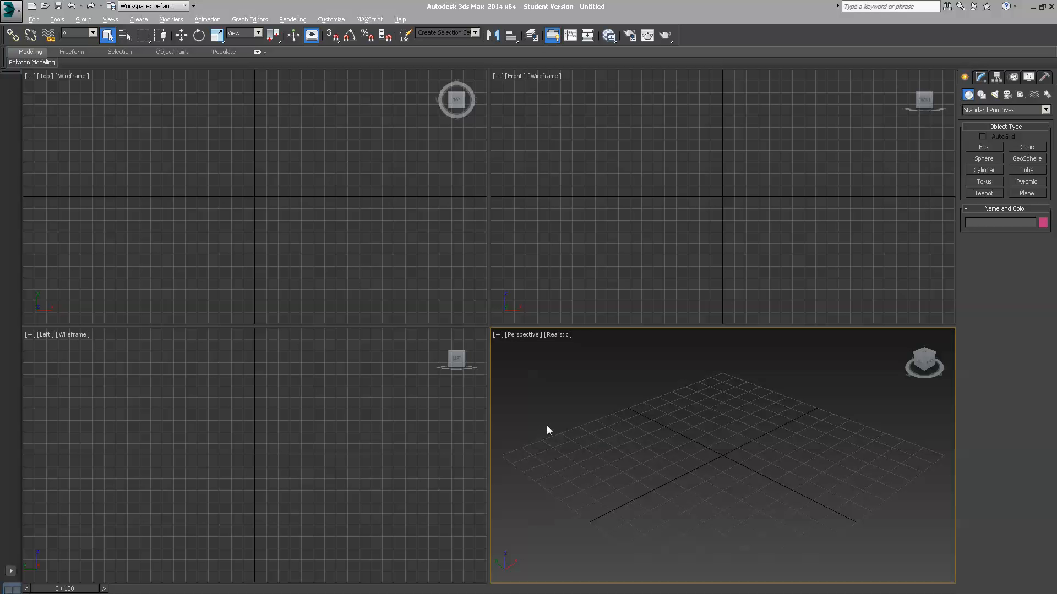
{"action": "mouse_move", "coordinate": [592, 401]}
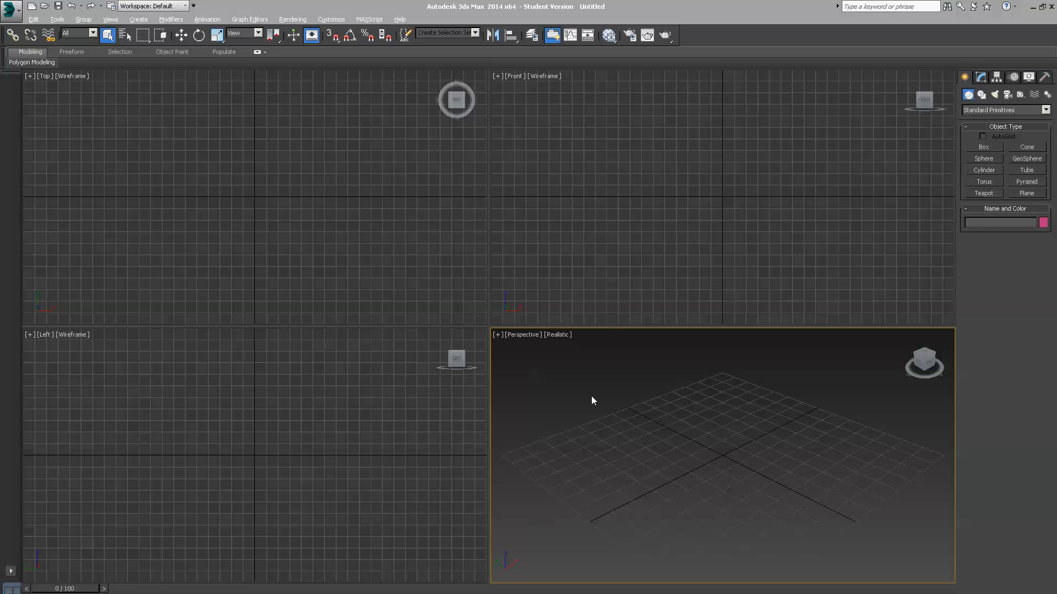
{"action": "mouse_move", "coordinate": [736, 307]}
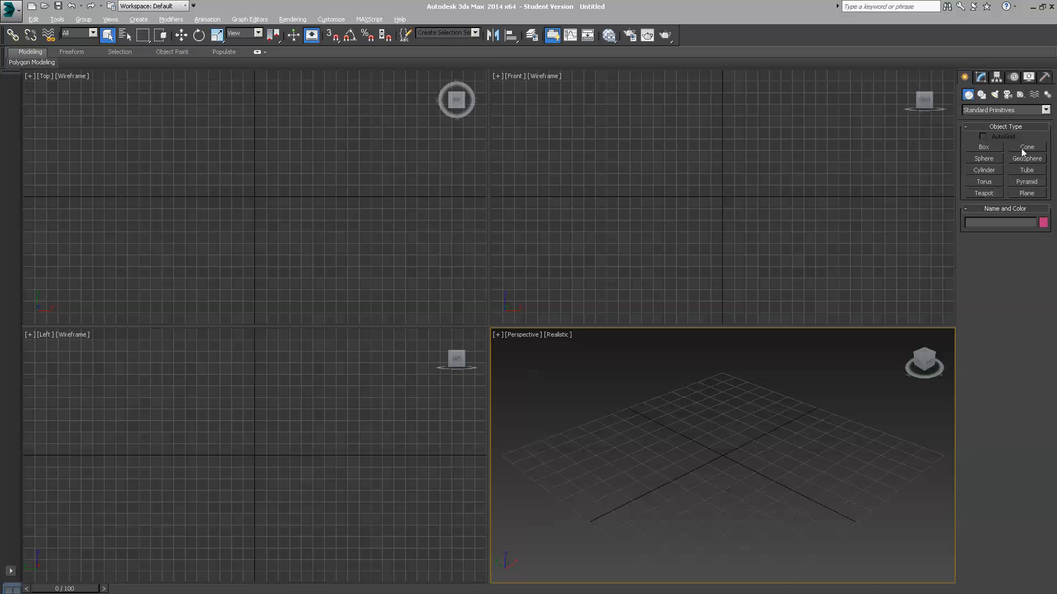
{"action": "mouse_move", "coordinate": [941, 142]}
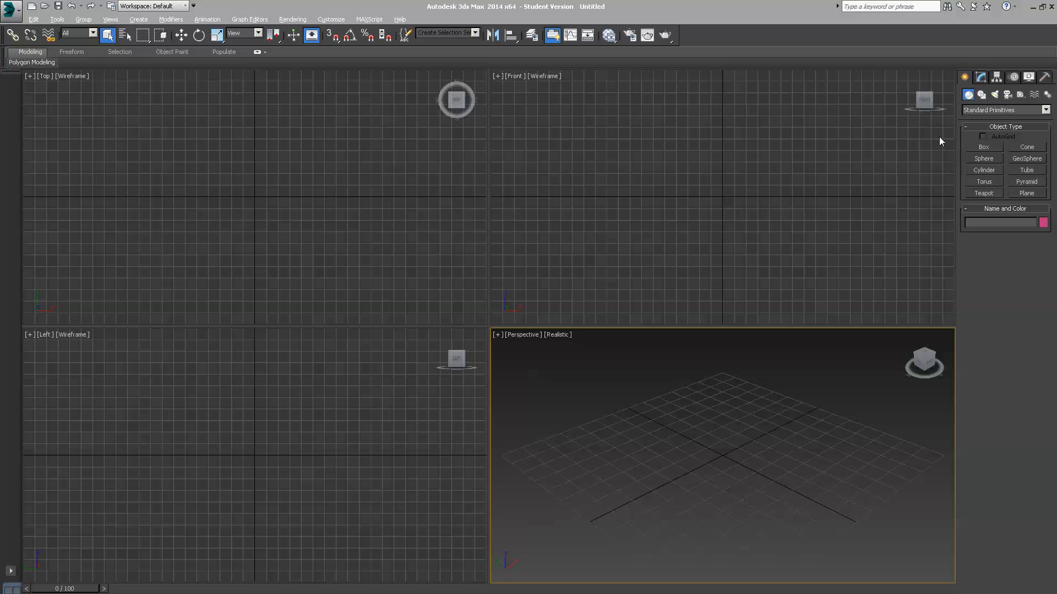
{"action": "mouse_move", "coordinate": [1004, 110]}
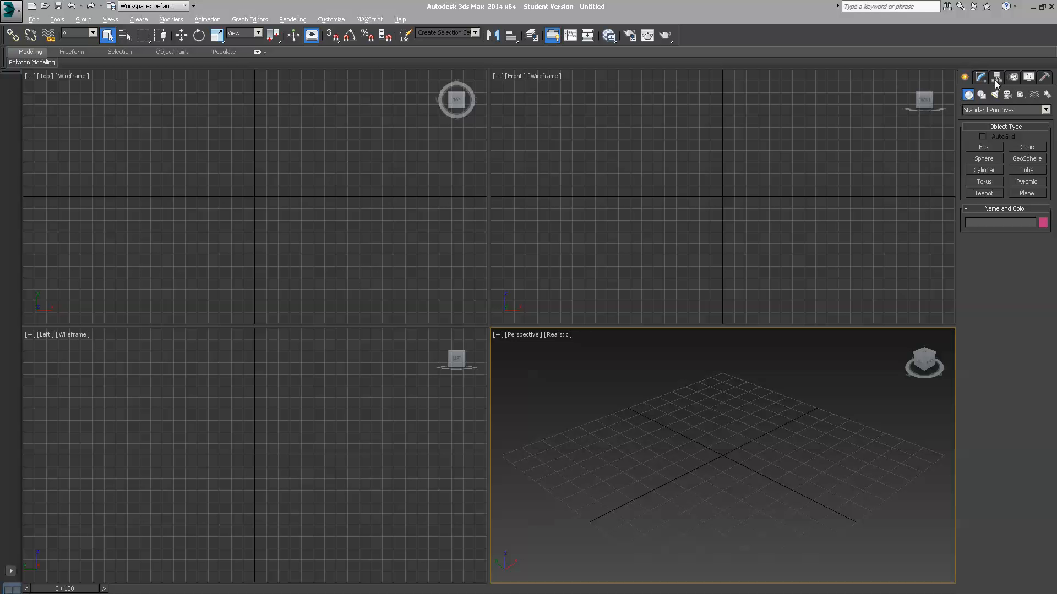
{"action": "mouse_move", "coordinate": [996, 80]}
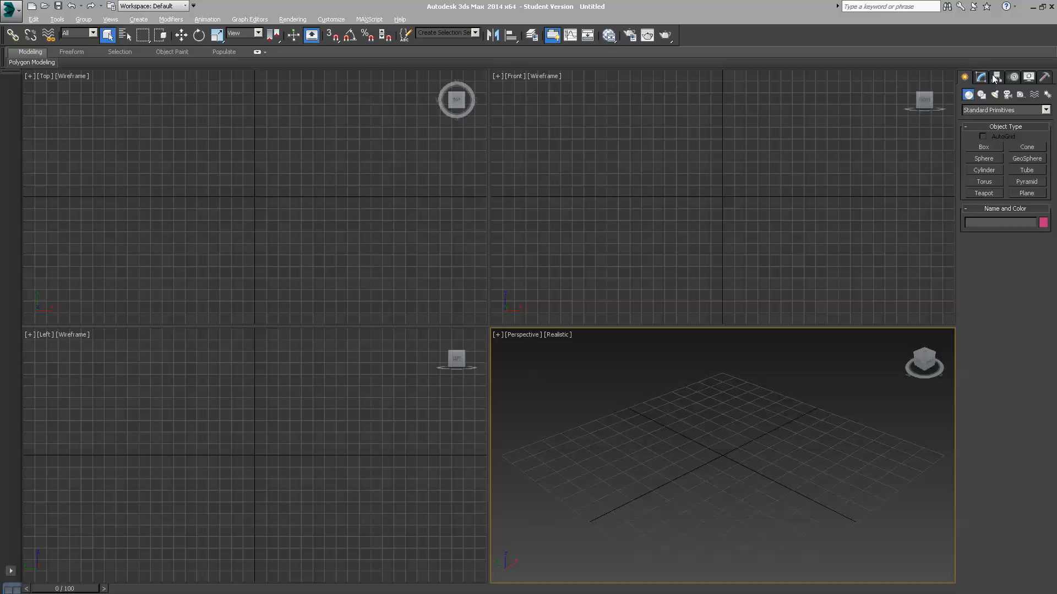
{"action": "mouse_move", "coordinate": [987, 47]}
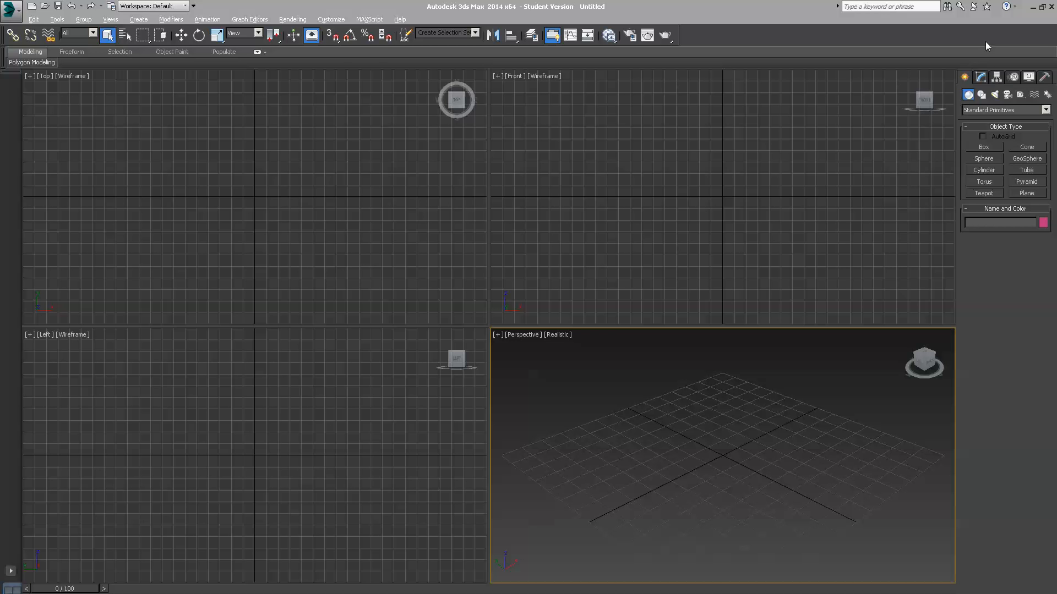
- Browse the Modify and Create panels, then activate the Box primitive under Standard Primitives
{"action": "left_click", "coordinate": [981, 76]}
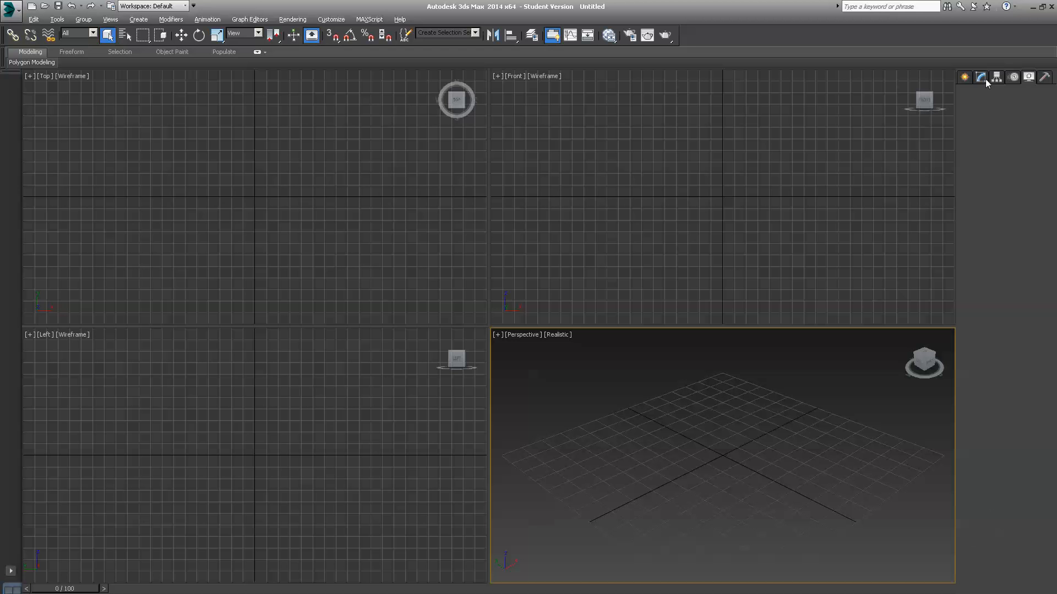
{"action": "left_click", "coordinate": [964, 78]}
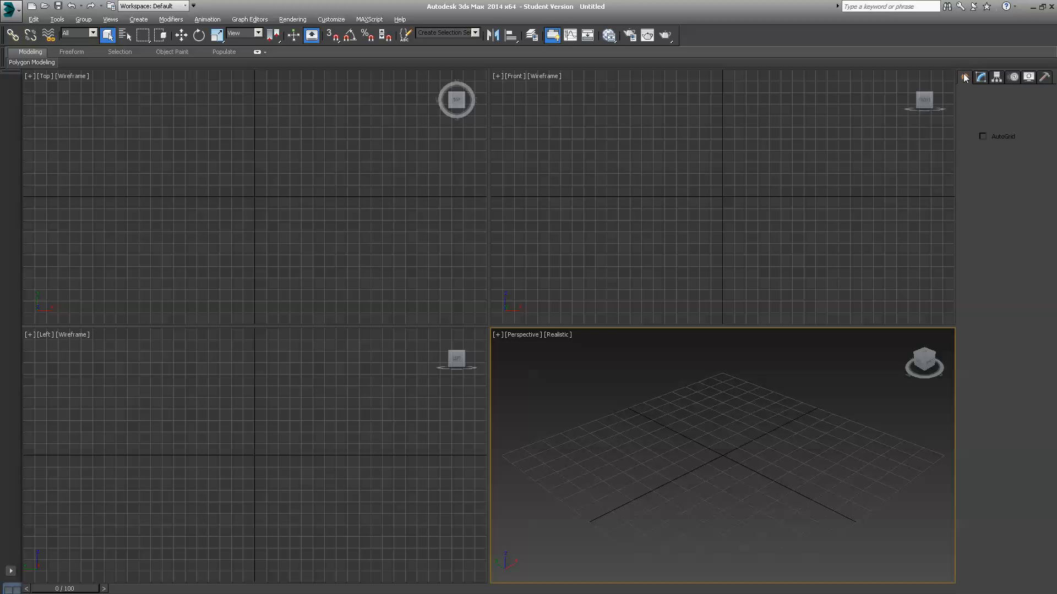
{"action": "left_click", "coordinate": [965, 77]}
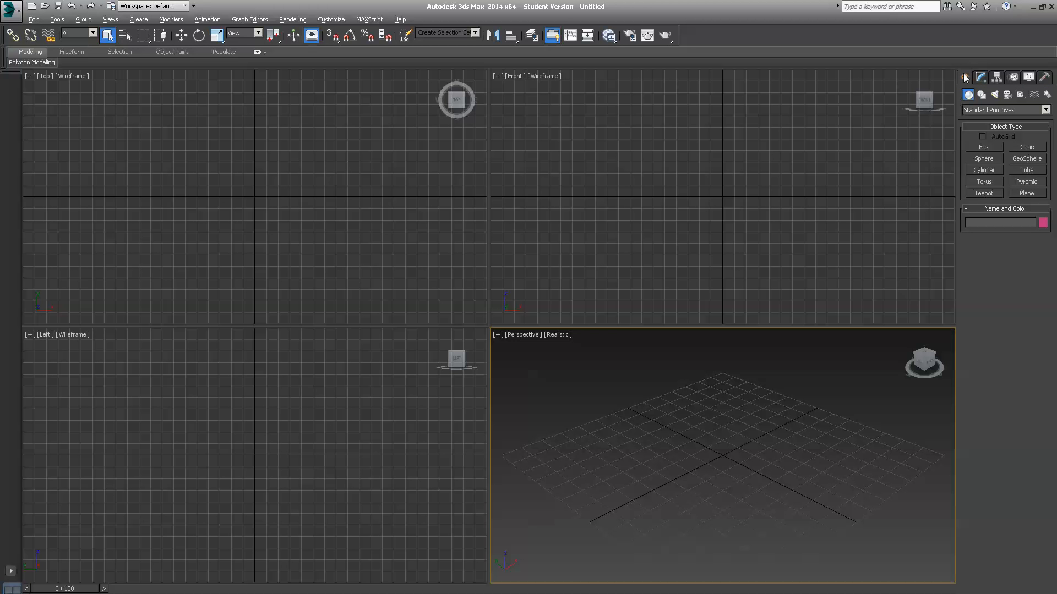
{"action": "mouse_move", "coordinate": [968, 95]}
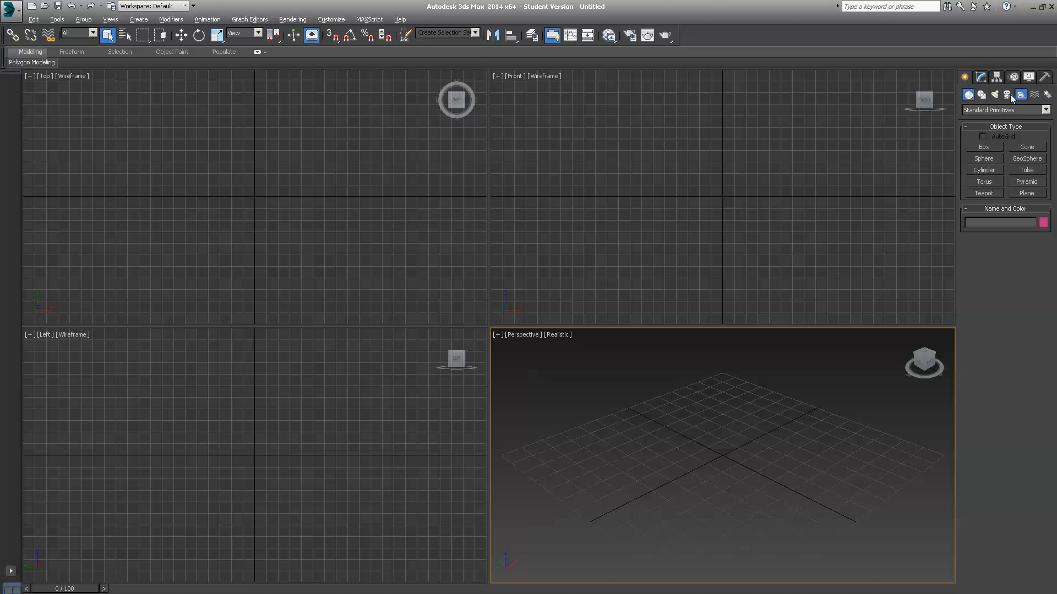
{"action": "left_click", "coordinate": [968, 94]}
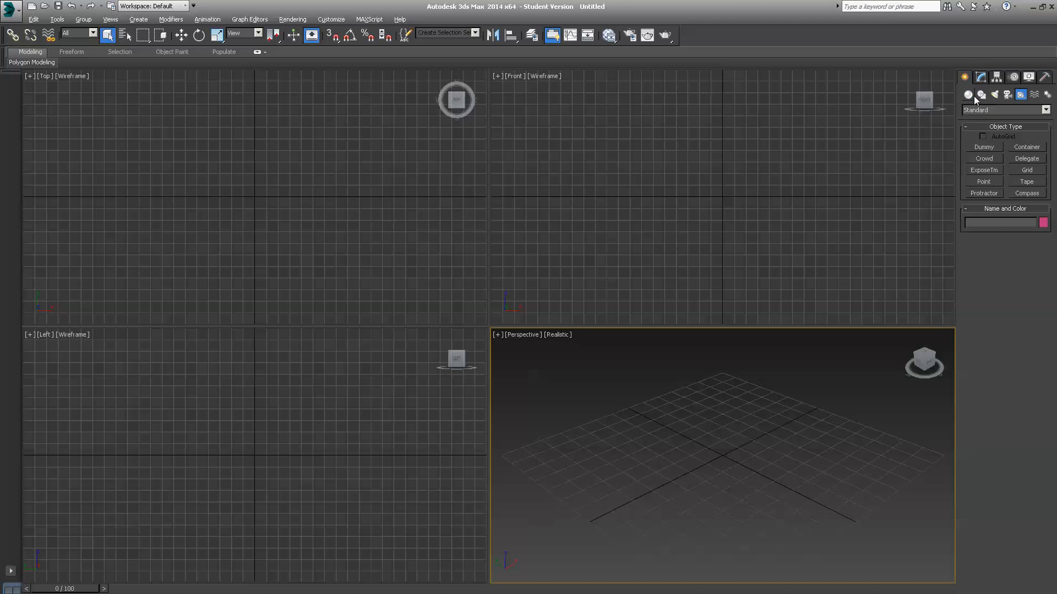
{"action": "left_click", "coordinate": [967, 94]}
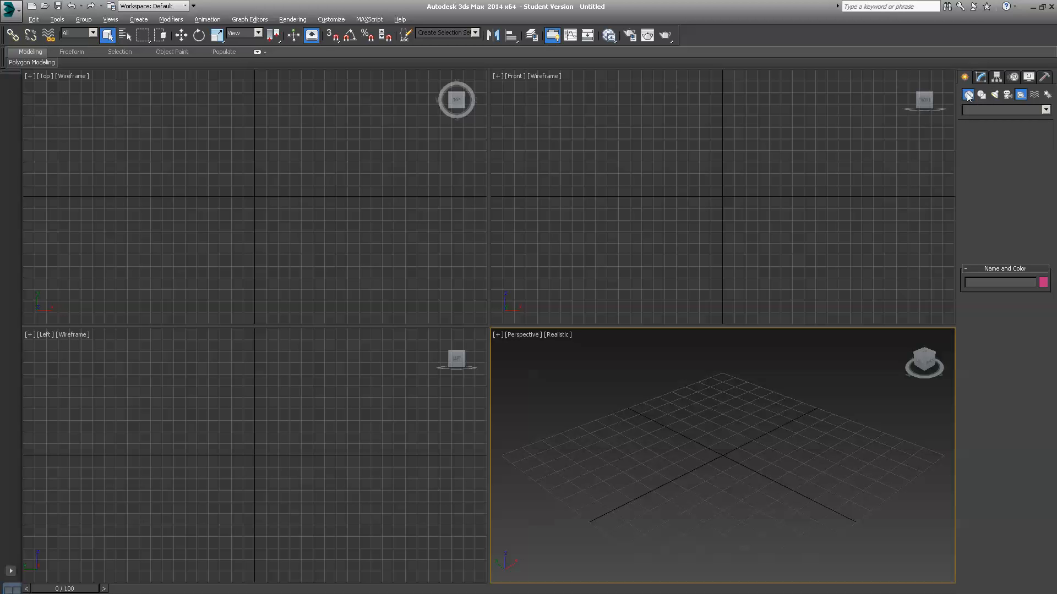
{"action": "left_click", "coordinate": [967, 95]}
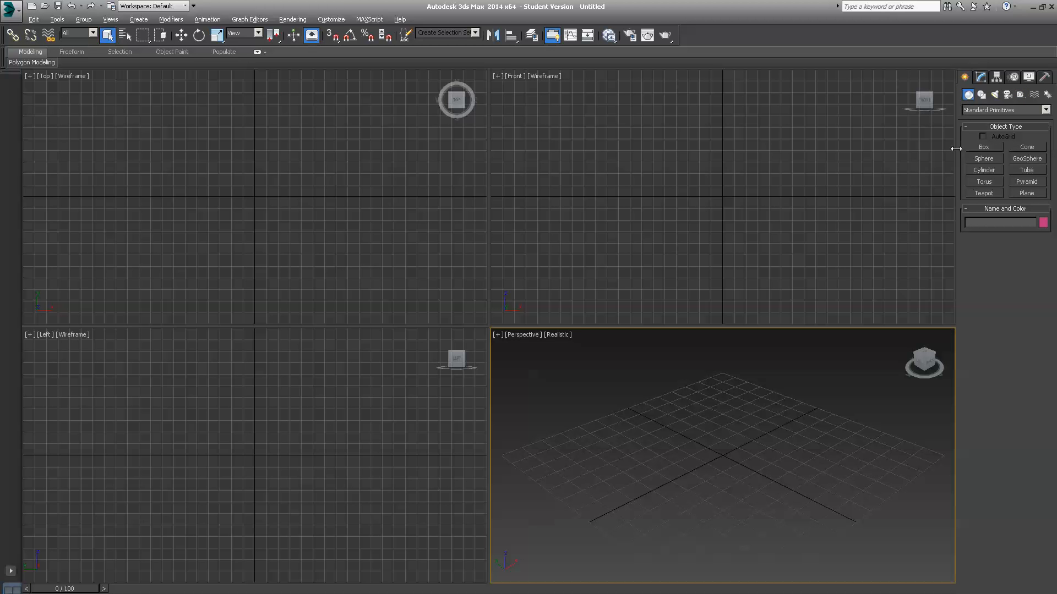
{"action": "mouse_move", "coordinate": [927, 200]}
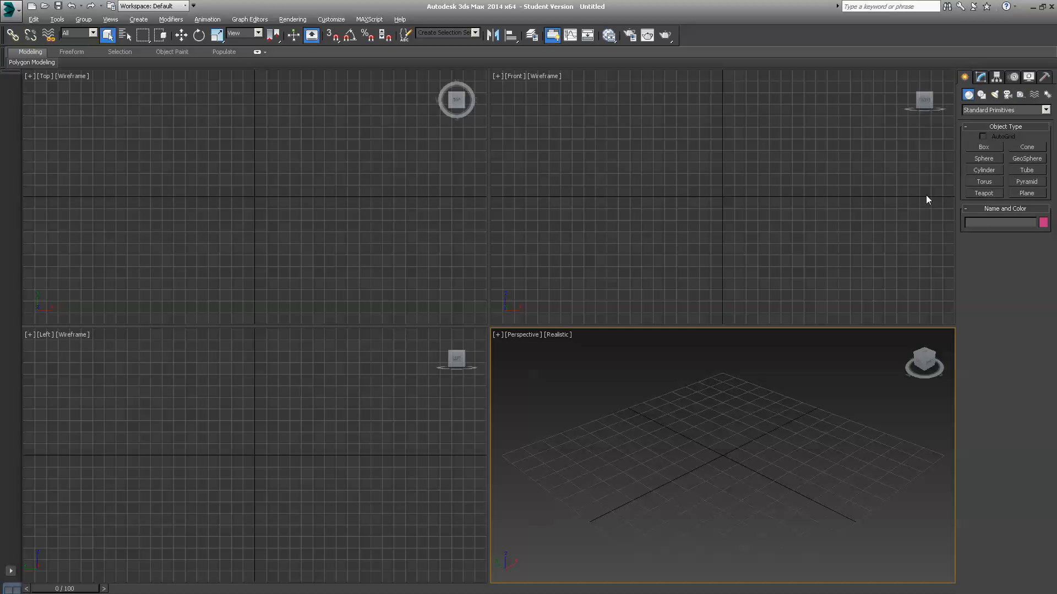
{"action": "mouse_move", "coordinate": [940, 157]}
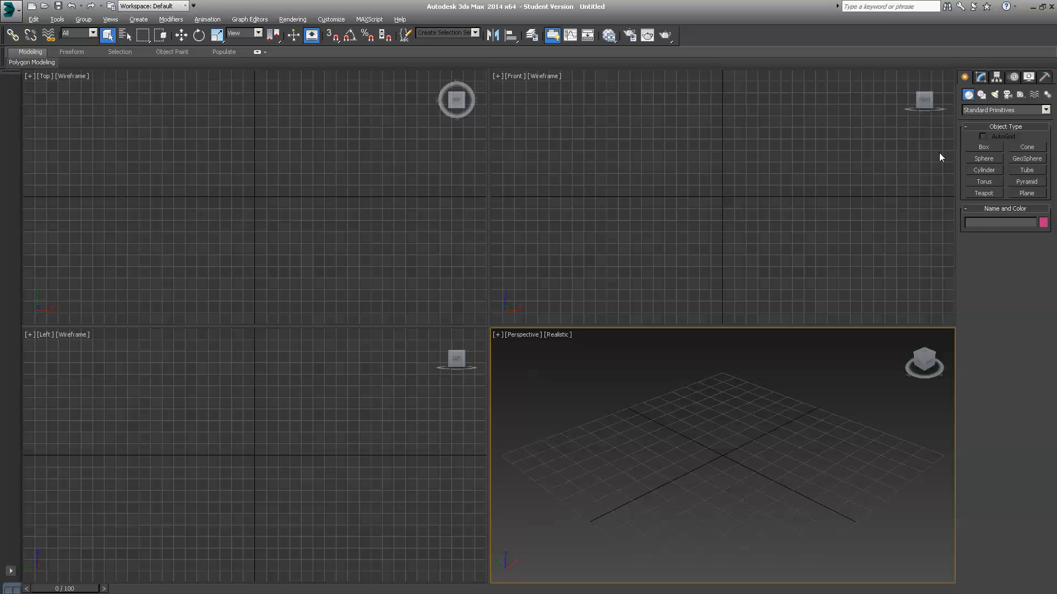
{"action": "mouse_move", "coordinate": [946, 148]}
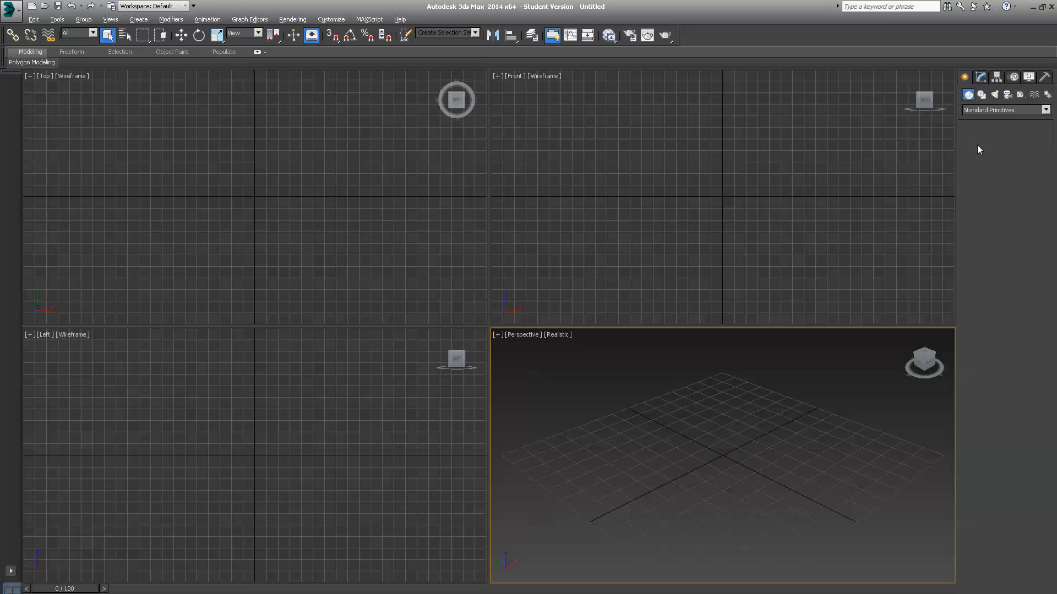
{"action": "left_click", "coordinate": [981, 77]}
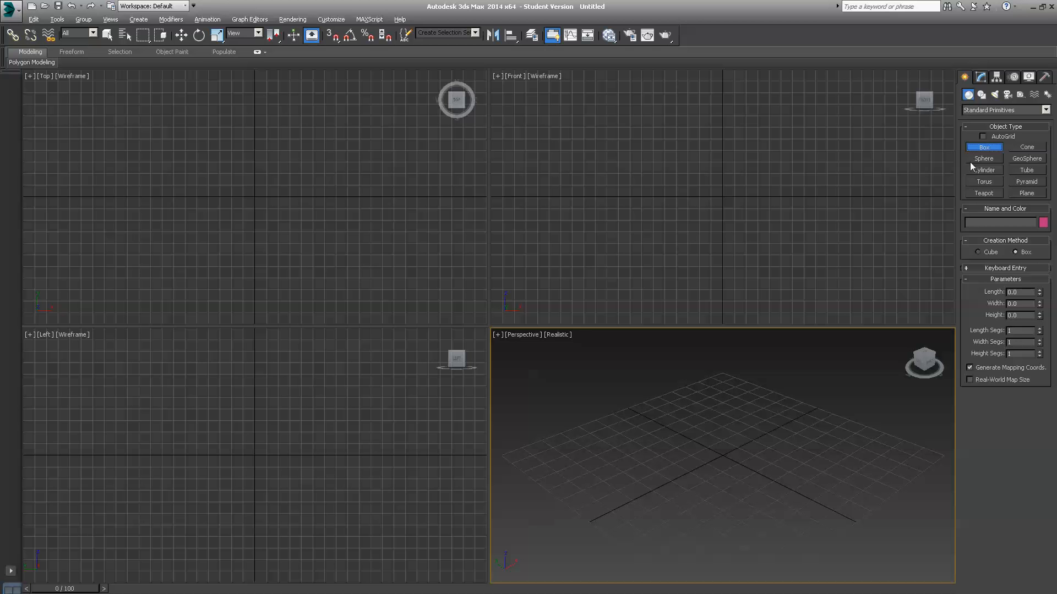
{"action": "mouse_move", "coordinate": [1017, 281]}
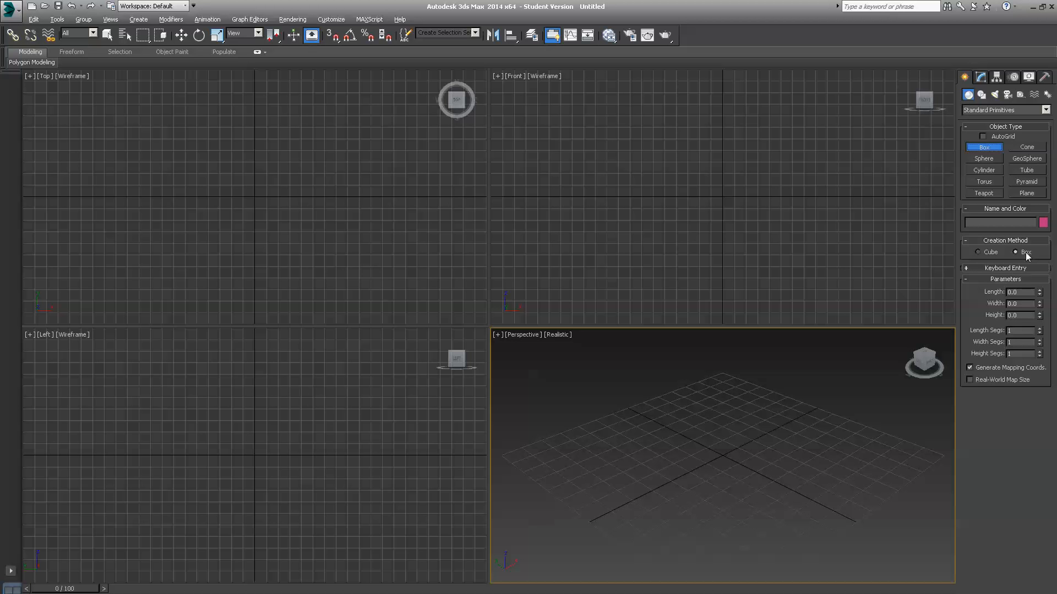
{"action": "mouse_move", "coordinate": [1038, 373]}
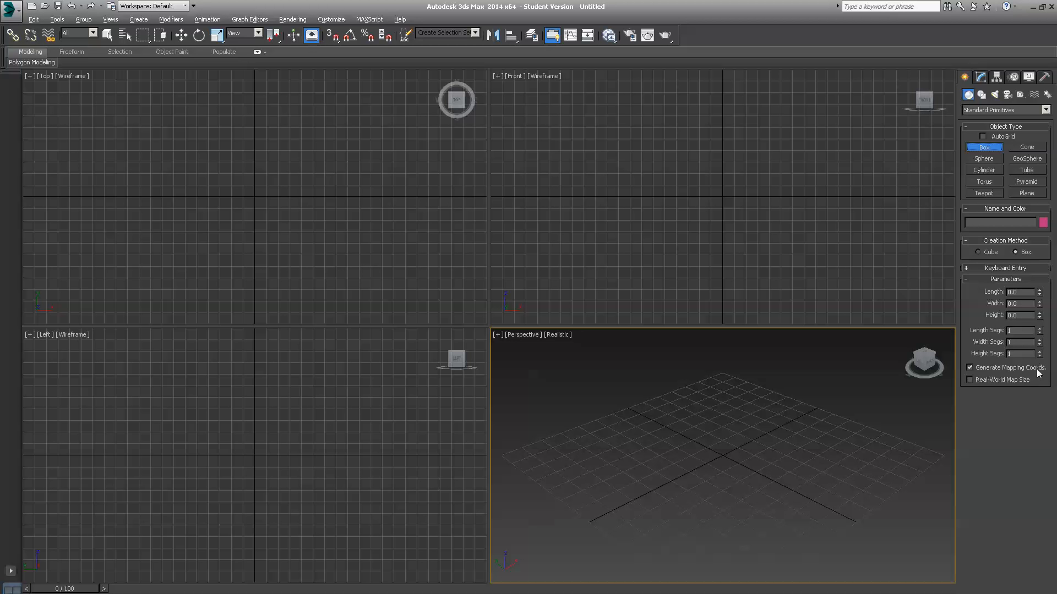
{"action": "mouse_move", "coordinate": [965, 283]}
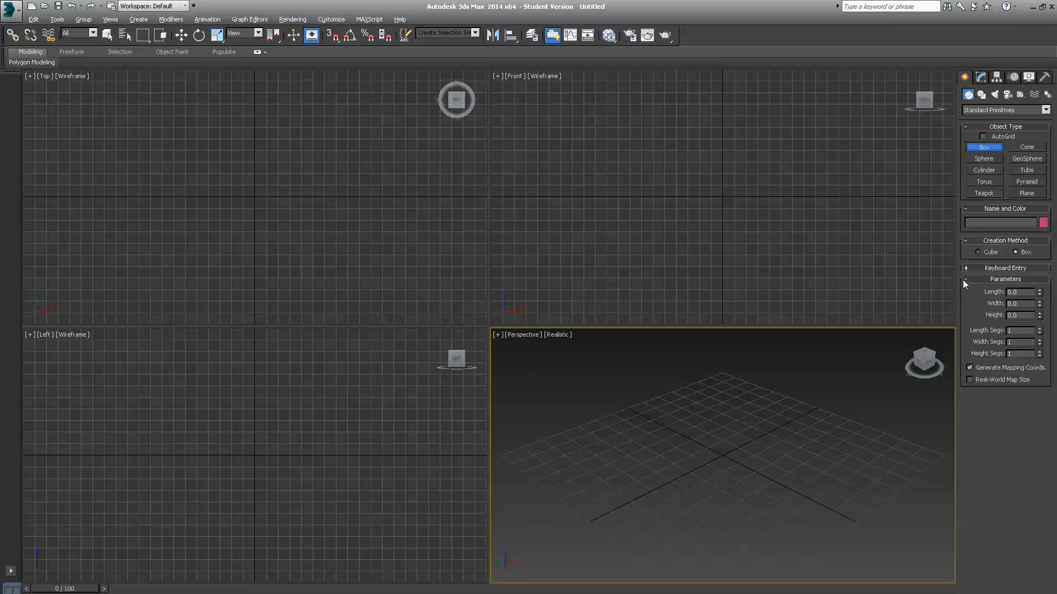
{"action": "mouse_move", "coordinate": [953, 153]}
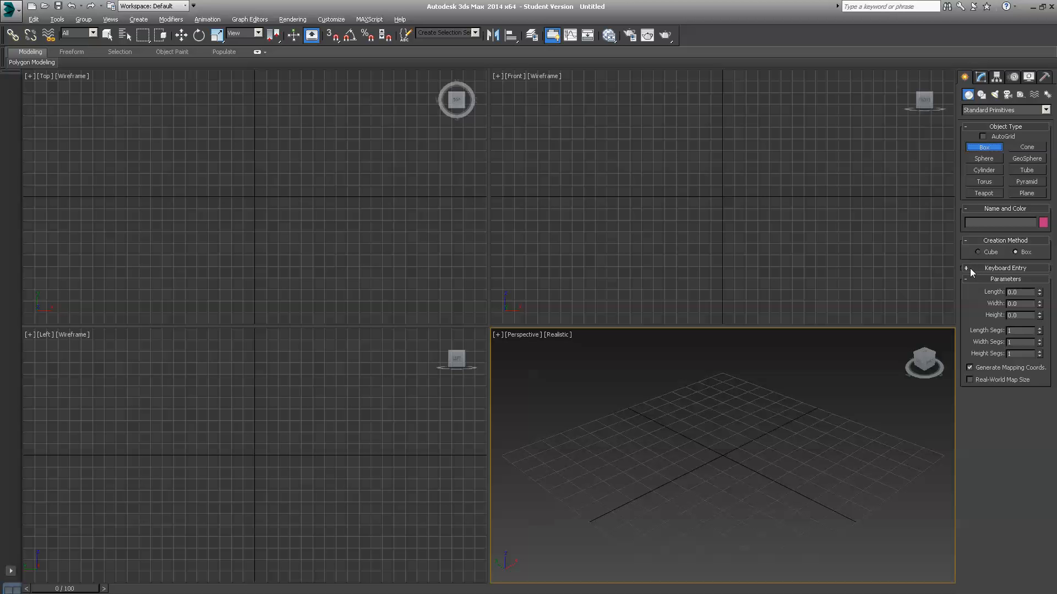
{"action": "left_click", "coordinate": [966, 267]}
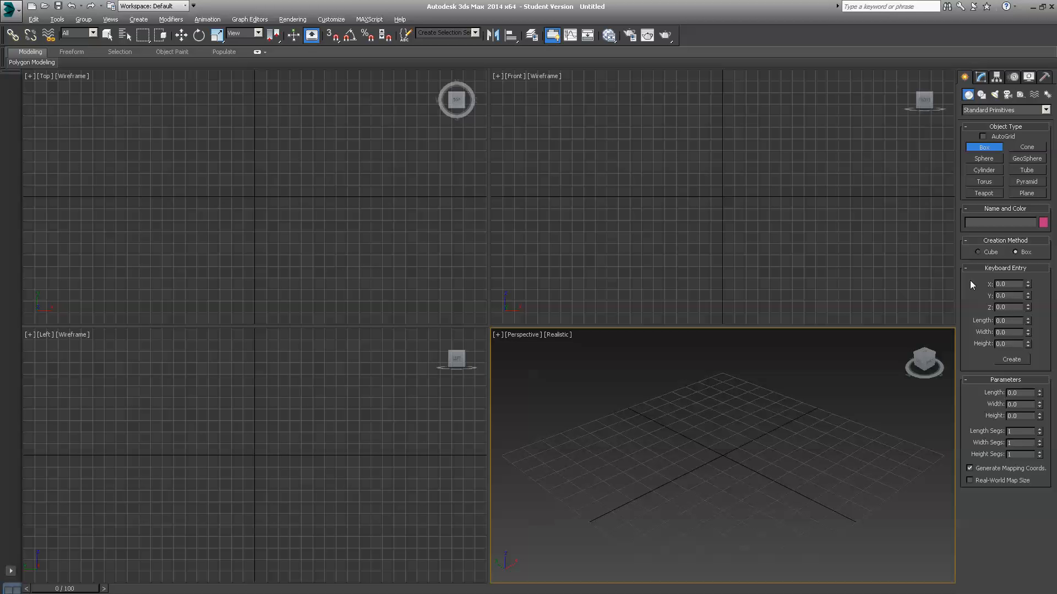
{"action": "mouse_move", "coordinate": [1001, 331]}
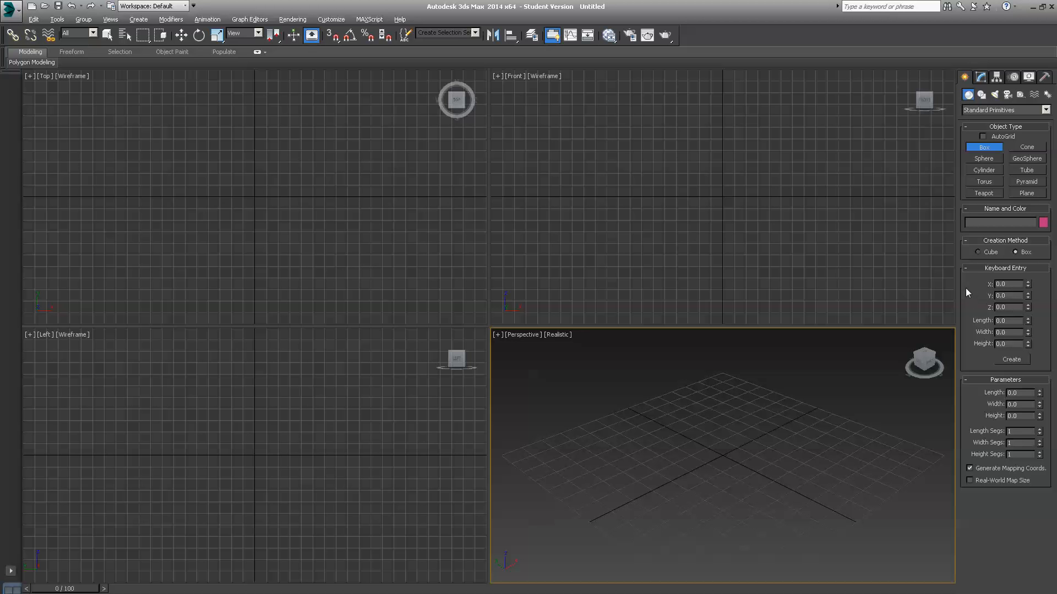
{"action": "mouse_move", "coordinate": [1022, 307]}
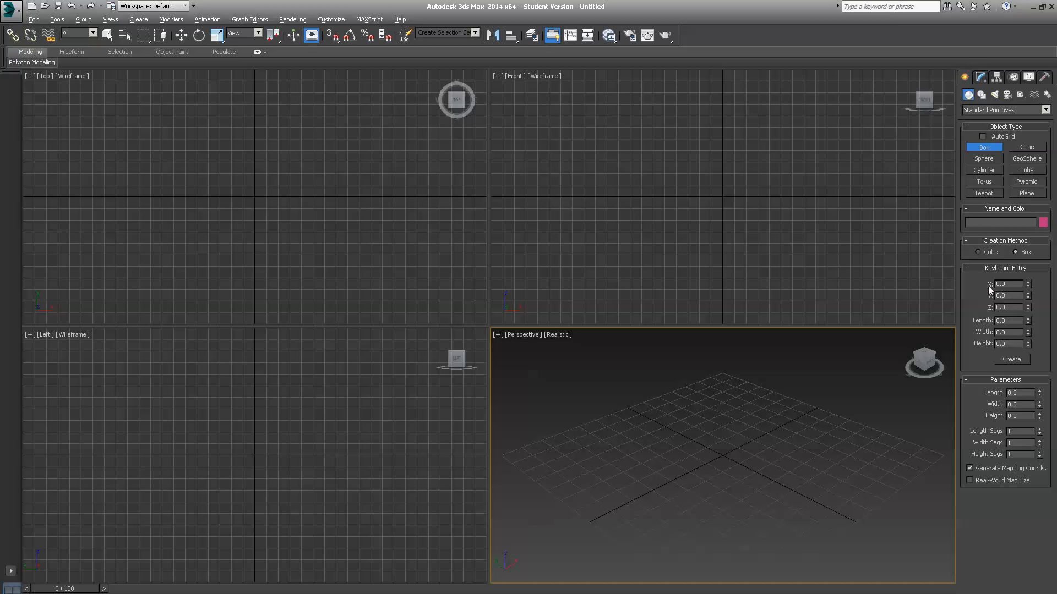
{"action": "mouse_move", "coordinate": [714, 114]}
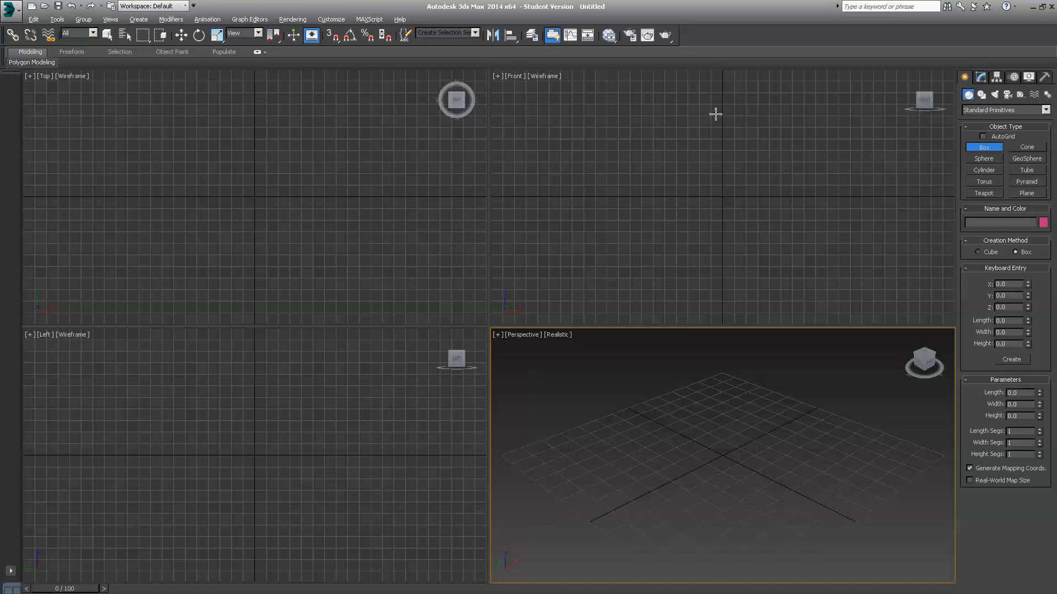
{"action": "mouse_move", "coordinate": [583, 197]}
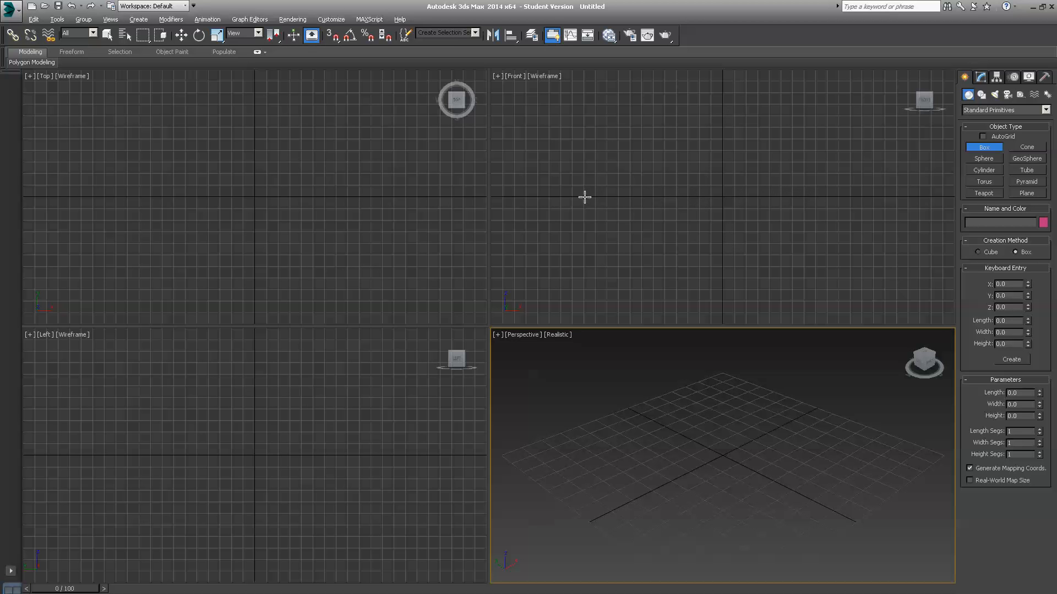
{"action": "mouse_move", "coordinate": [727, 197]}
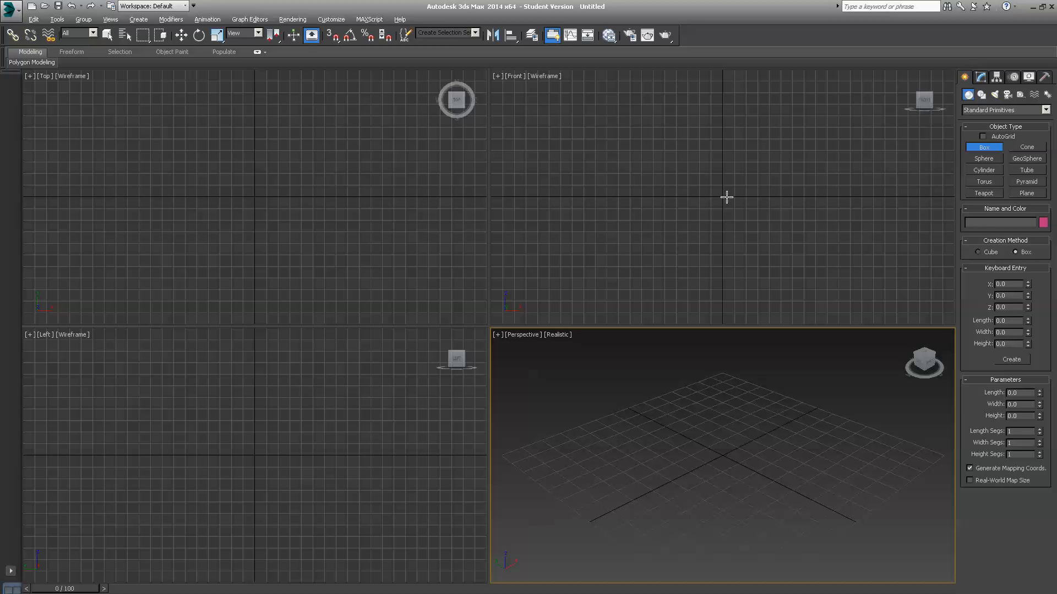
{"action": "mouse_move", "coordinate": [53, 167]}
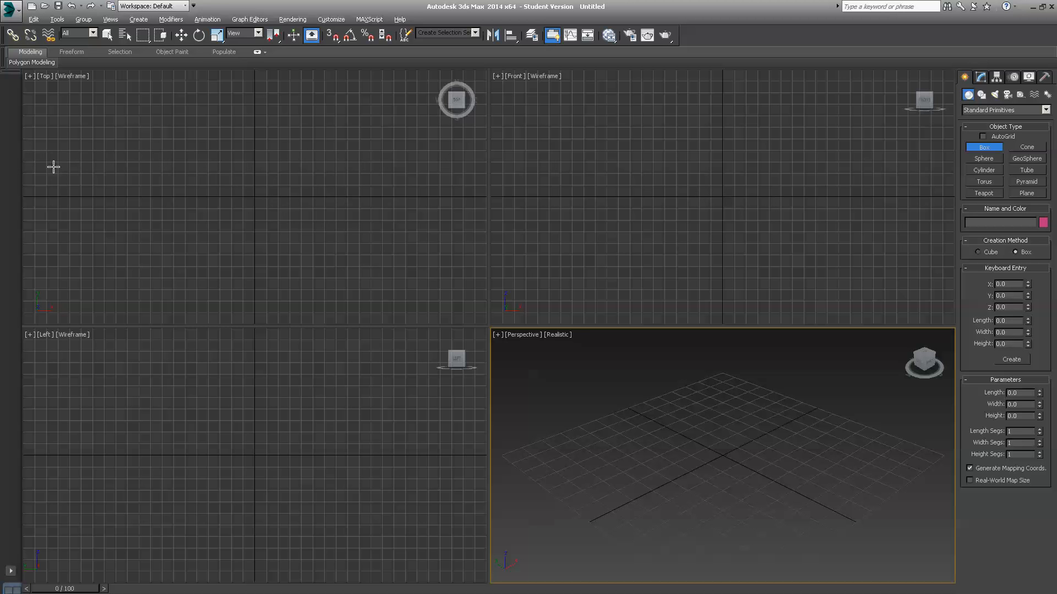
{"action": "mouse_move", "coordinate": [276, 502]}
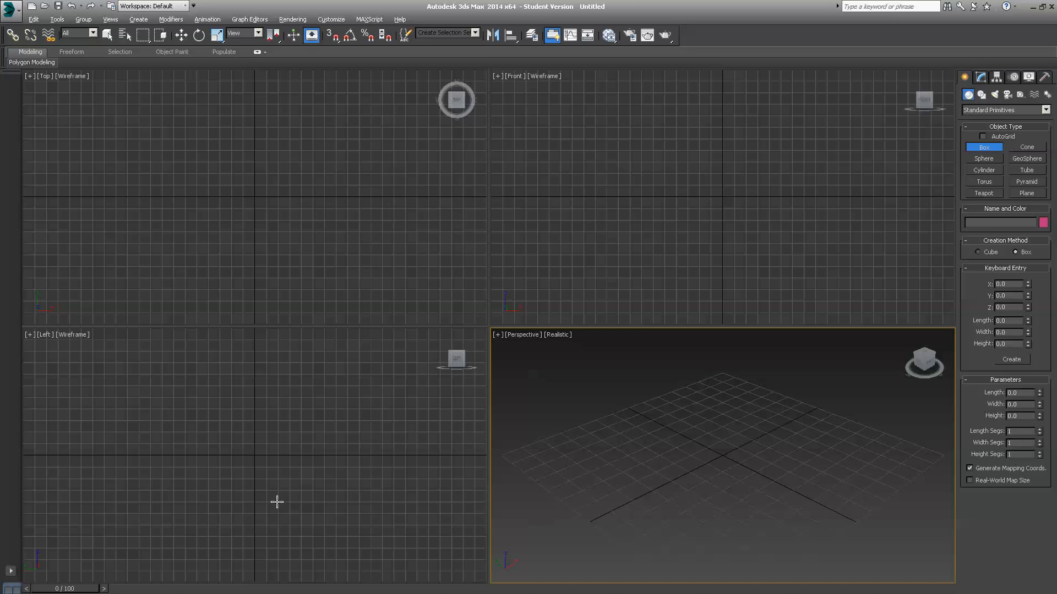
{"action": "mouse_move", "coordinate": [563, 449]}
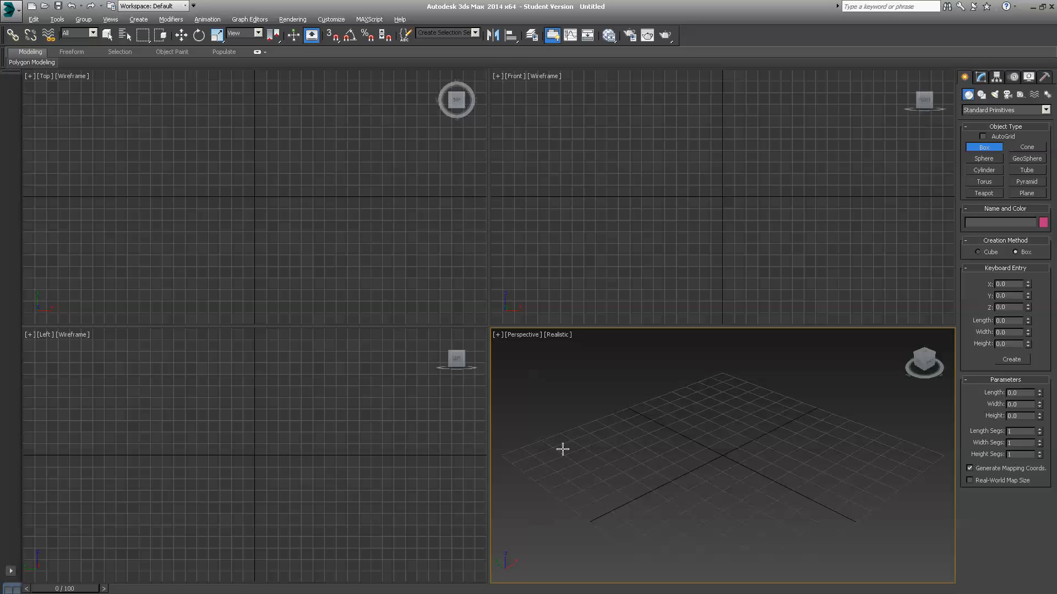
{"action": "mouse_move", "coordinate": [233, 427]}
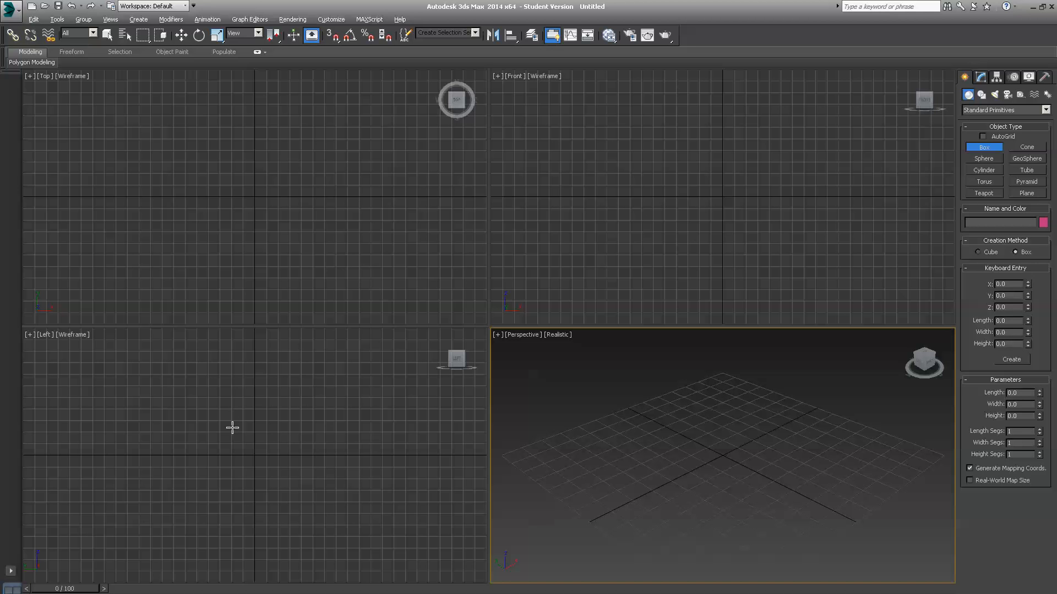
{"action": "left_click", "coordinate": [373, 273]}
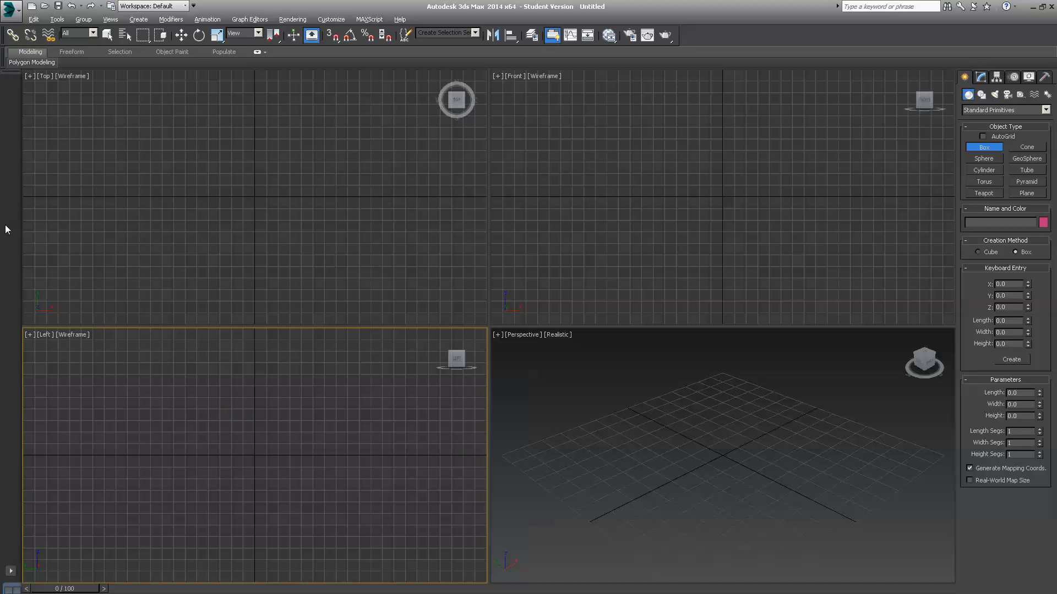
{"action": "mouse_move", "coordinate": [700, 413]}
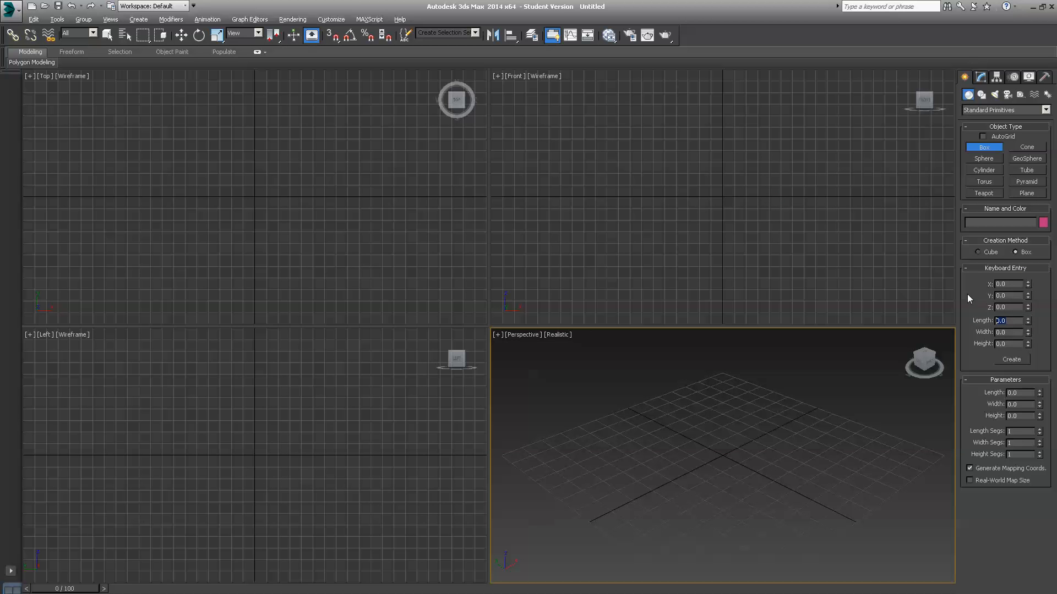
{"action": "mouse_move", "coordinate": [905, 310]}
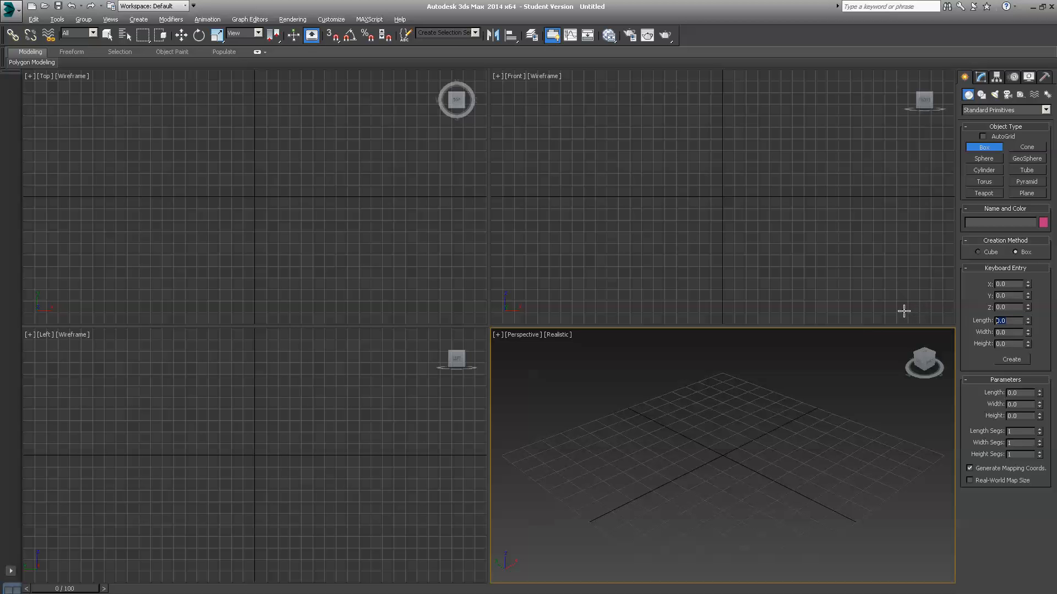
{"action": "mouse_move", "coordinate": [825, 388]}
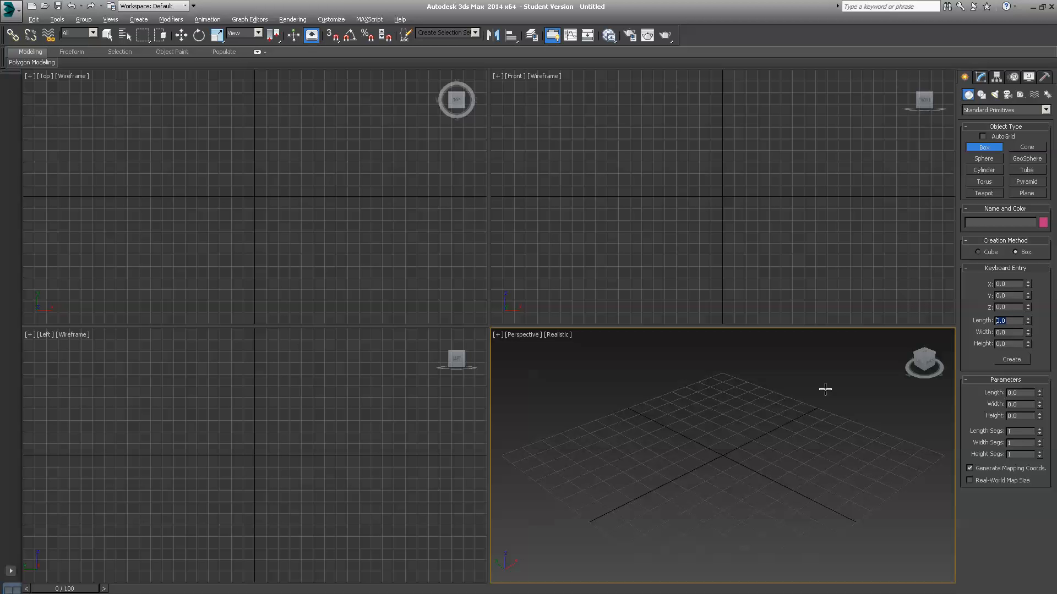
{"action": "mouse_move", "coordinate": [828, 382]}
{"action": "type", "text": "60"}
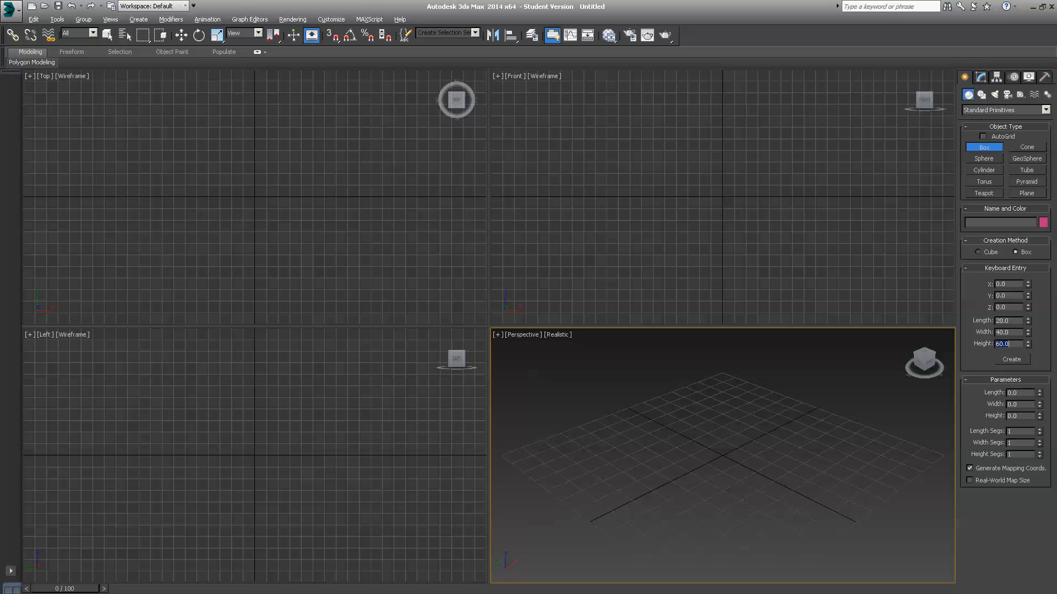
{"action": "mouse_move", "coordinate": [821, 378]}
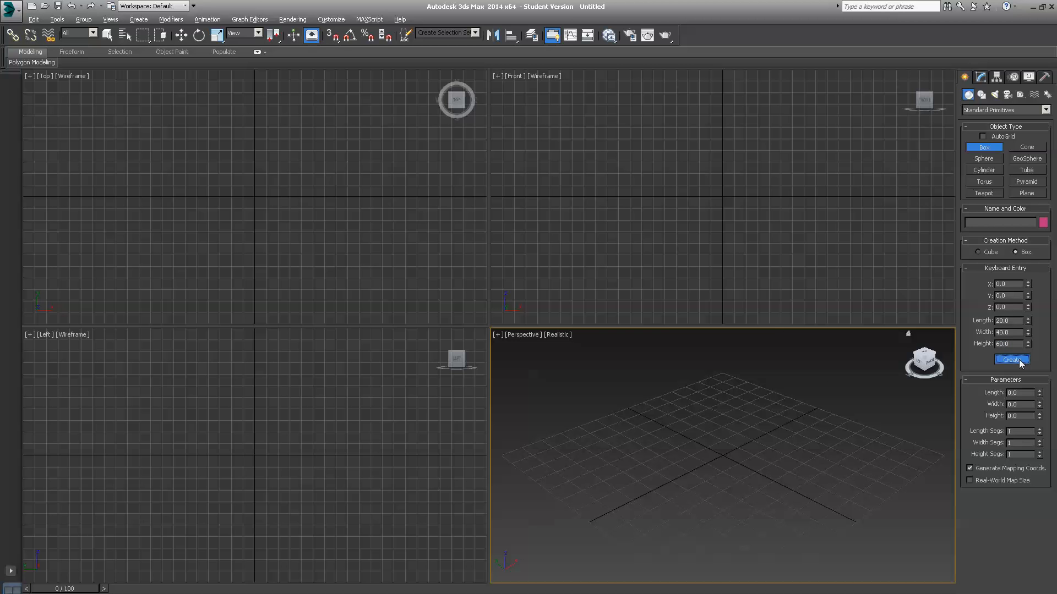
- Create the 20 × 40 × 60 box via Keyboard Entry and activate the Front viewport
{"action": "left_click", "coordinate": [1011, 358]}
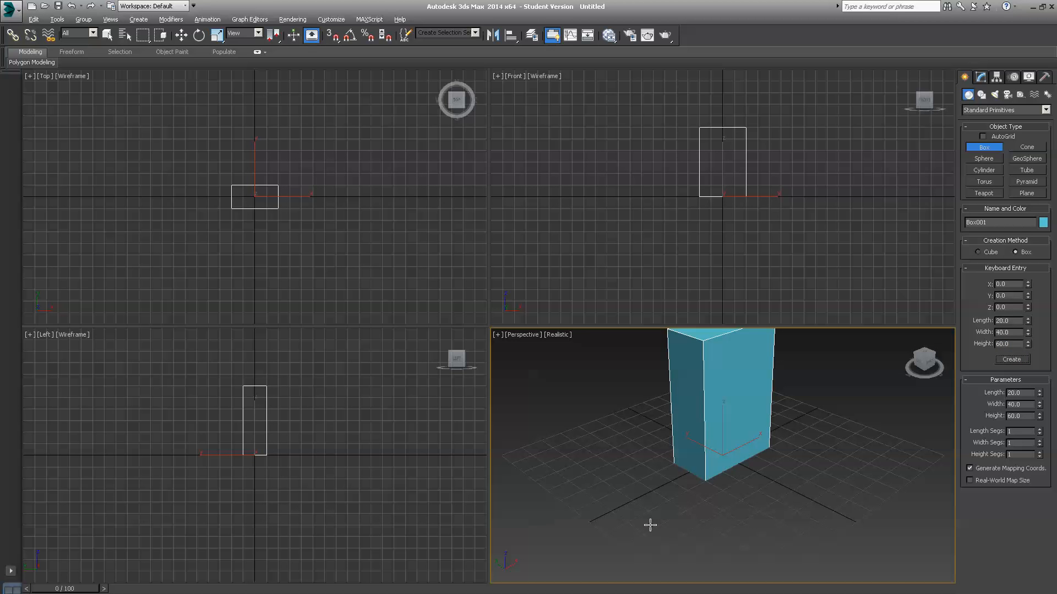
{"action": "mouse_move", "coordinate": [650, 514]}
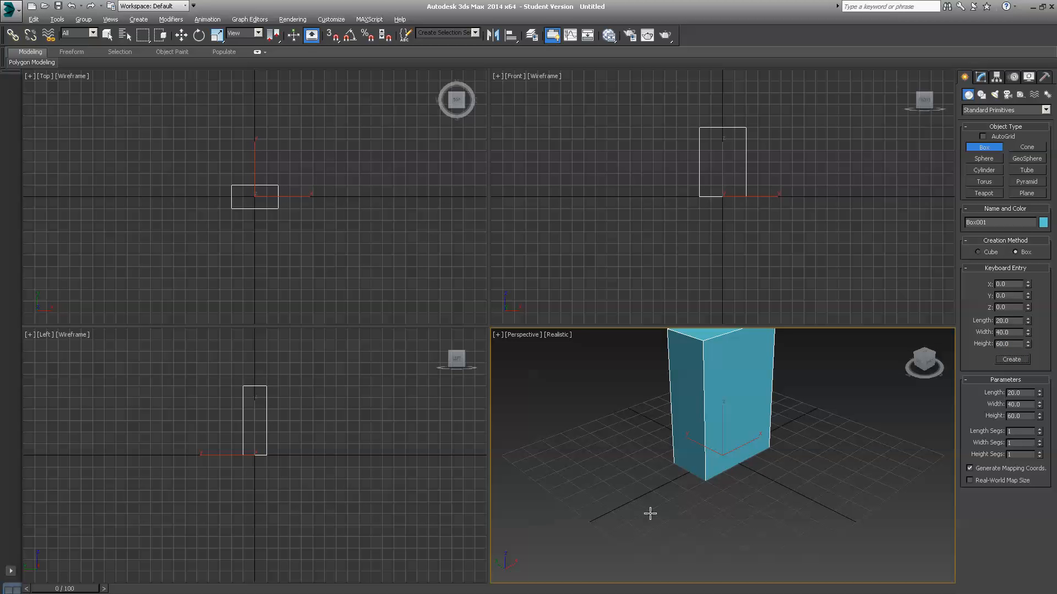
{"action": "mouse_move", "coordinate": [725, 332]}
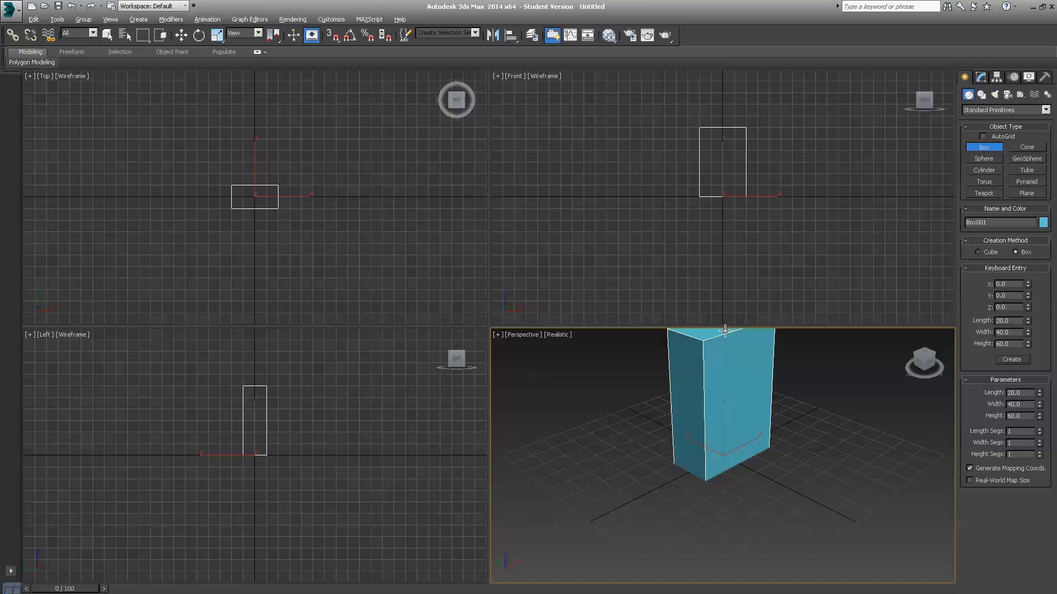
{"action": "mouse_move", "coordinate": [761, 208]}
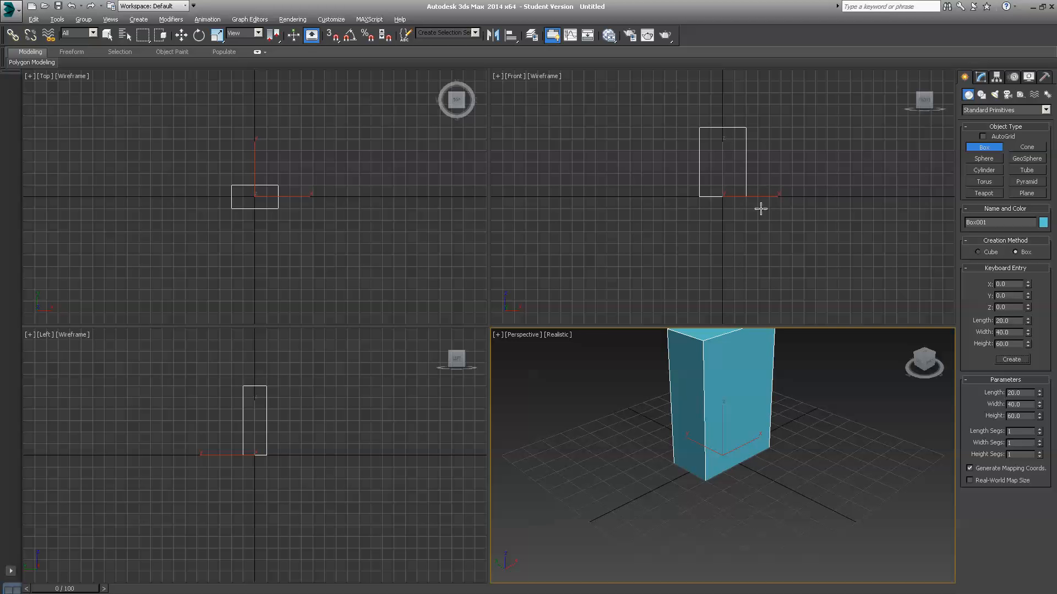
{"action": "left_click", "coordinate": [769, 252]}
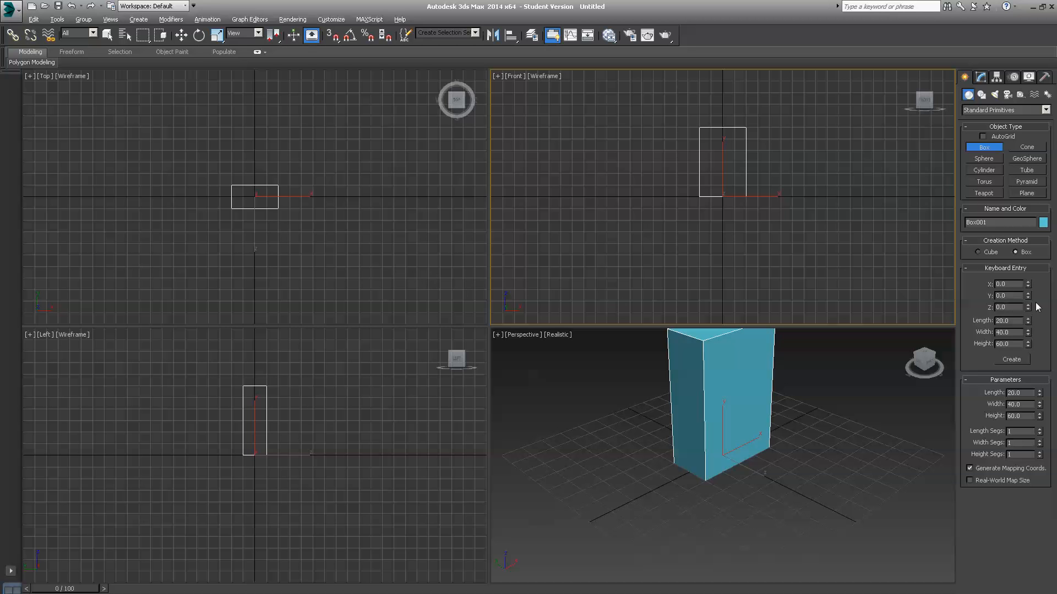
{"action": "mouse_move", "coordinate": [990, 254]}
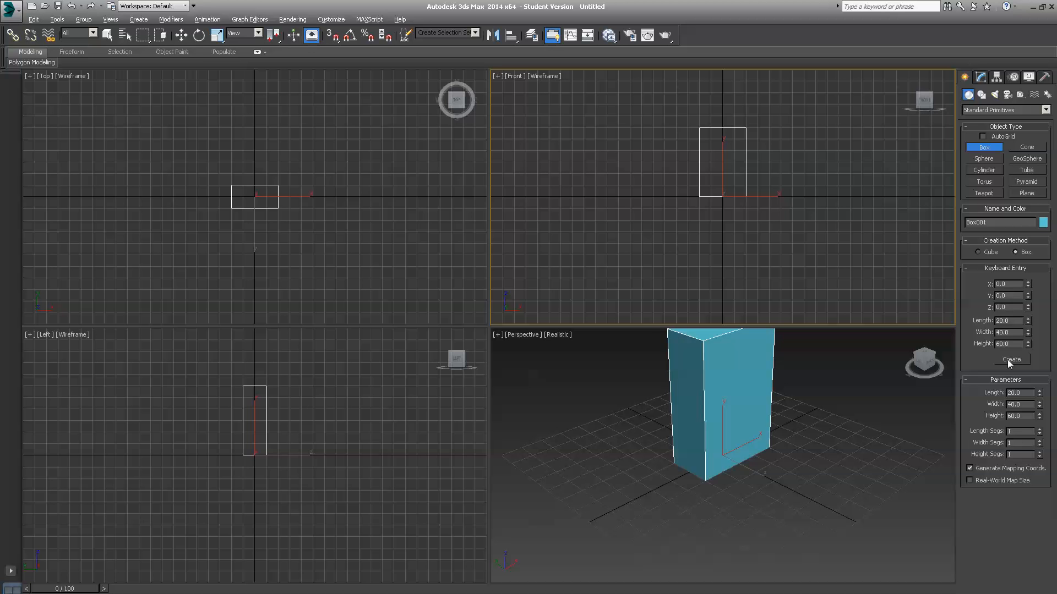
- Create Box002 and Box003 via Keyboard Entry from different active viewports
{"action": "left_click", "coordinate": [1010, 359]}
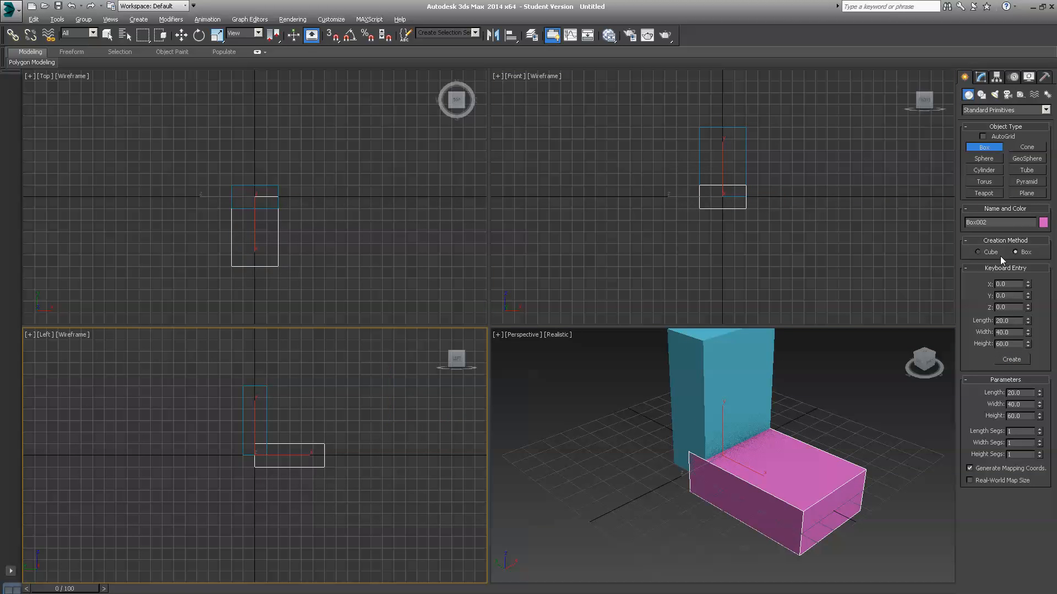
{"action": "mouse_move", "coordinate": [936, 263]}
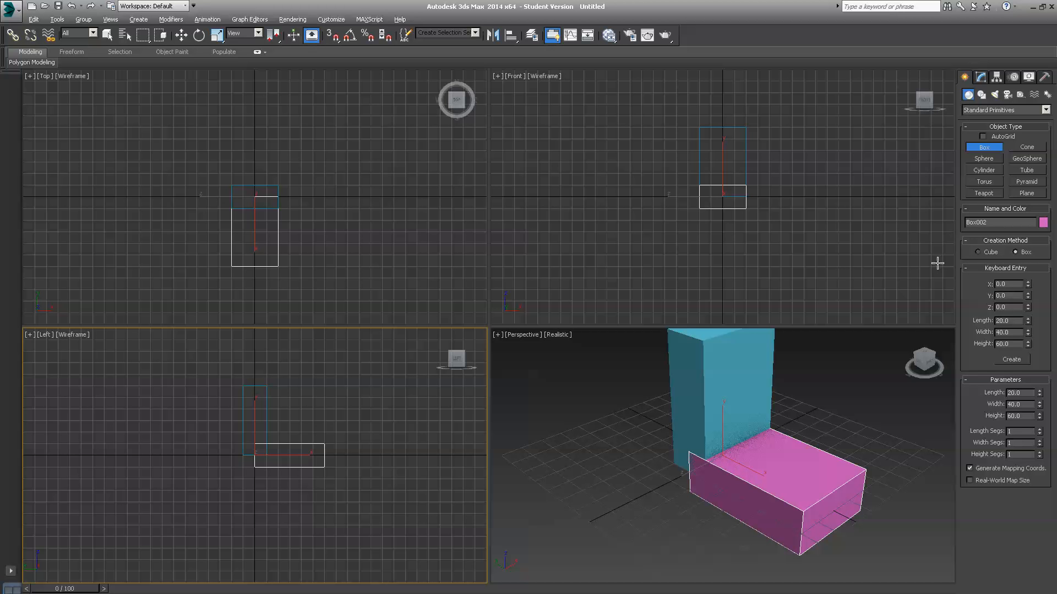
{"action": "mouse_move", "coordinate": [1002, 365]}
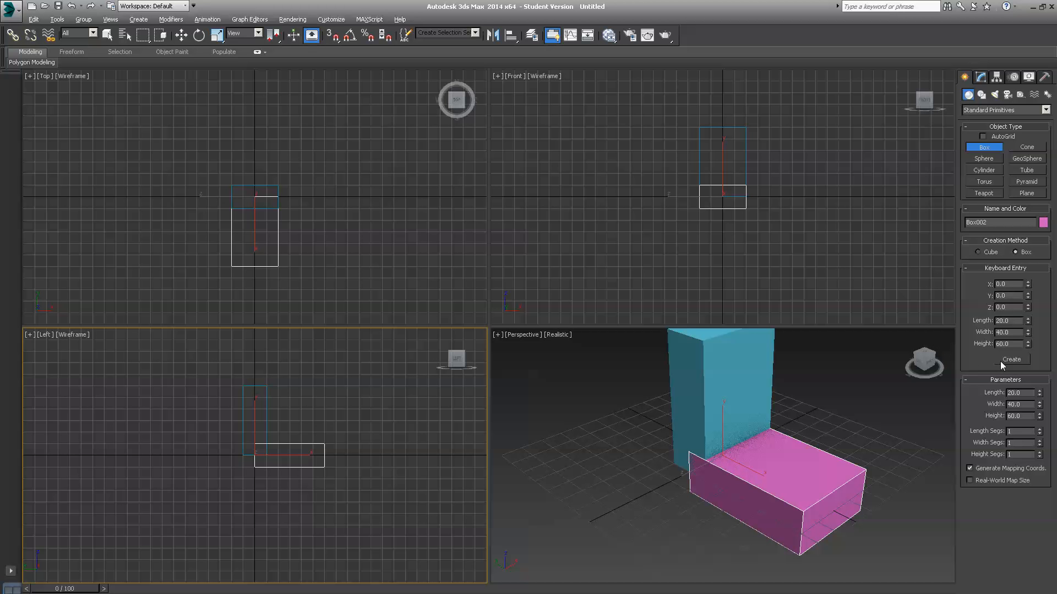
{"action": "left_click", "coordinate": [1010, 359]}
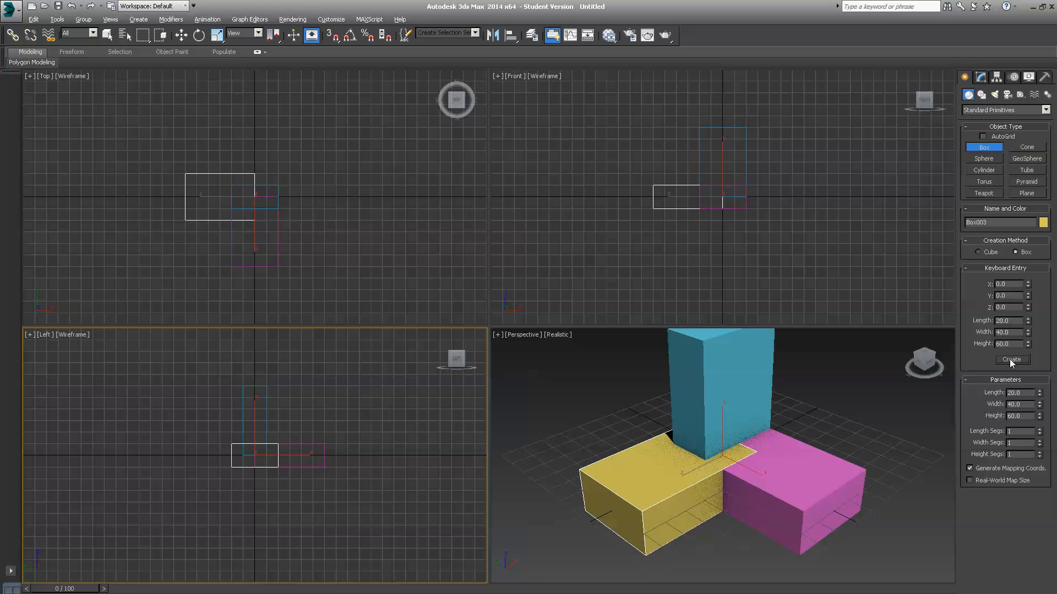
{"action": "mouse_move", "coordinate": [630, 496]}
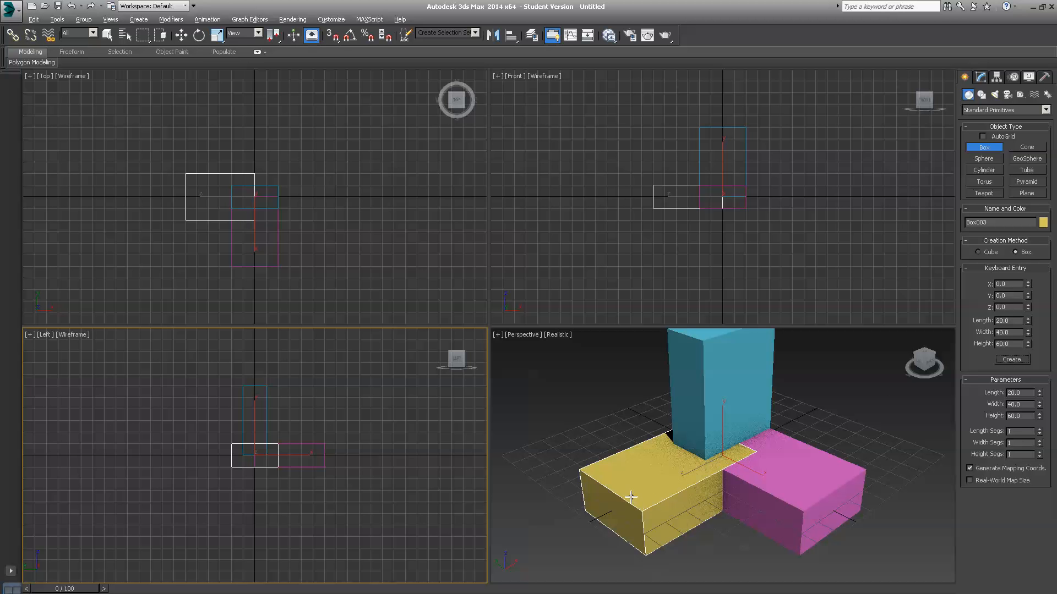
{"action": "mouse_move", "coordinate": [584, 406]}
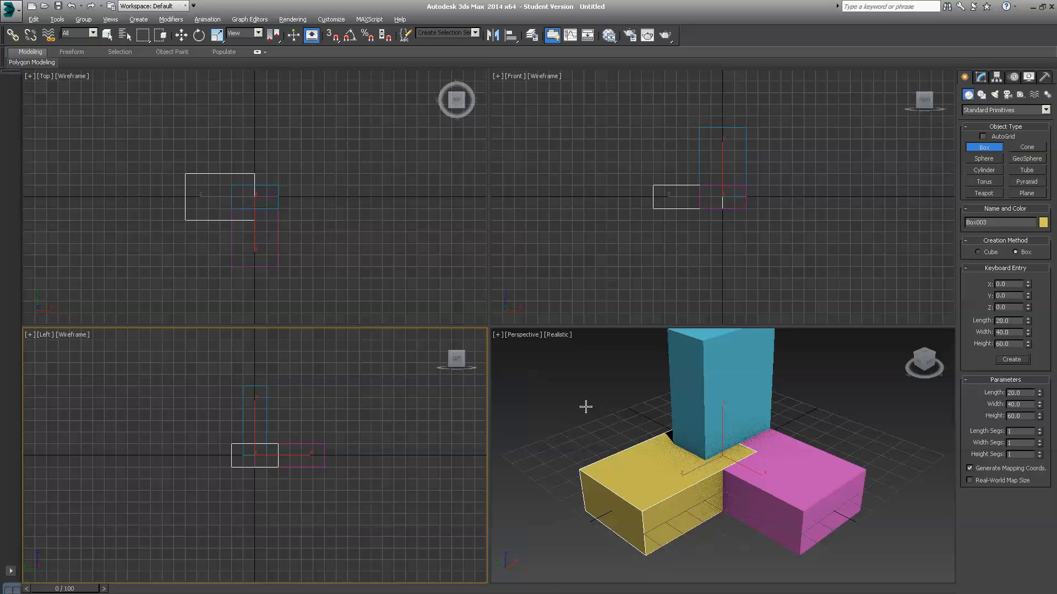
{"action": "mouse_move", "coordinate": [551, 387]}
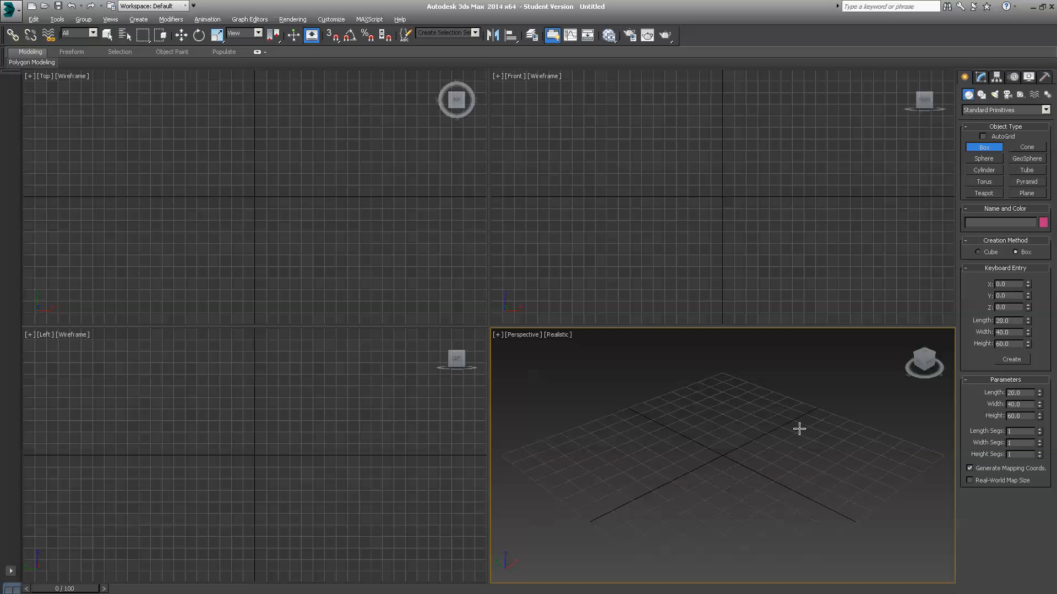
{"action": "mouse_move", "coordinate": [772, 421]}
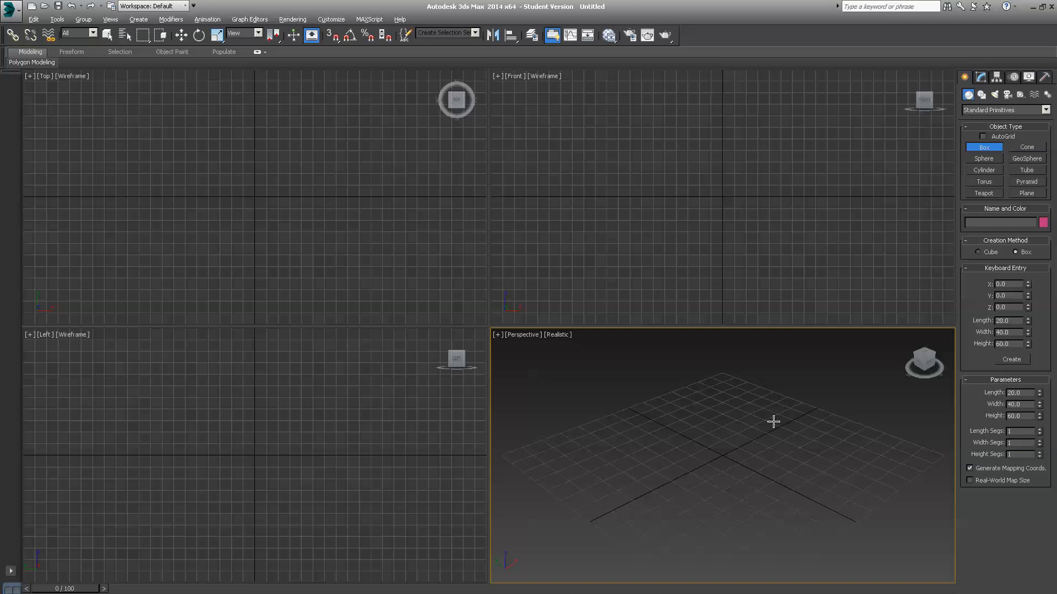
{"action": "mouse_move", "coordinate": [1013, 180]}
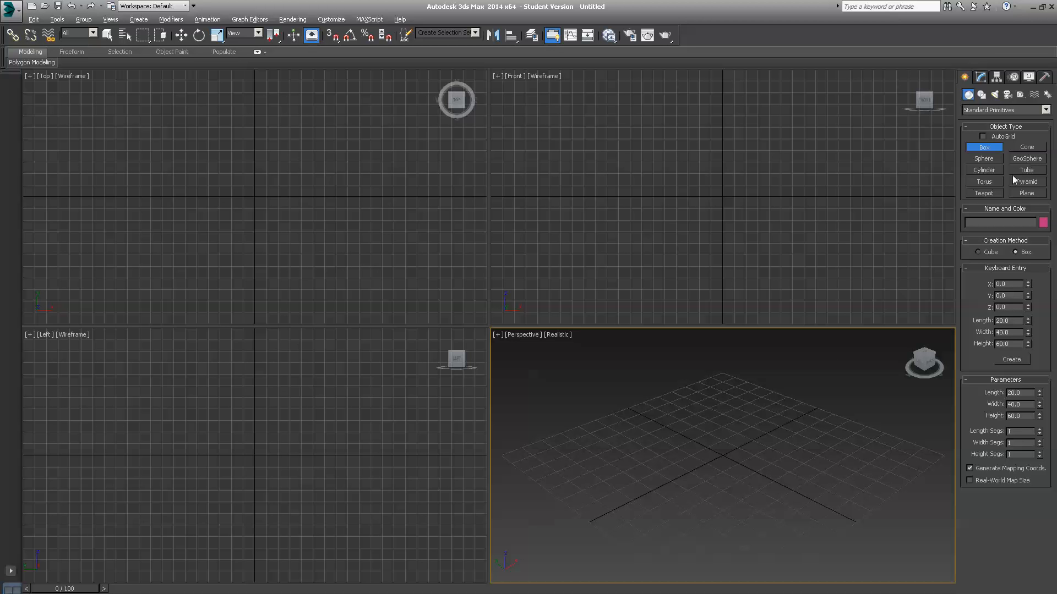
- Switch the Creation Method to Cube
{"action": "left_click", "coordinate": [978, 251]}
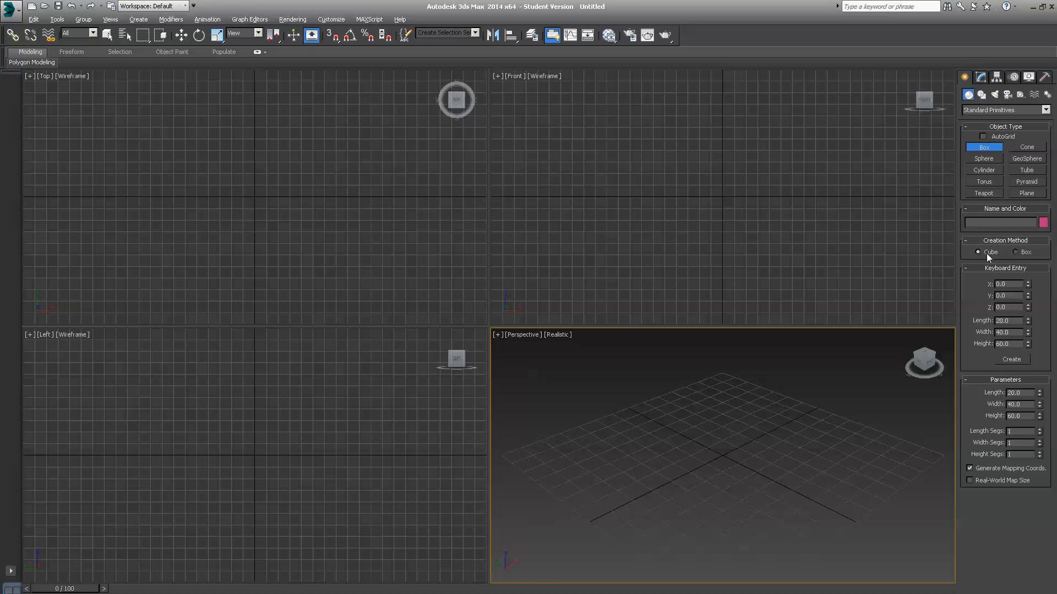
{"action": "mouse_move", "coordinate": [997, 281]}
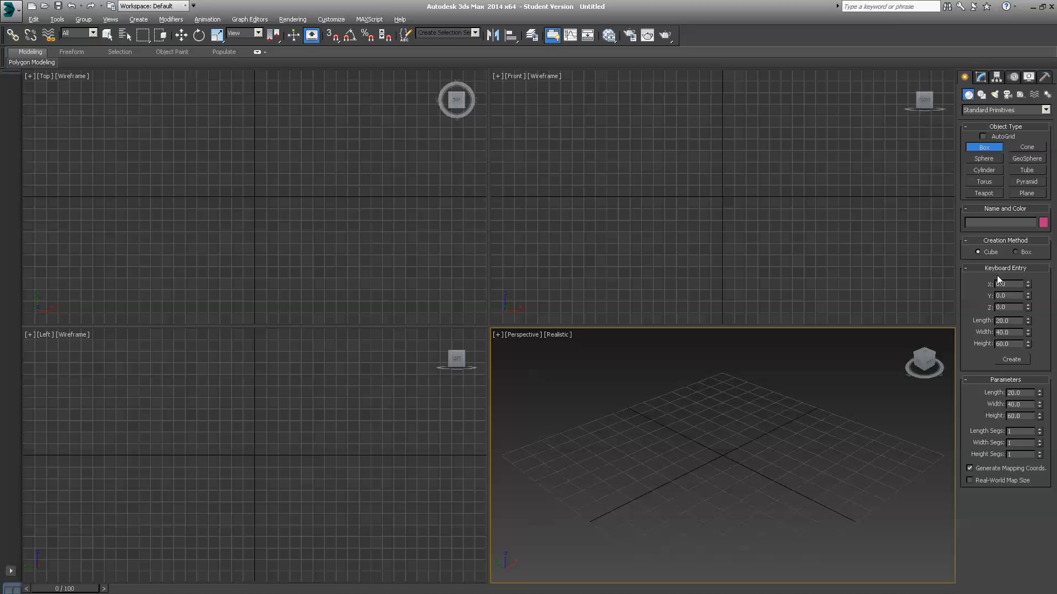
{"action": "mouse_move", "coordinate": [1017, 333]}
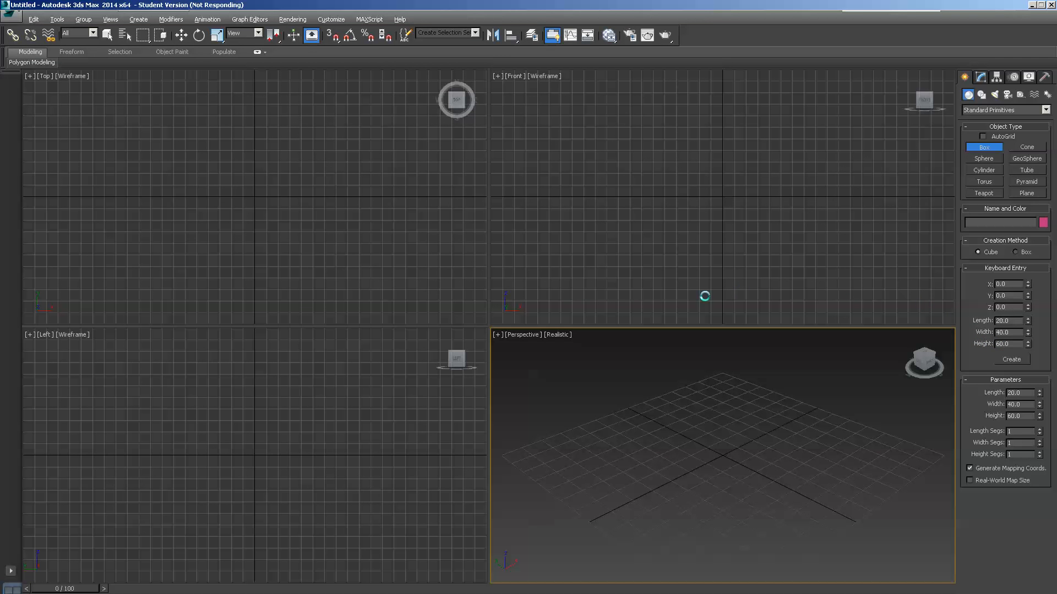
{"action": "mouse_move", "coordinate": [1053, 323]}
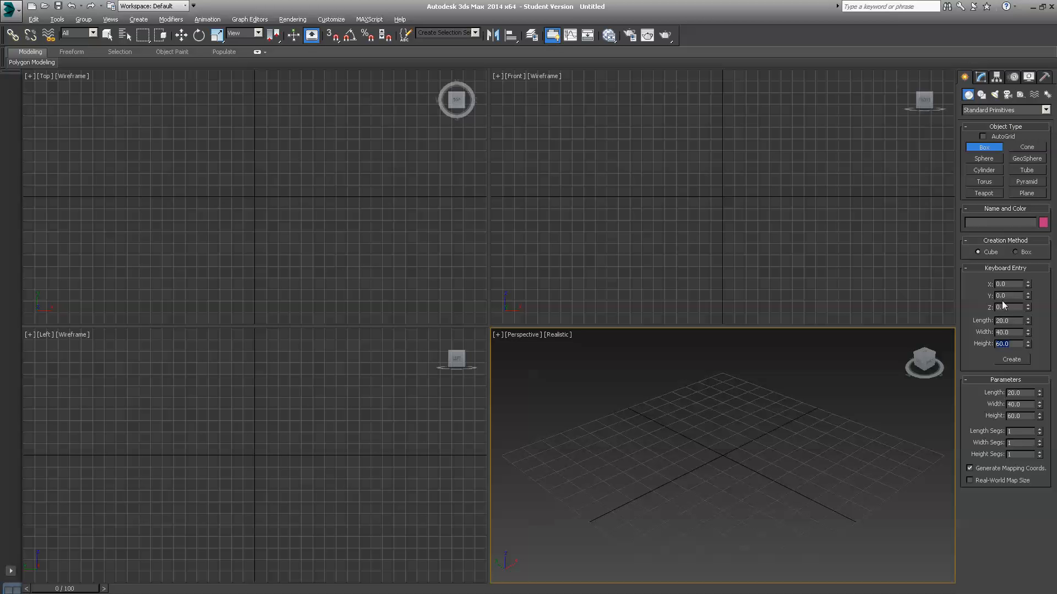
{"action": "mouse_move", "coordinate": [980, 367]}
{"action": "type", "text": "45"}
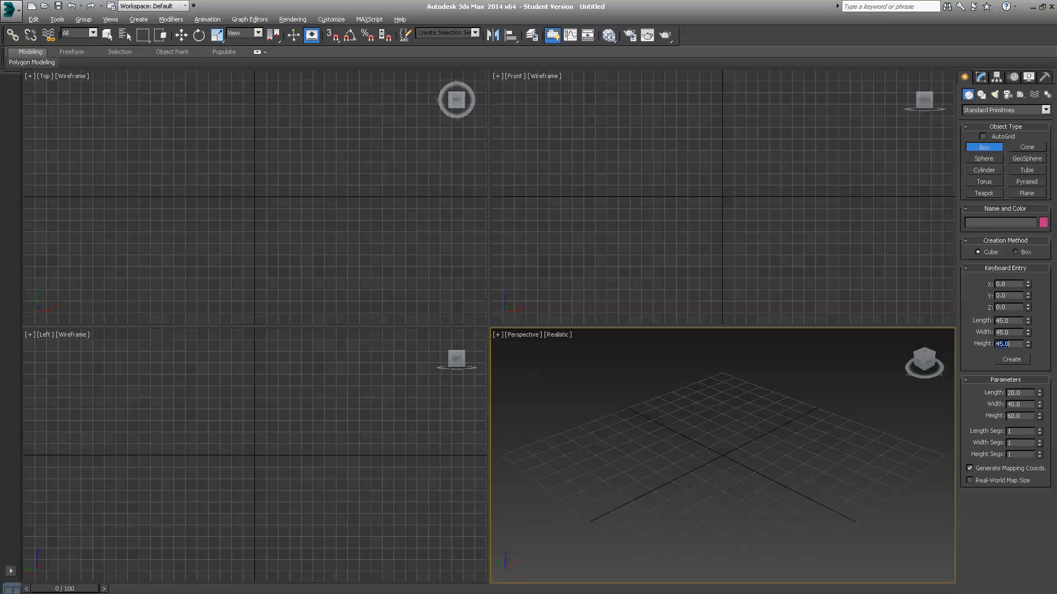
{"action": "mouse_move", "coordinate": [979, 355]}
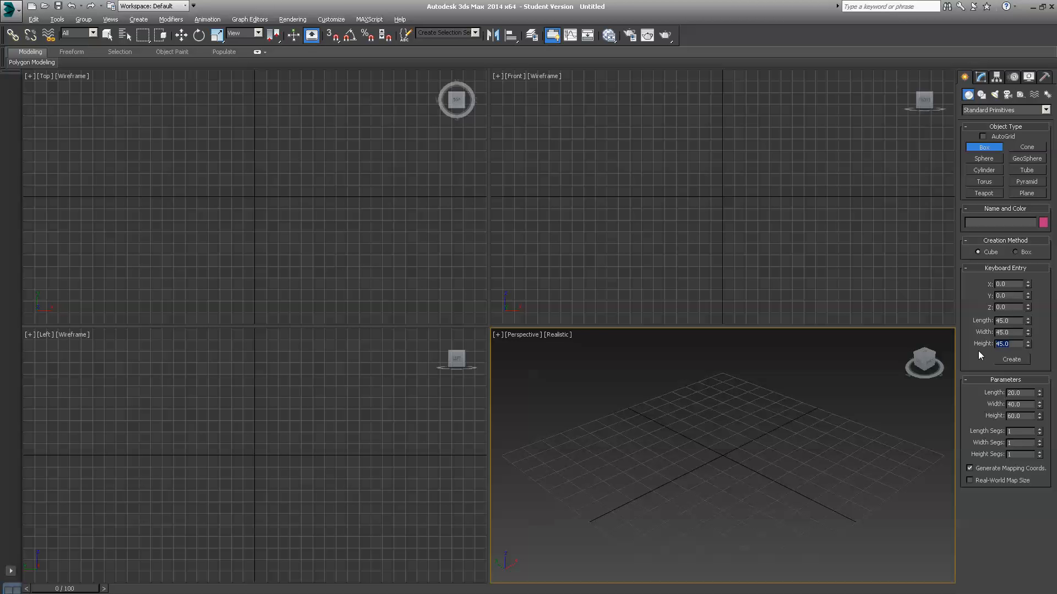
{"action": "mouse_move", "coordinate": [1012, 365]}
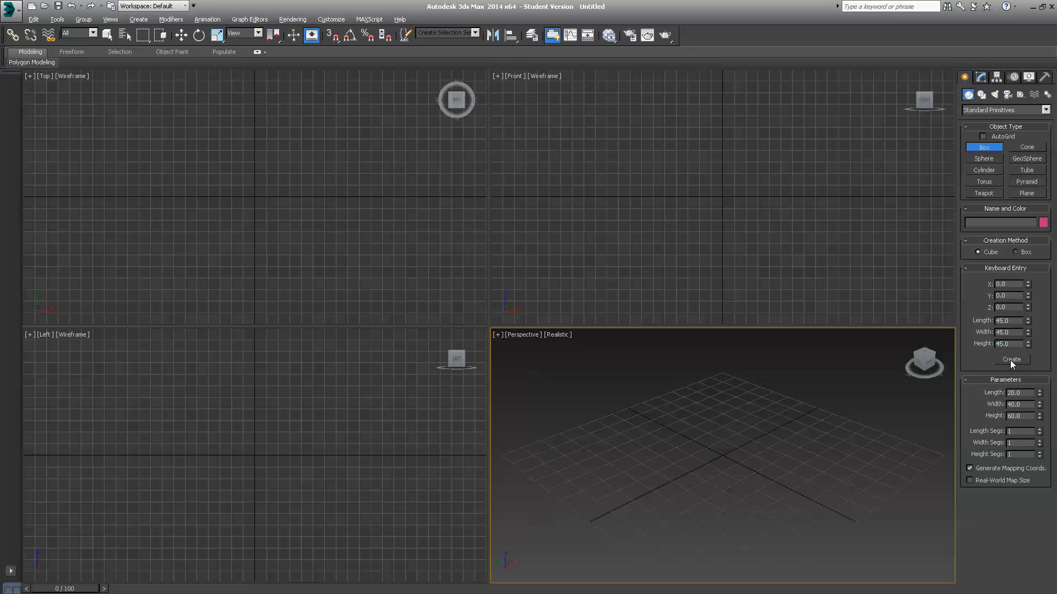
{"action": "left_click", "coordinate": [1010, 359]}
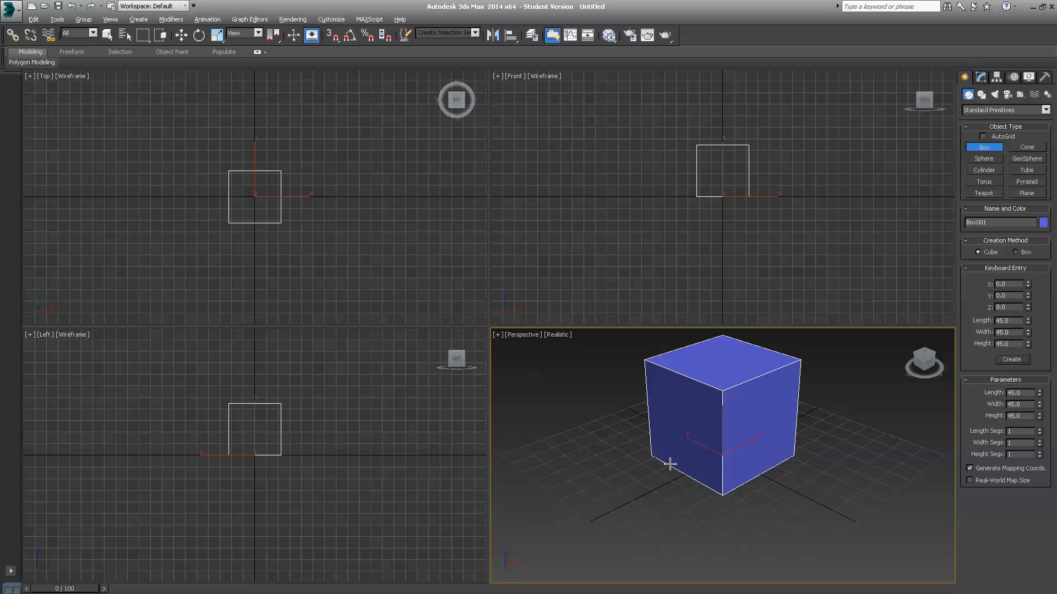
{"action": "mouse_move", "coordinate": [623, 464]}
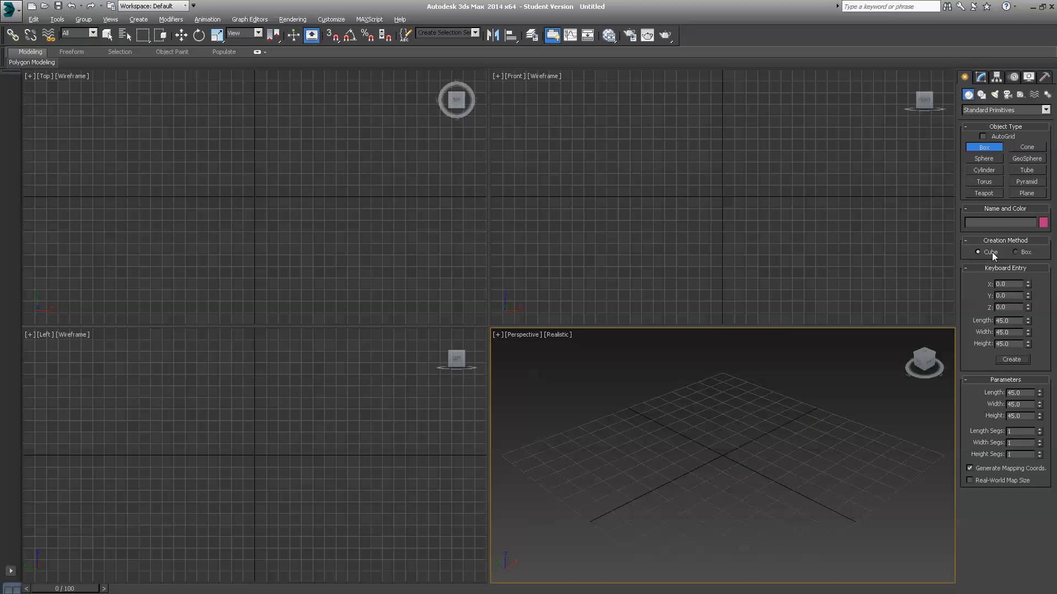
{"action": "mouse_move", "coordinate": [675, 341]}
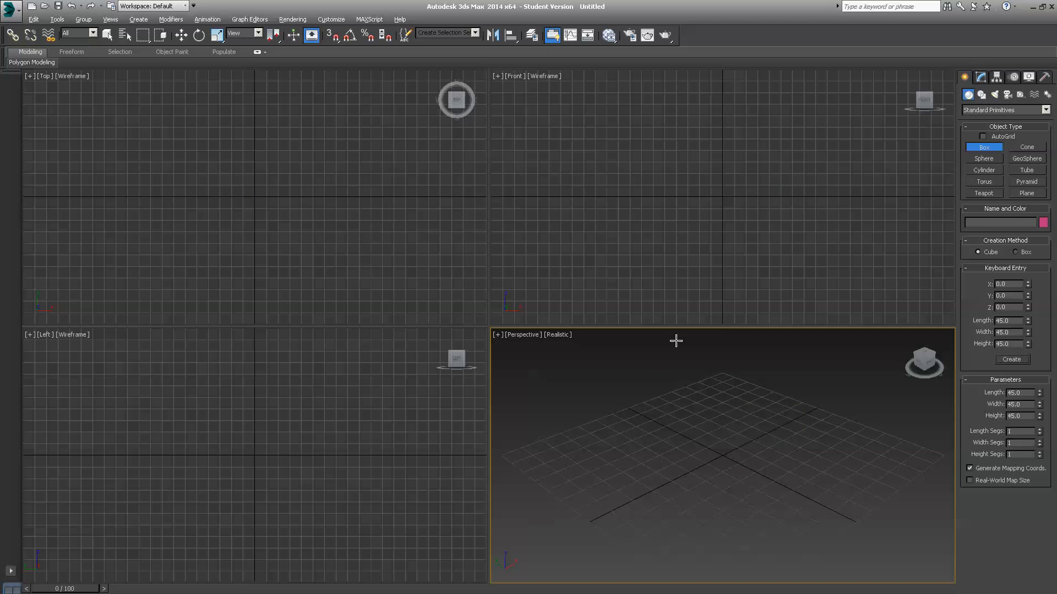
{"action": "mouse_move", "coordinate": [674, 440]}
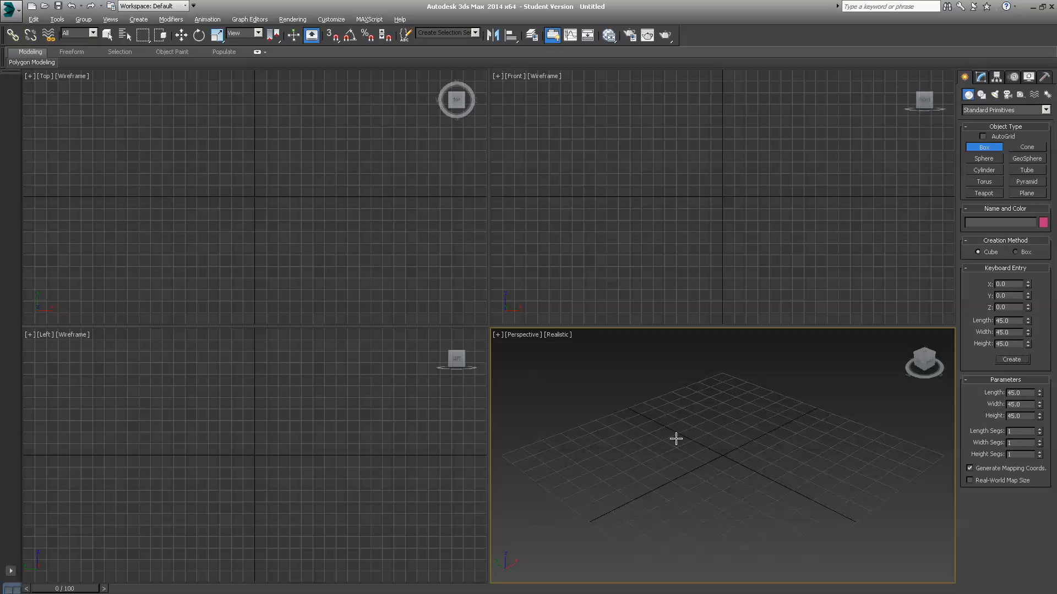
{"action": "mouse_move", "coordinate": [935, 326]}
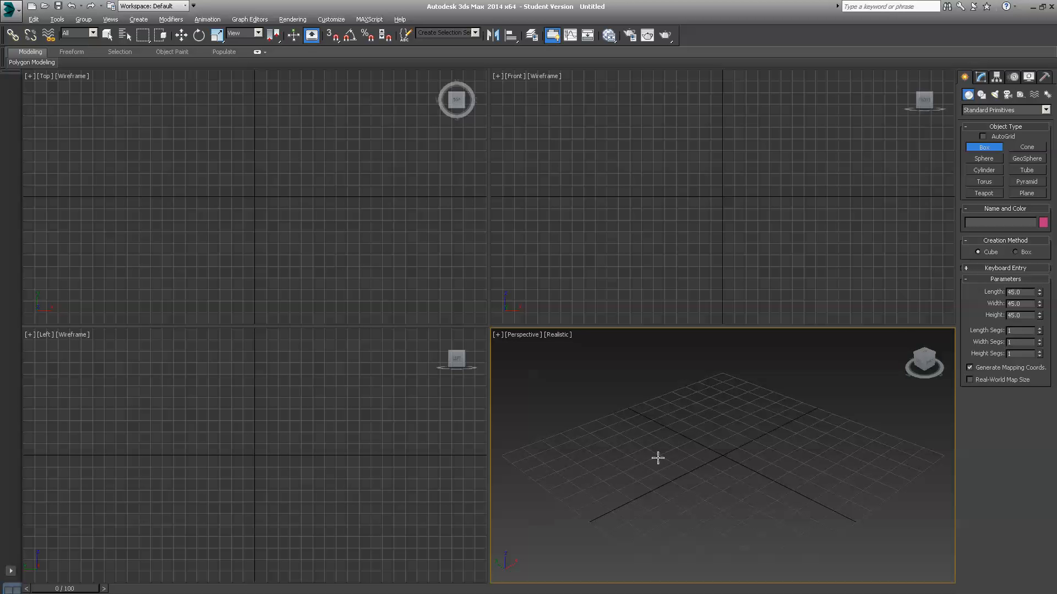
{"action": "mouse_move", "coordinate": [733, 455]}
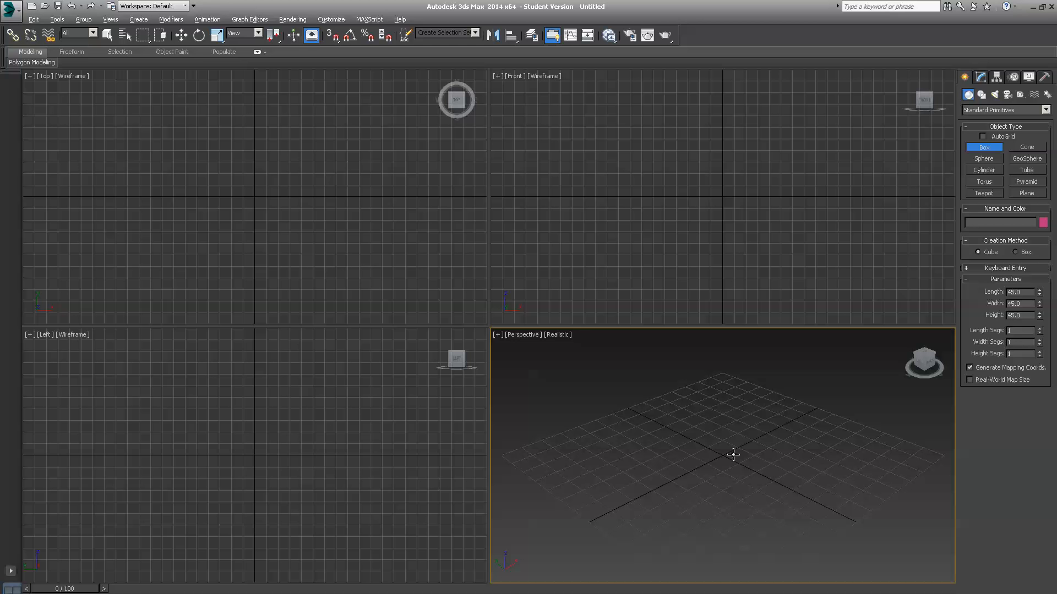
{"action": "mouse_move", "coordinate": [726, 454]}
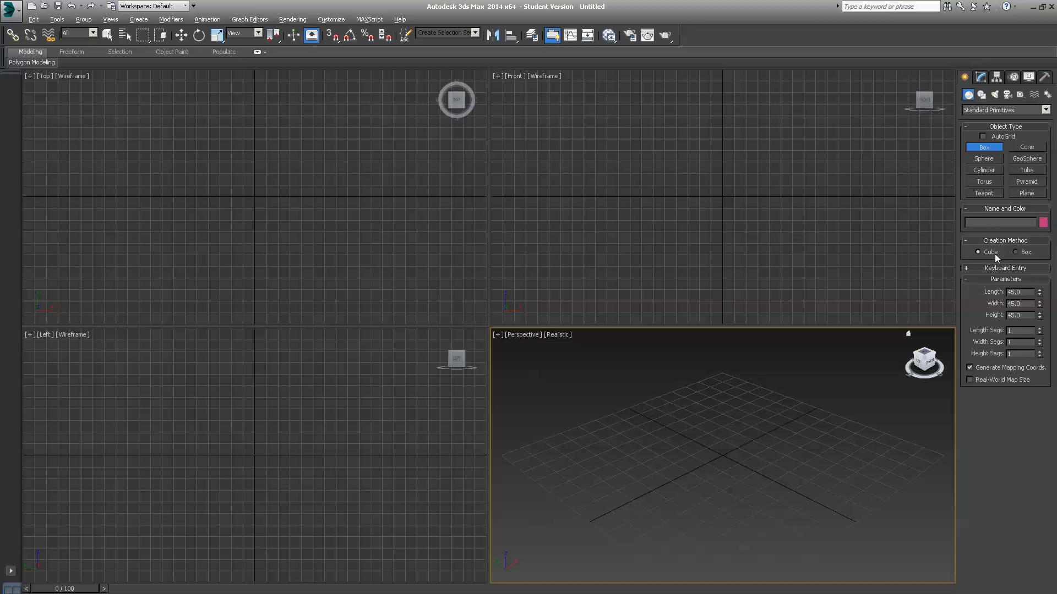
{"action": "mouse_move", "coordinate": [695, 483]}
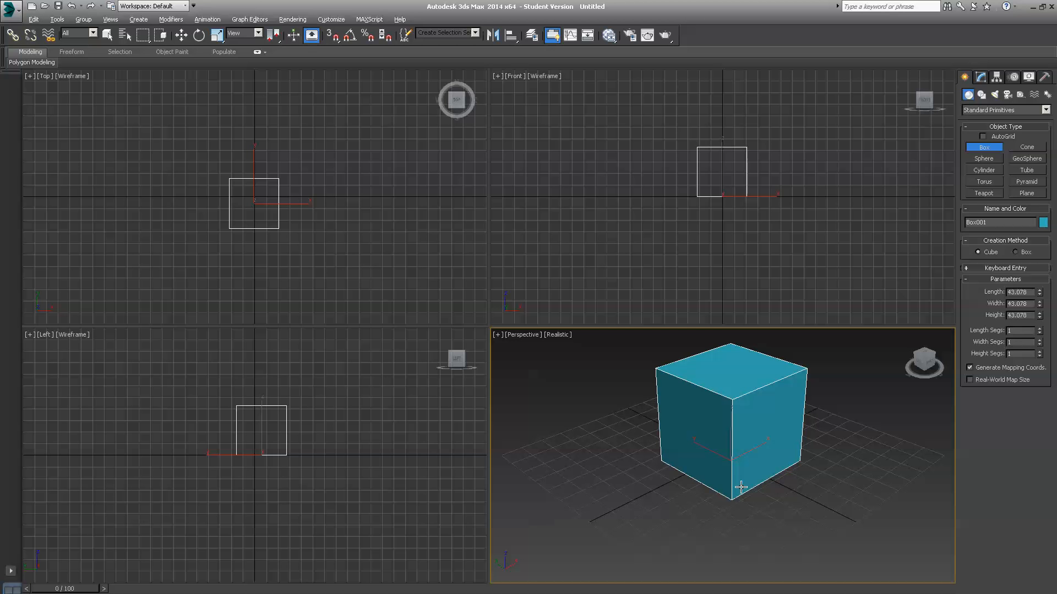
{"action": "mouse_move", "coordinate": [839, 404]}
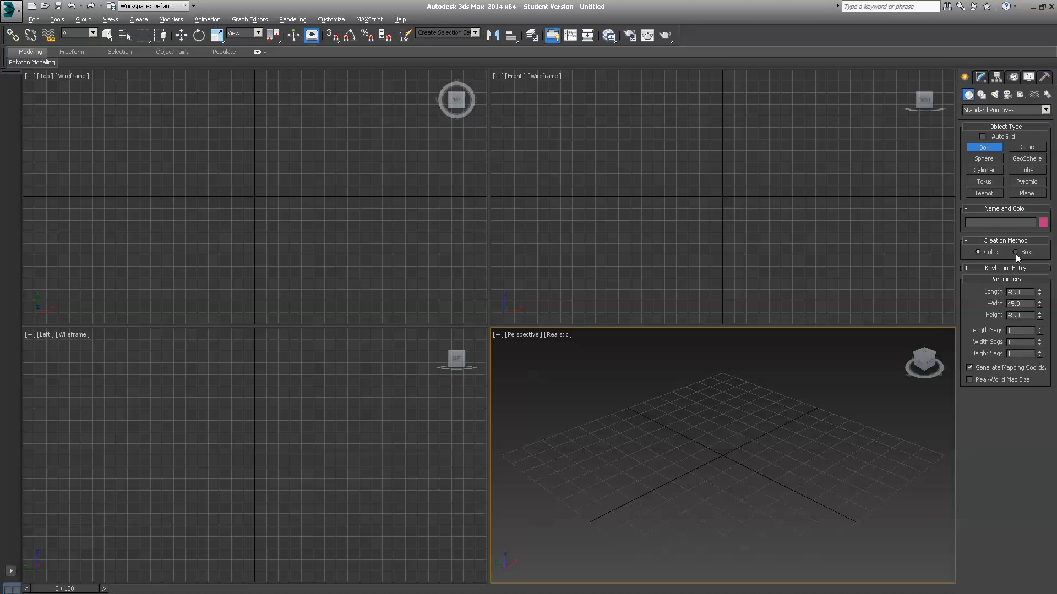
- Switch Creation Method to Box and drag out a box of roughly 48 × 56 × 37 in Perspective
{"action": "left_click", "coordinate": [1016, 252]}
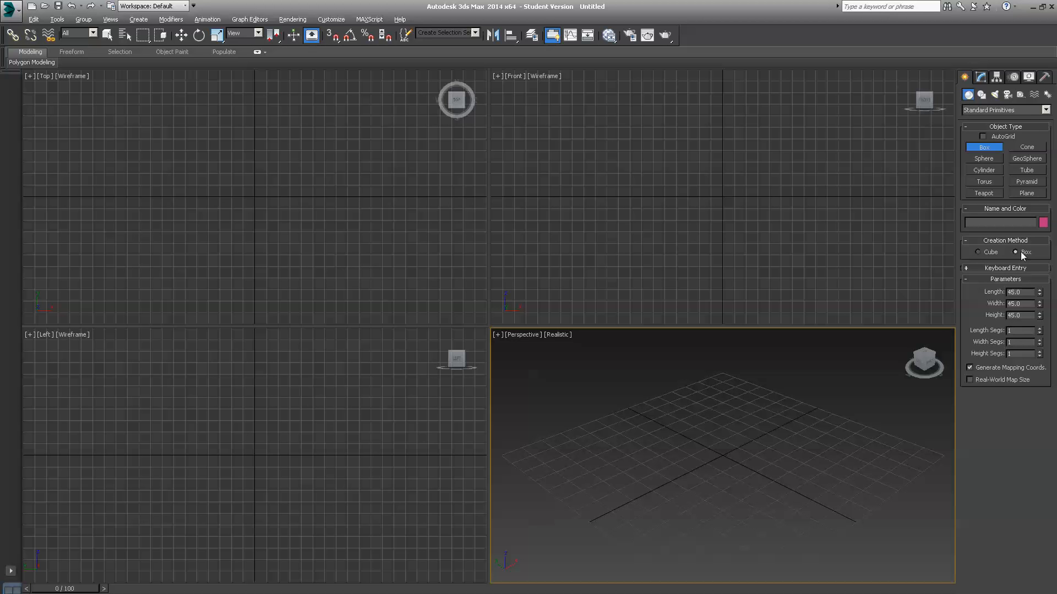
{"action": "mouse_move", "coordinate": [816, 342]}
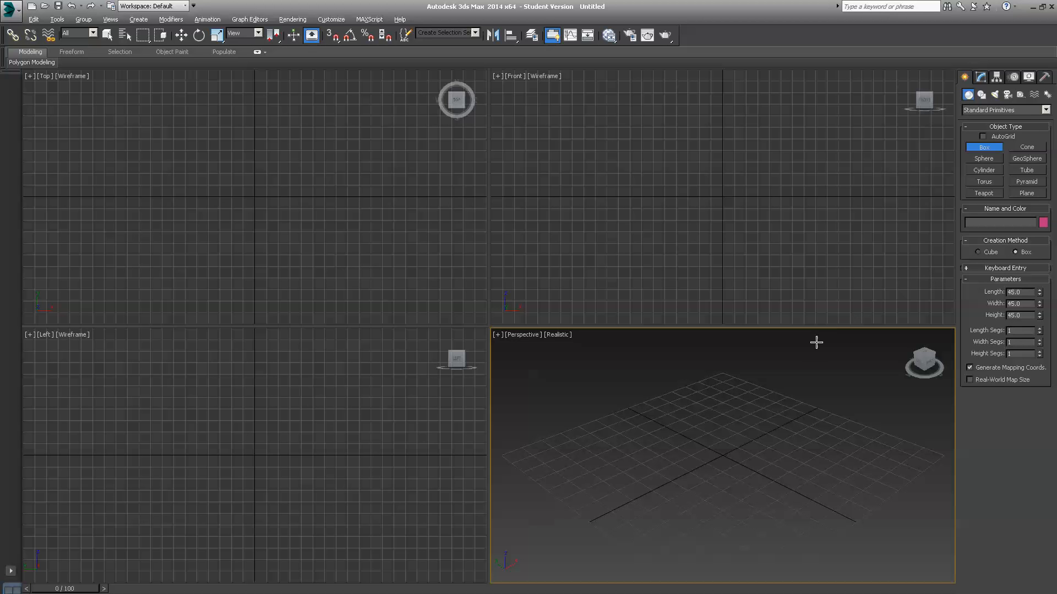
{"action": "mouse_move", "coordinate": [635, 458]}
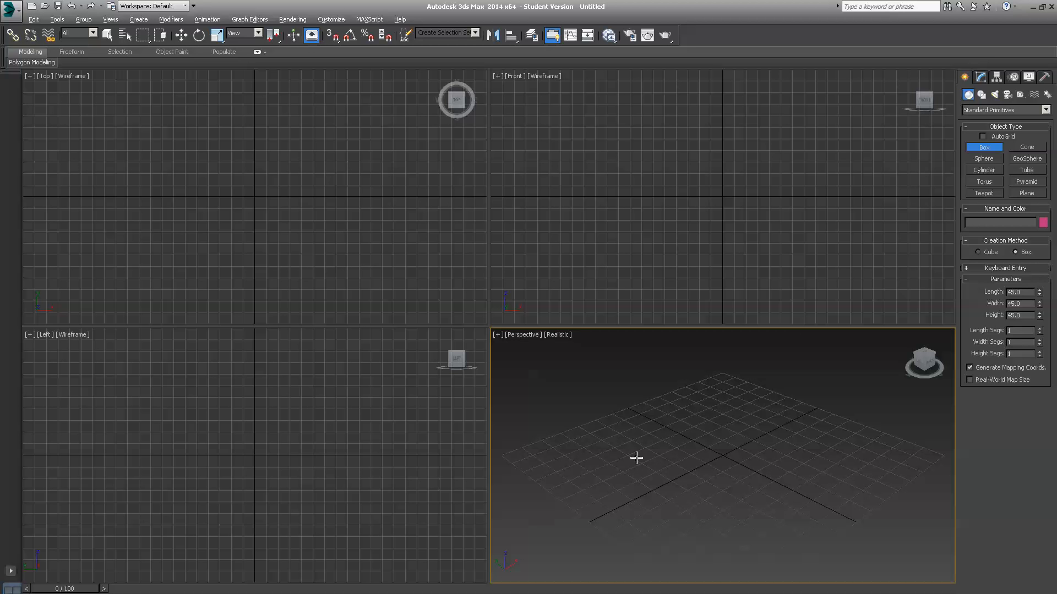
{"action": "mouse_move", "coordinate": [706, 472]}
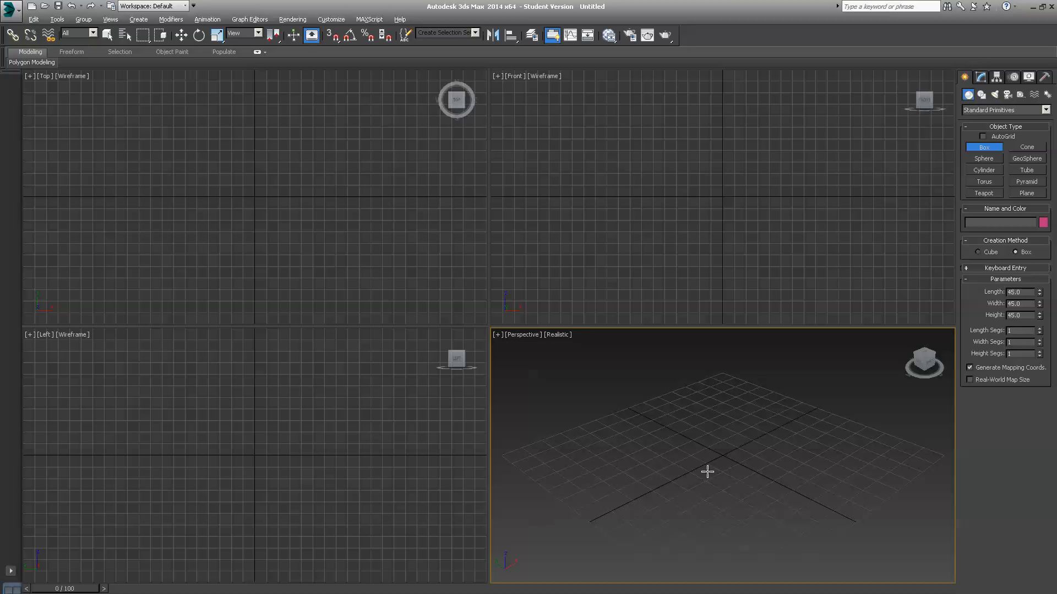
{"action": "mouse_move", "coordinate": [736, 455]}
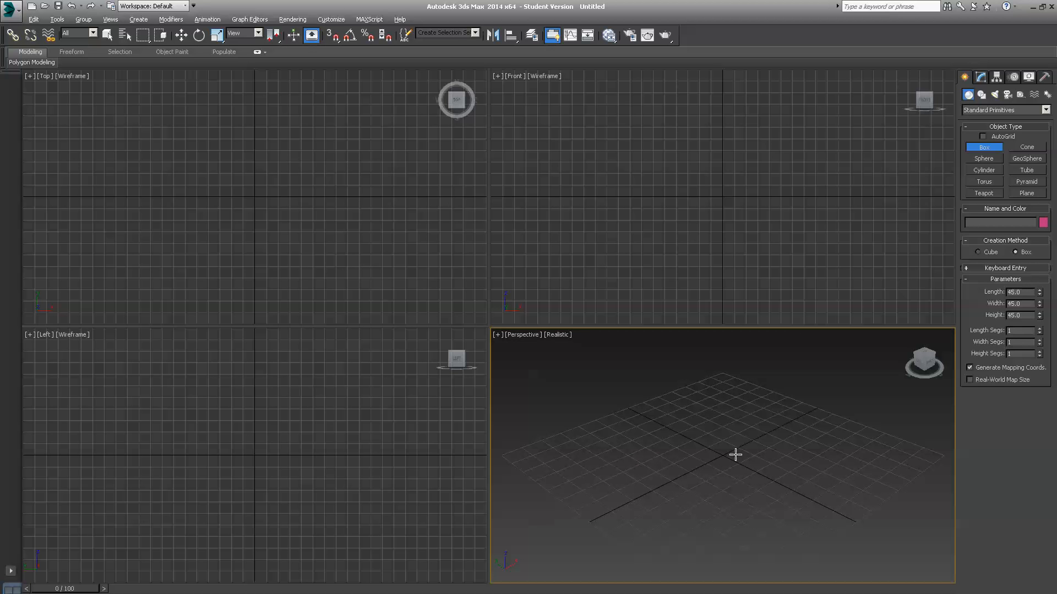
{"action": "left_click", "coordinate": [736, 462]}
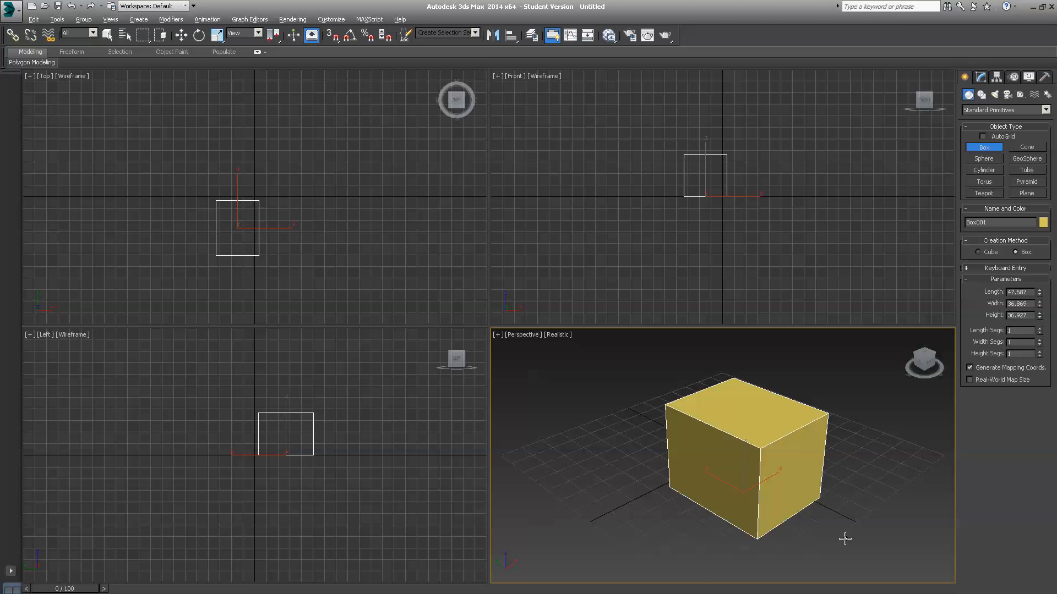
{"action": "mouse_move", "coordinate": [586, 391]}
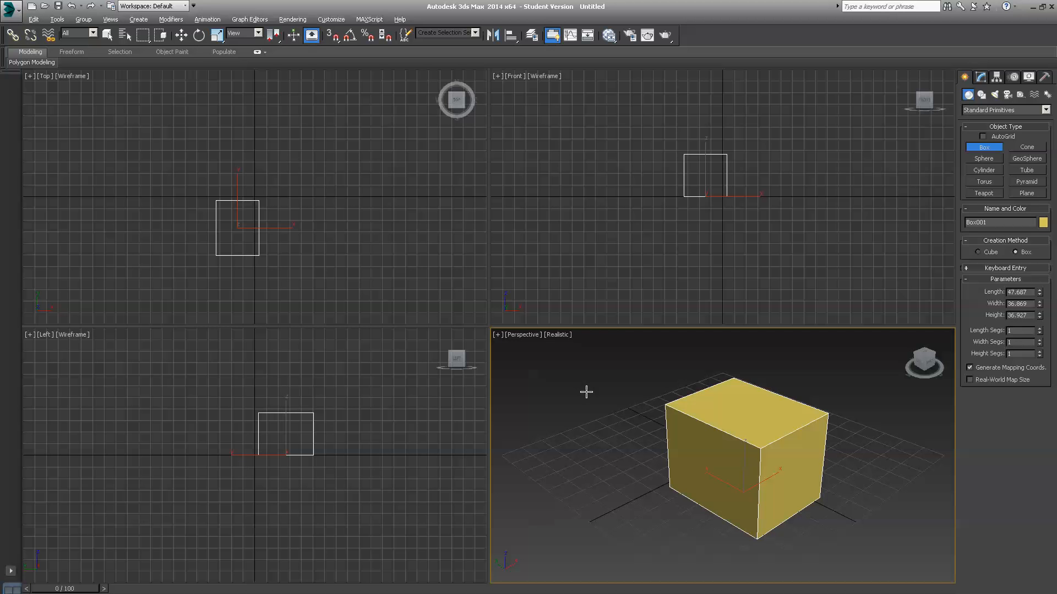
{"action": "mouse_move", "coordinate": [632, 413]}
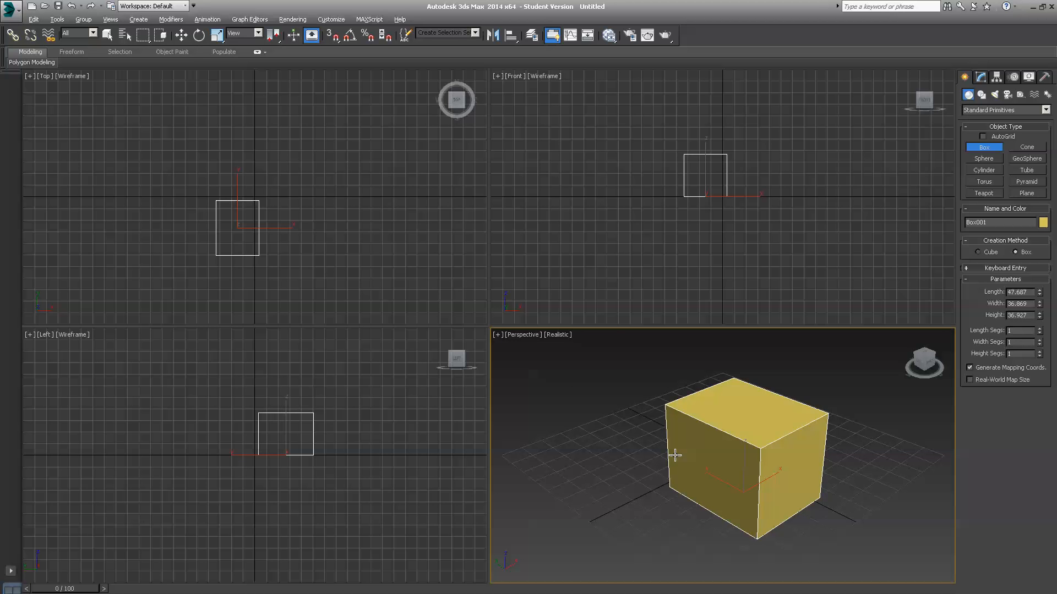
{"action": "mouse_move", "coordinate": [718, 400]}
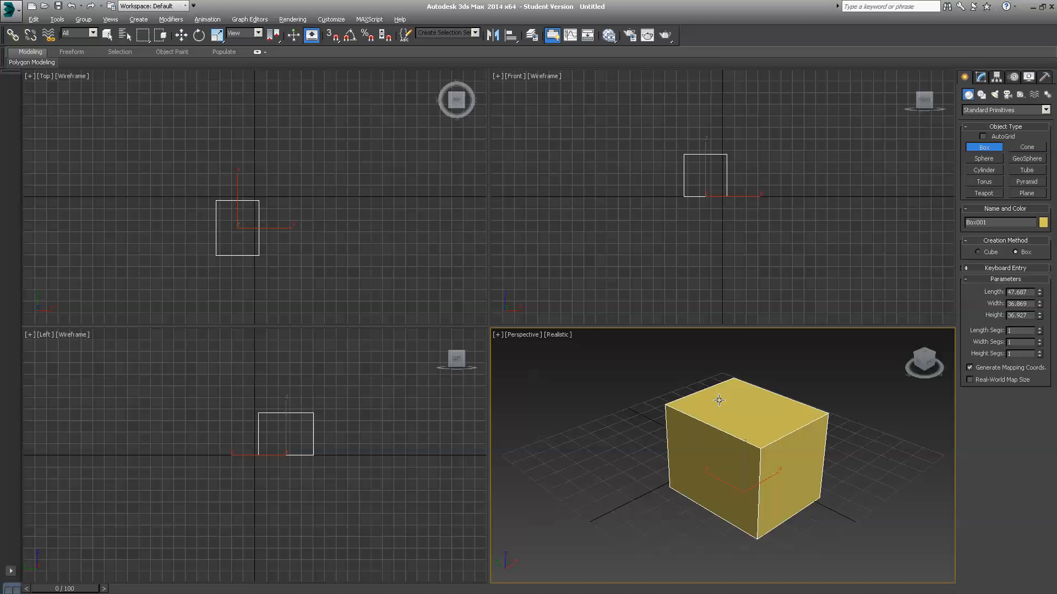
{"action": "mouse_move", "coordinate": [731, 454]}
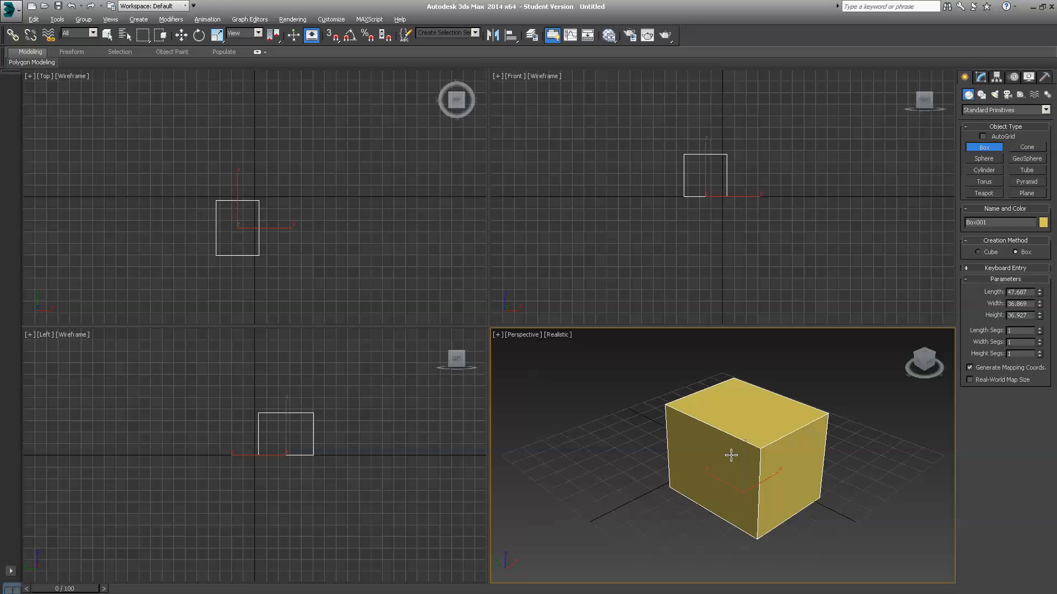
{"action": "mouse_move", "coordinate": [755, 447]}
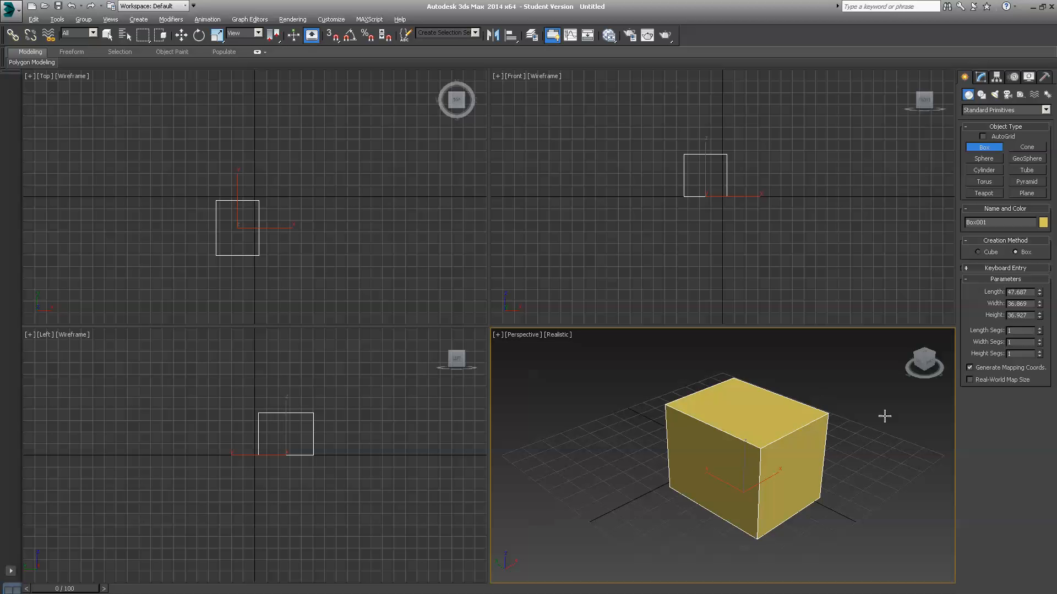
{"action": "mouse_move", "coordinate": [989, 307]}
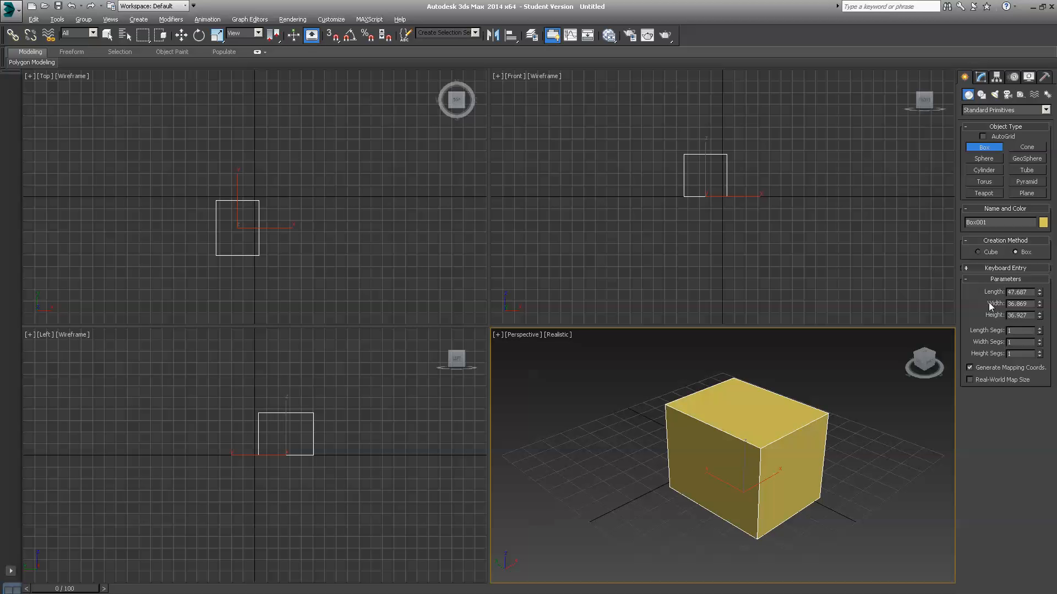
{"action": "mouse_move", "coordinate": [1022, 217]}
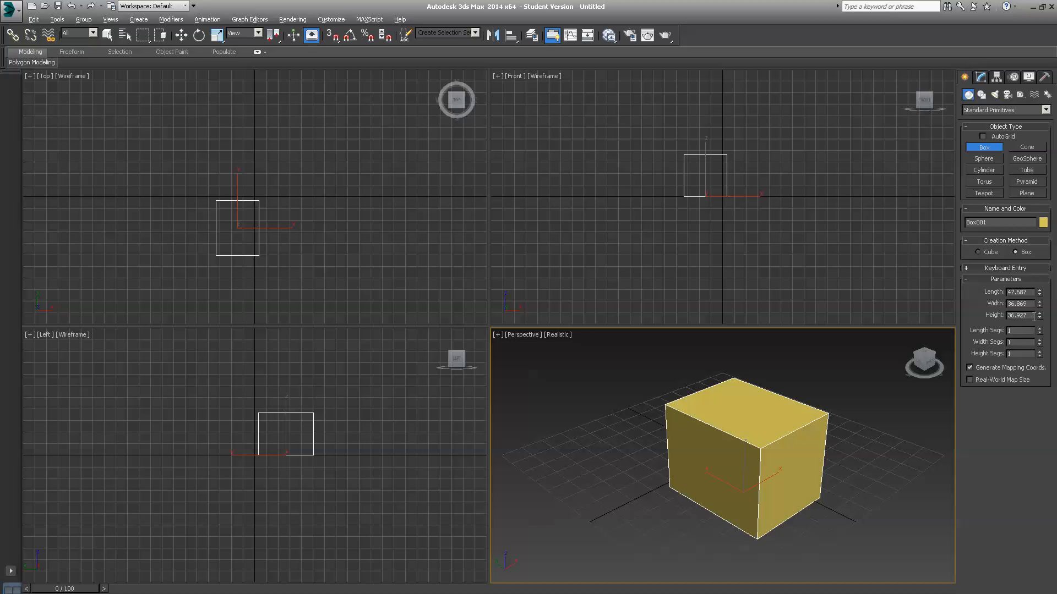
- Select the box's Height value in the Parameters rollout for replacement
{"action": "triple_click", "coordinate": [1017, 315]}
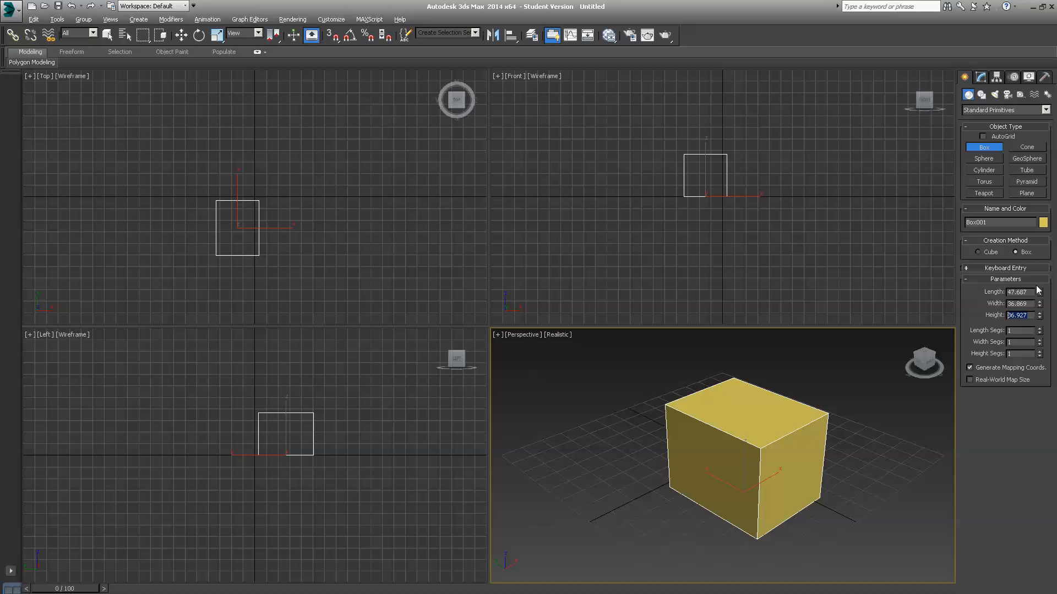
{"action": "mouse_move", "coordinate": [1022, 395]}
{"action": "type", "text": "15"}
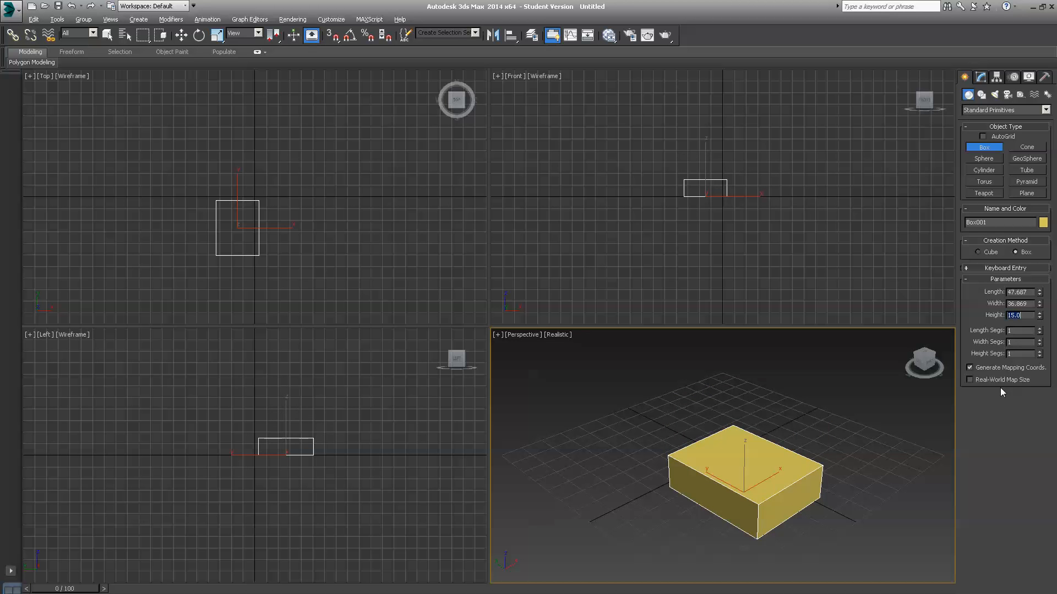
{"action": "mouse_move", "coordinate": [993, 302]}
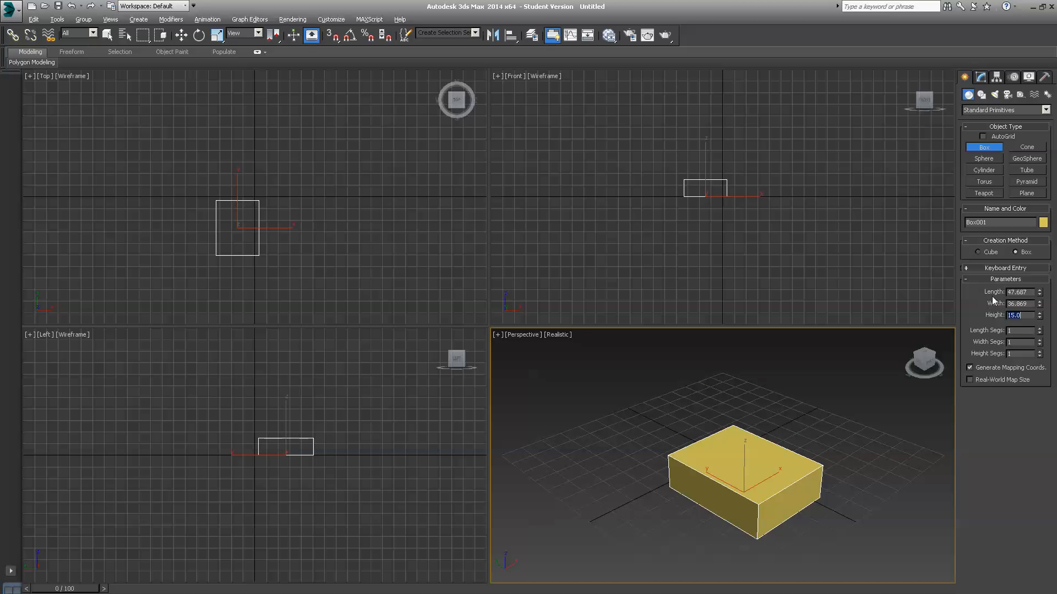
{"action": "mouse_move", "coordinate": [984, 302]}
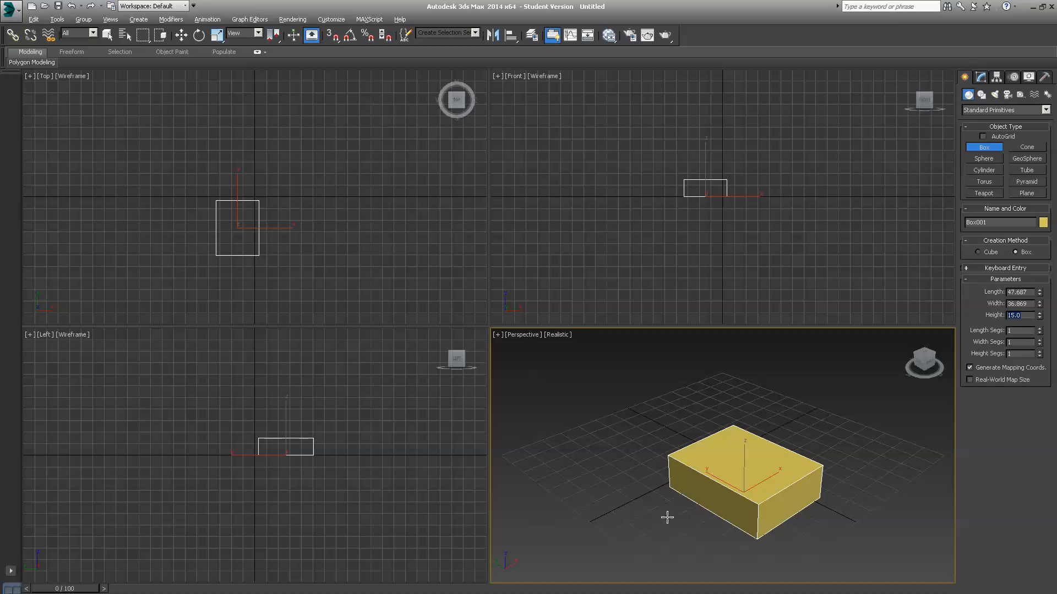
{"action": "mouse_move", "coordinate": [736, 502]}
{"action": "type", "text": "5"}
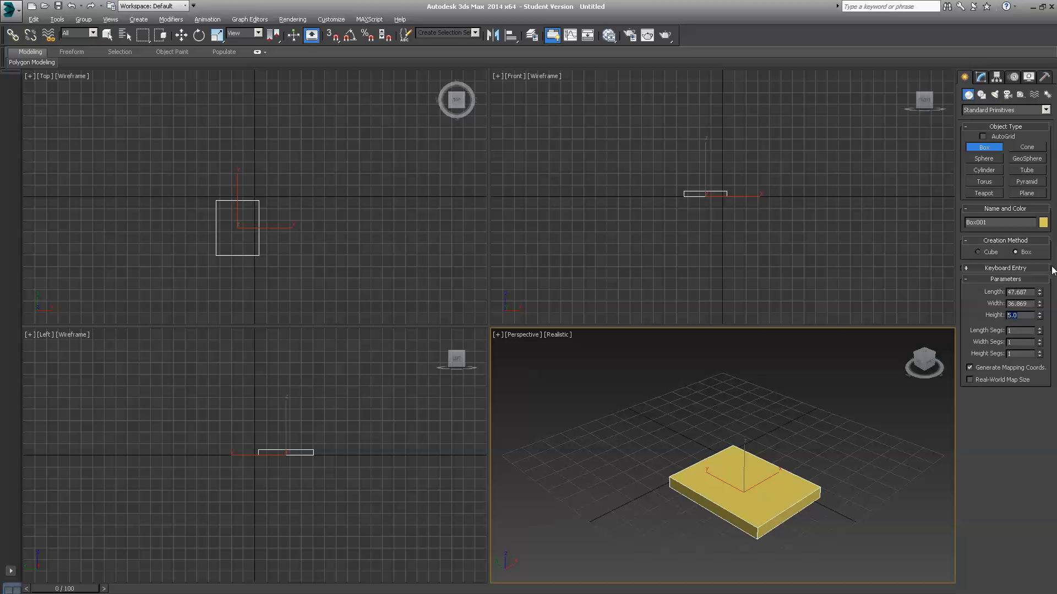
{"action": "mouse_move", "coordinate": [993, 324]}
{"action": "type", "text": "200"}
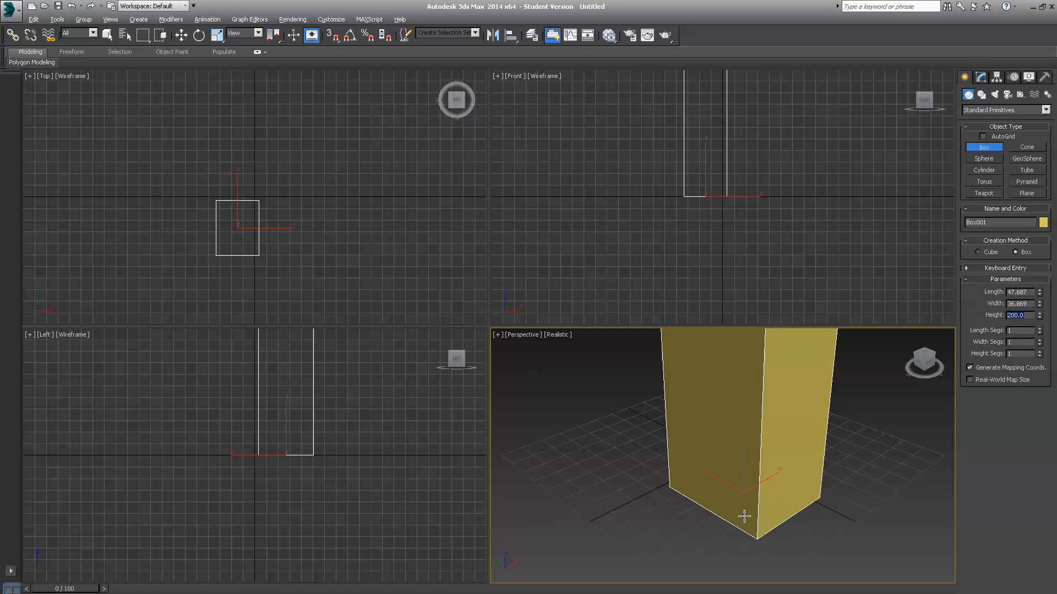
{"action": "mouse_move", "coordinate": [825, 172]}
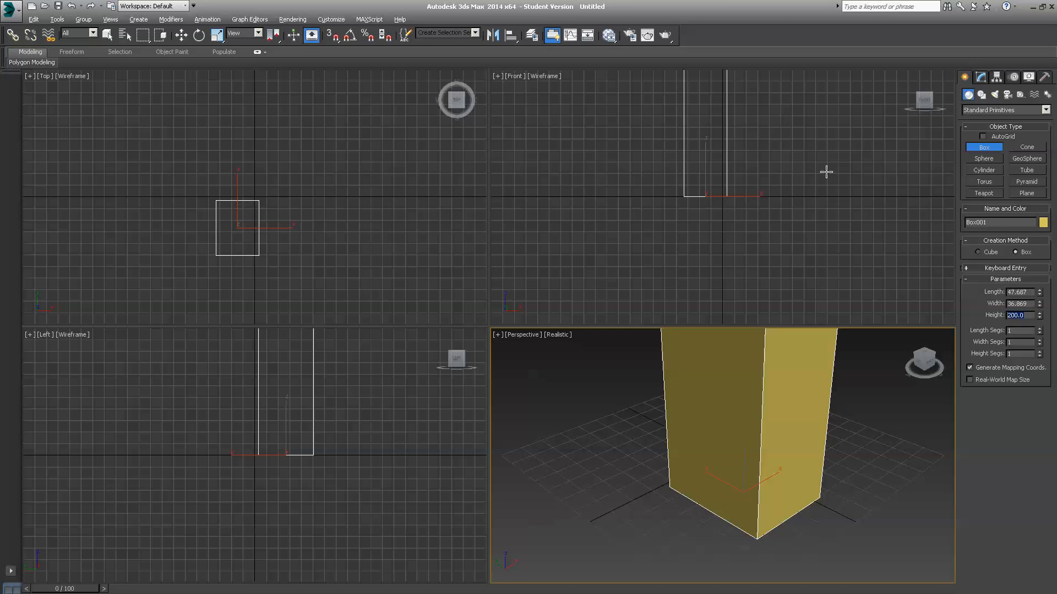
{"action": "mouse_move", "coordinate": [966, 356]}
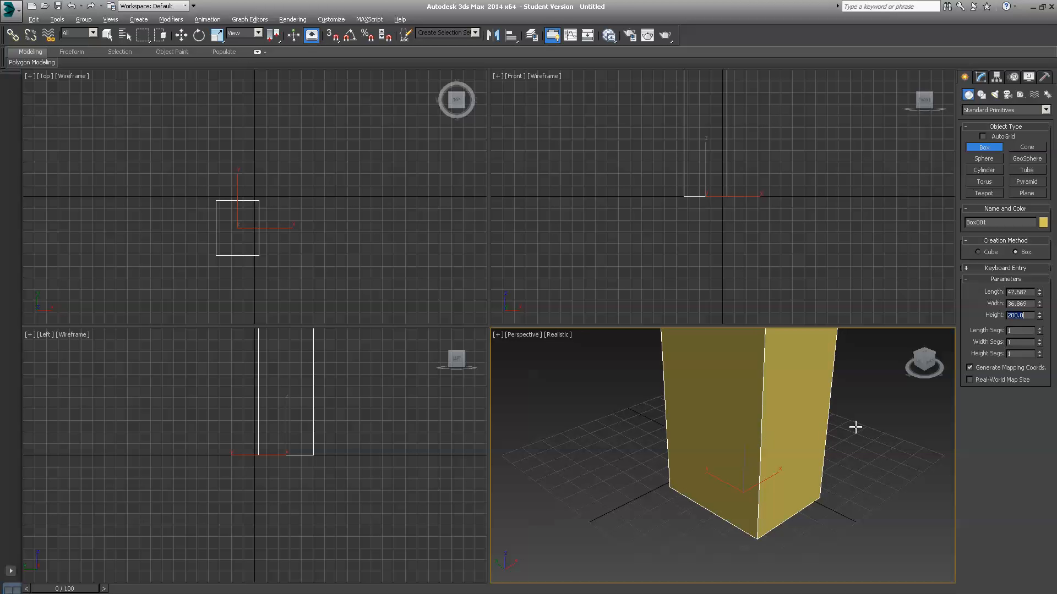
{"action": "mouse_move", "coordinate": [858, 425]}
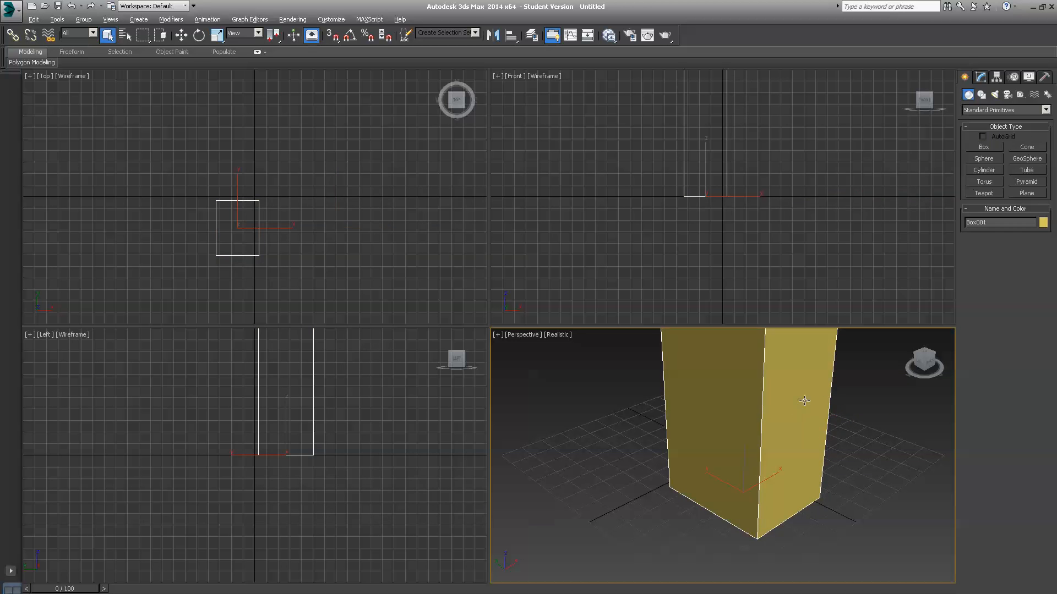
{"action": "mouse_move", "coordinate": [889, 341]}
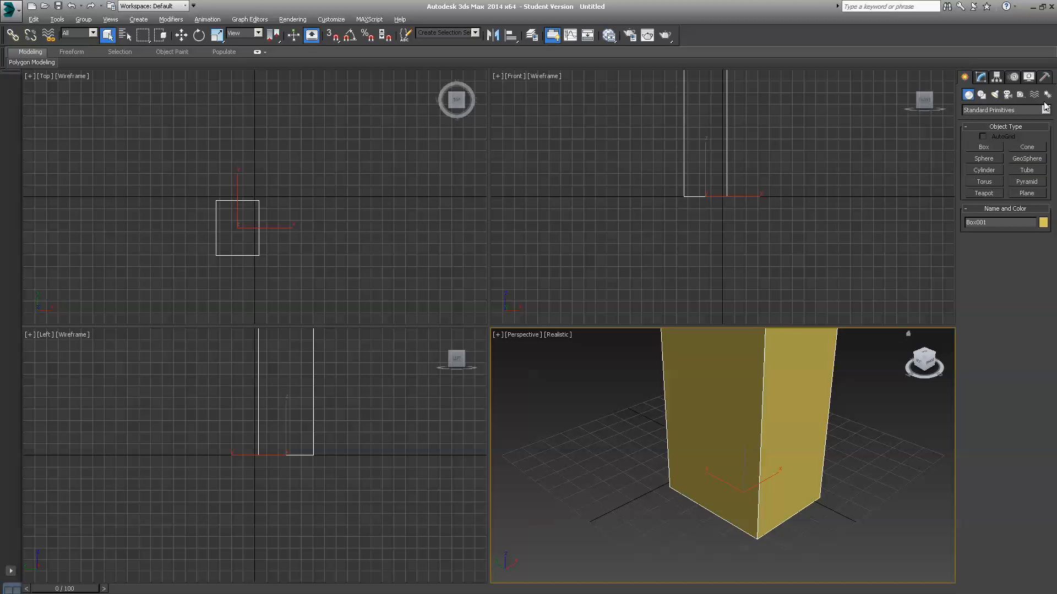
{"action": "mouse_move", "coordinate": [774, 394]}
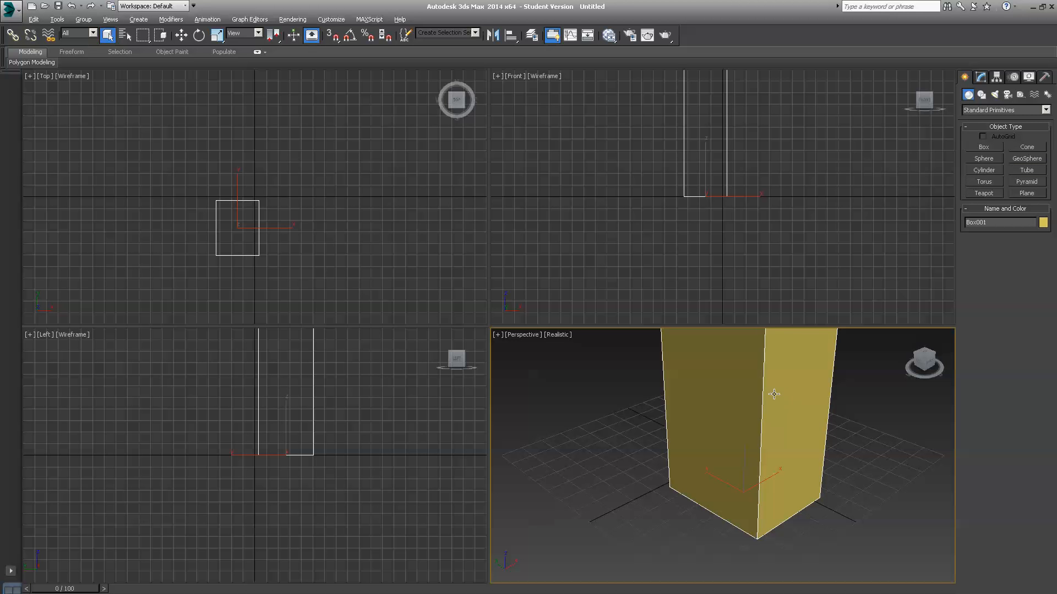
{"action": "mouse_move", "coordinate": [960, 170]}
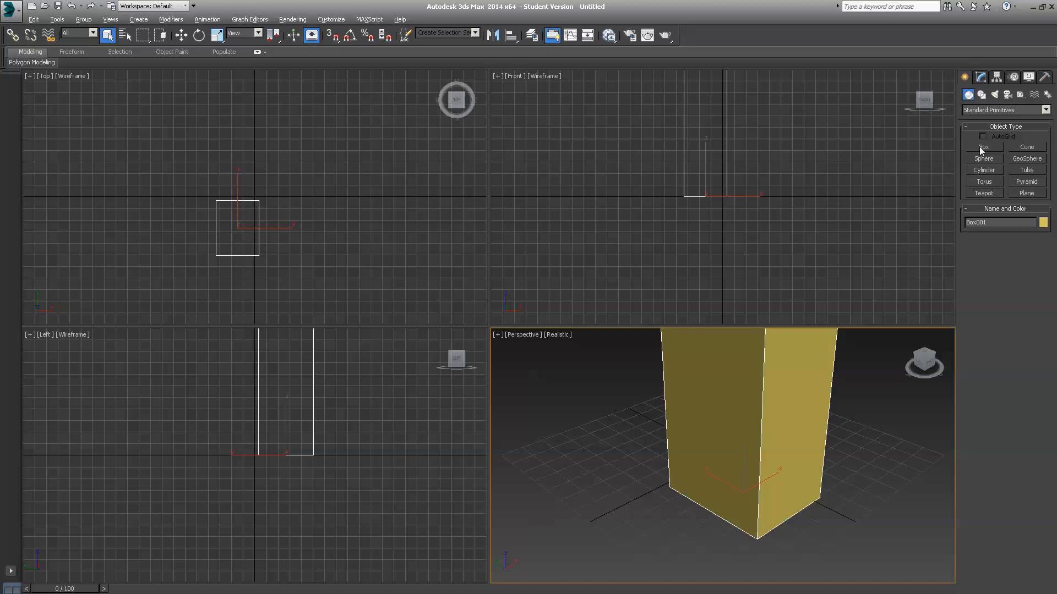
{"action": "mouse_move", "coordinate": [908, 211]}
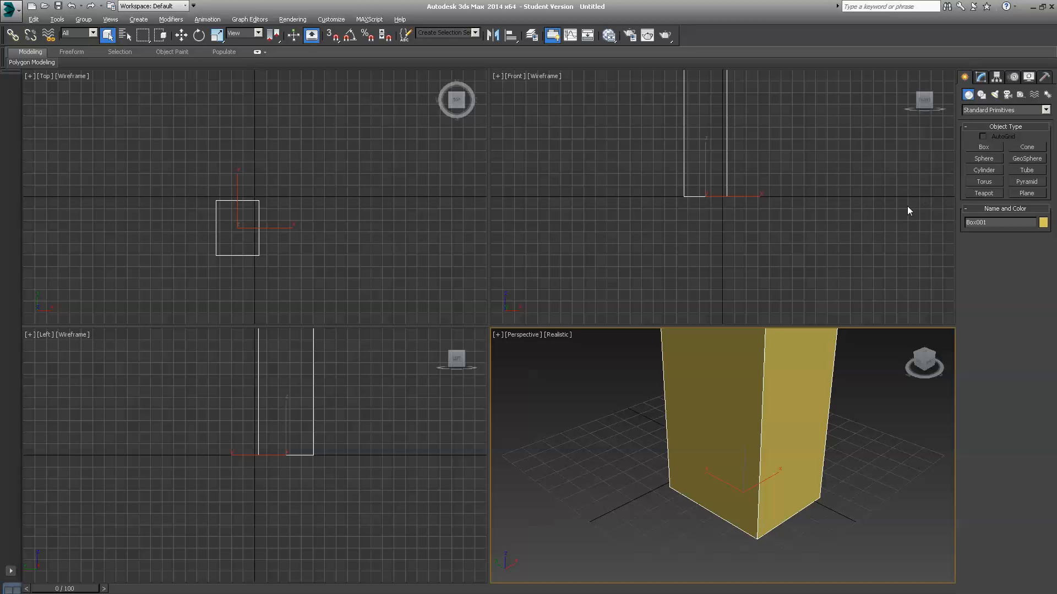
{"action": "mouse_move", "coordinate": [840, 364]}
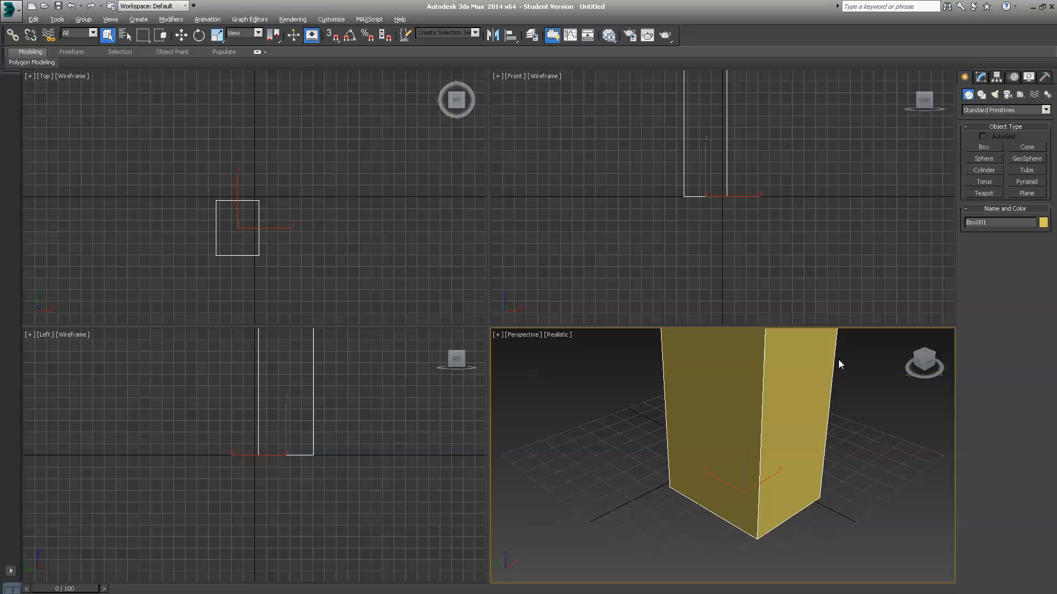
{"action": "mouse_move", "coordinate": [848, 358]}
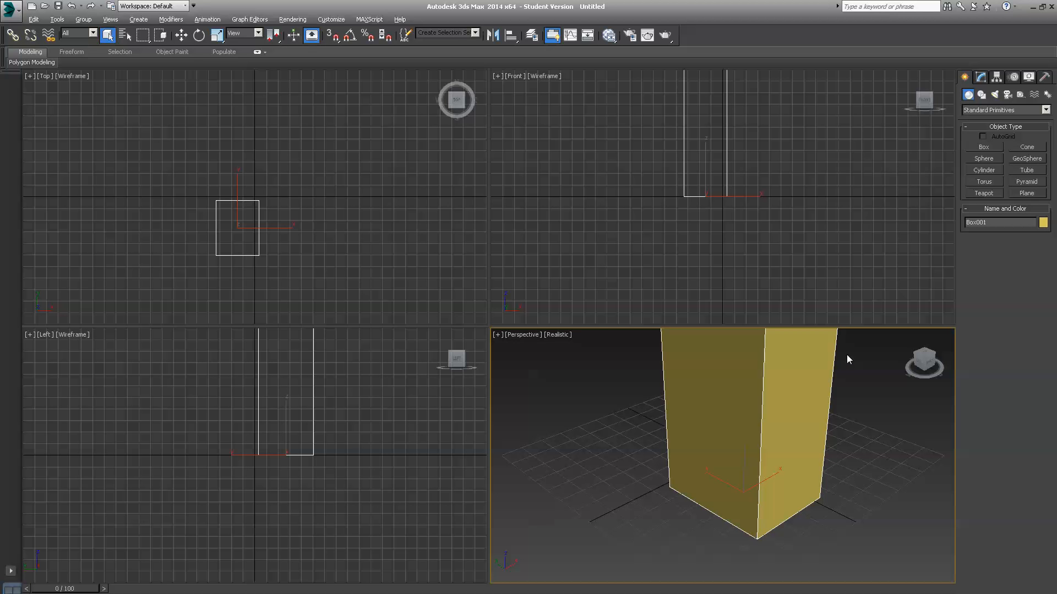
{"action": "mouse_move", "coordinate": [959, 77]}
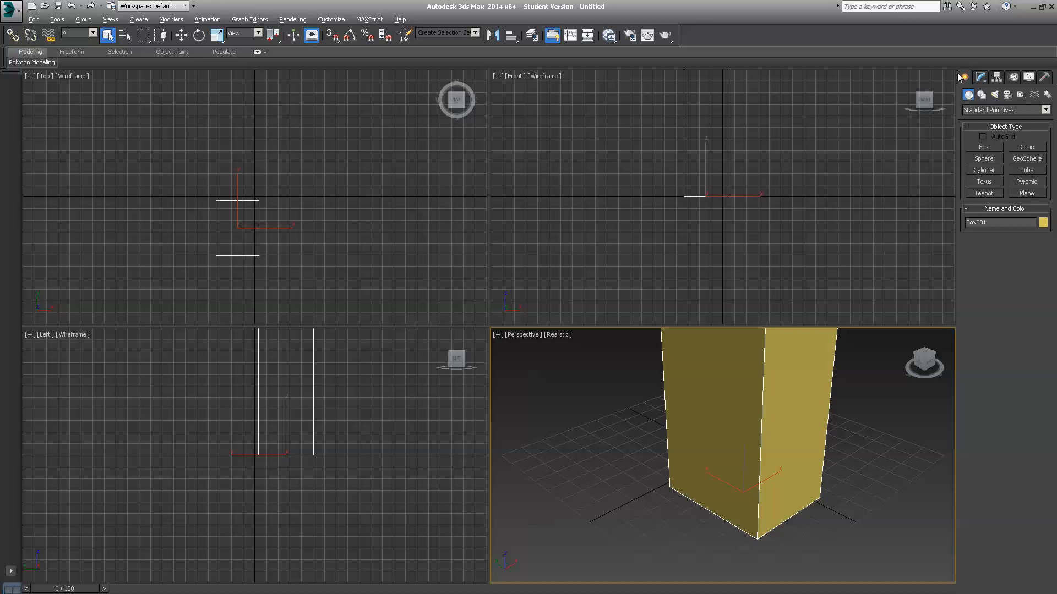
{"action": "mouse_move", "coordinate": [726, 417]}
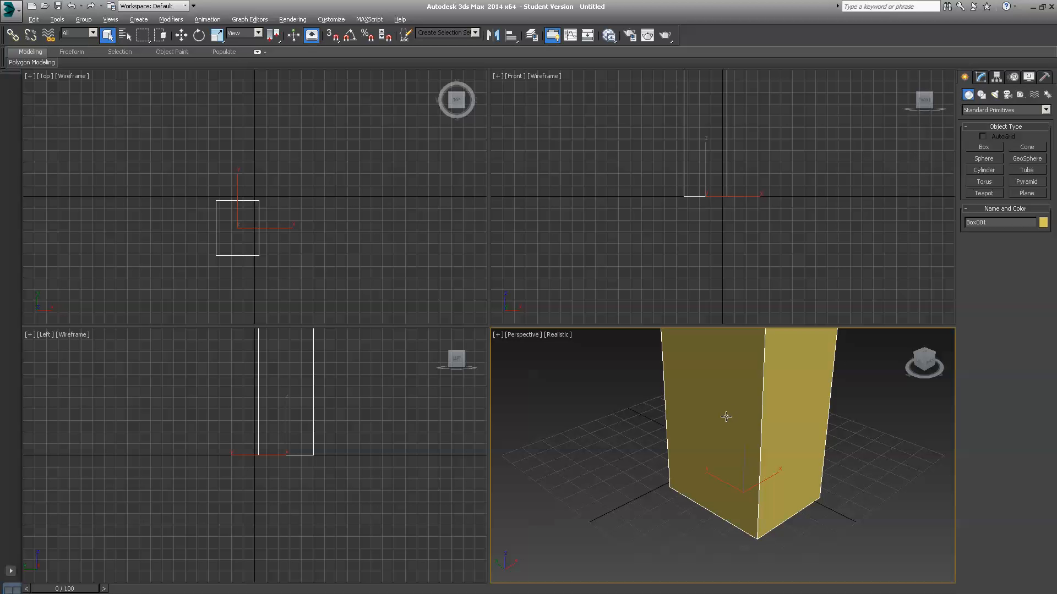
{"action": "mouse_move", "coordinate": [652, 444]}
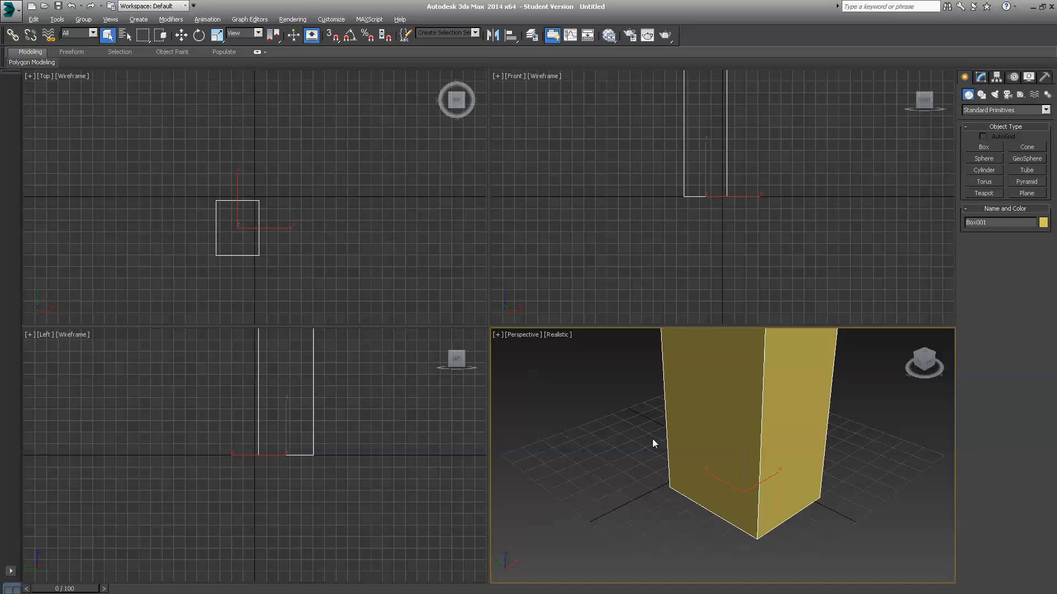
{"action": "mouse_move", "coordinate": [699, 460]}
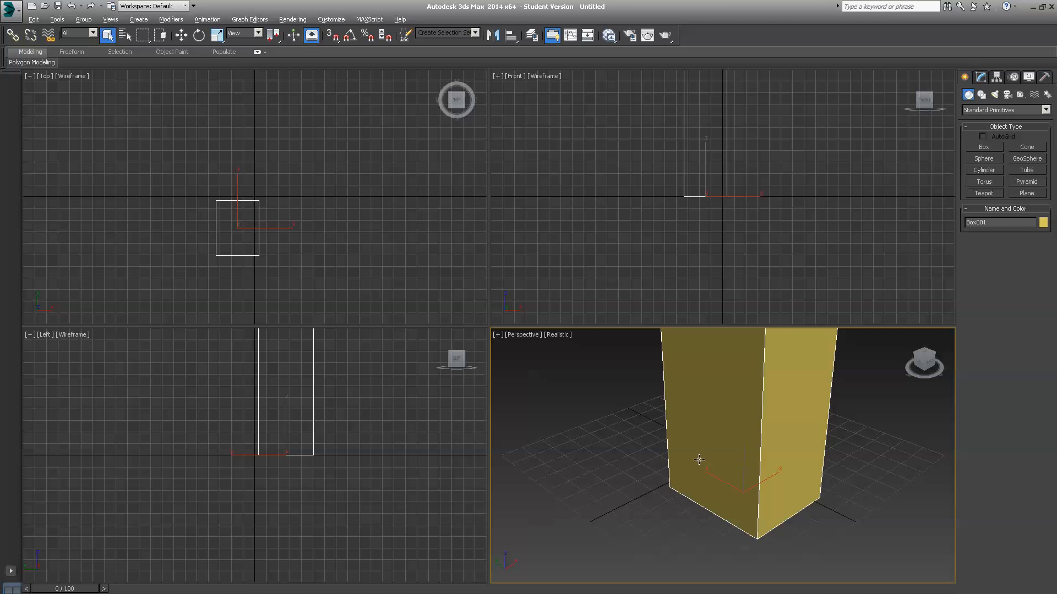
{"action": "mouse_move", "coordinate": [667, 437]}
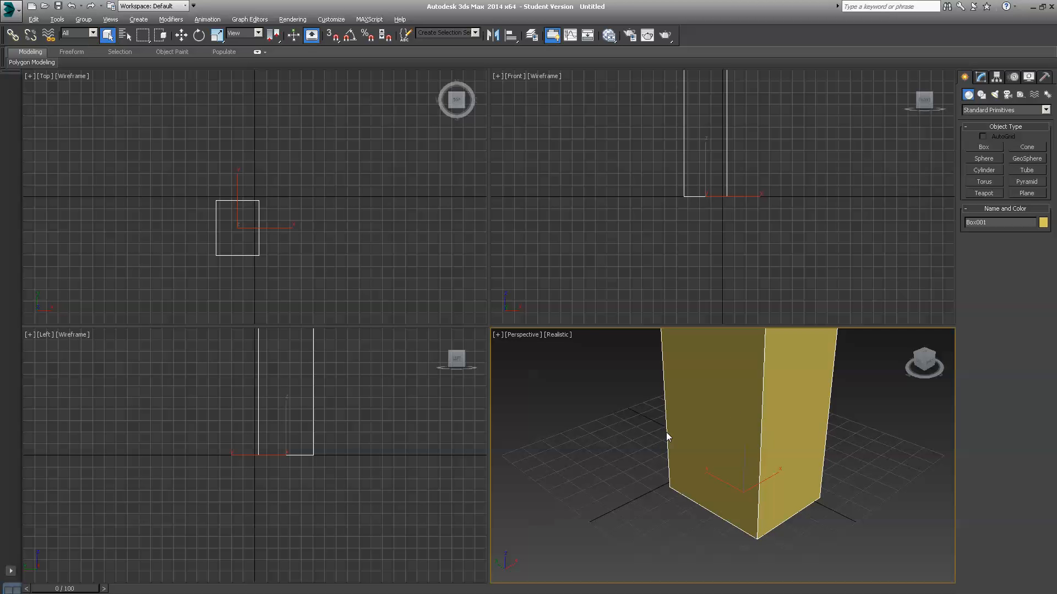
{"action": "mouse_move", "coordinate": [797, 535]}
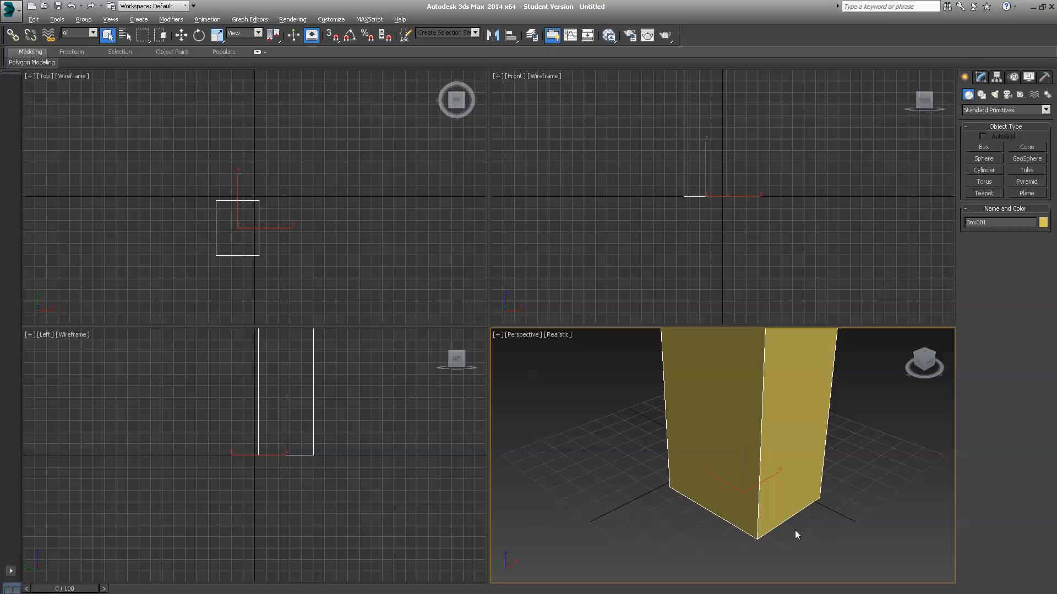
{"action": "mouse_move", "coordinate": [778, 449]}
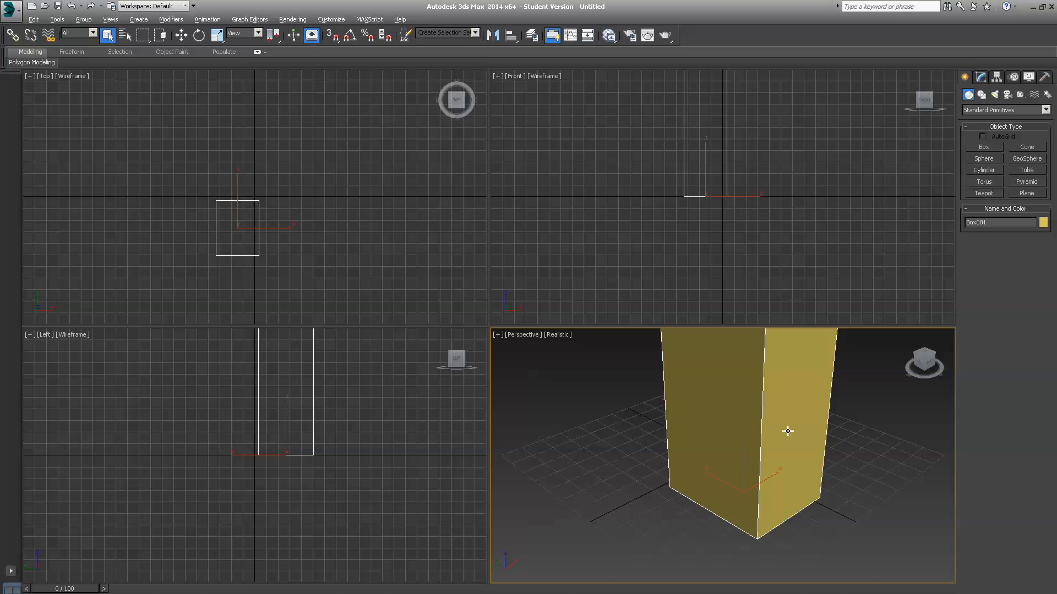
{"action": "mouse_move", "coordinate": [841, 409]}
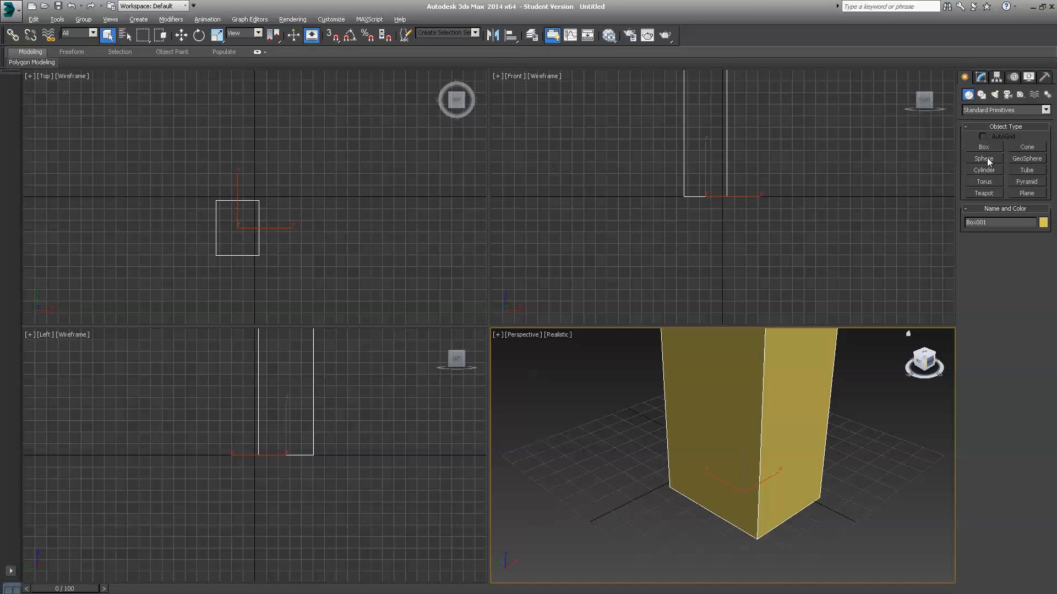
{"action": "mouse_move", "coordinate": [953, 172]}
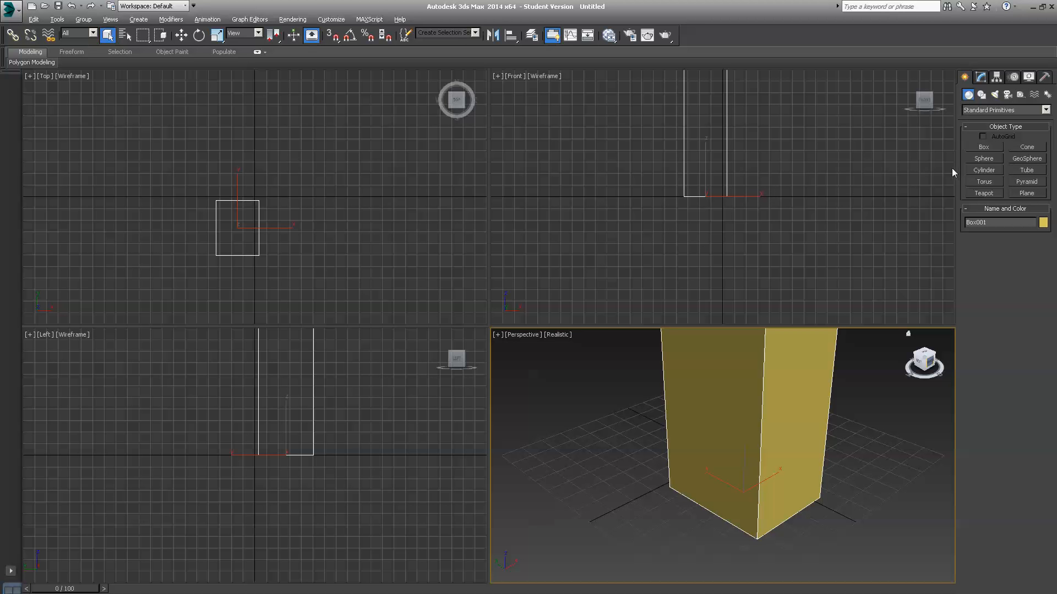
{"action": "mouse_move", "coordinate": [212, 340]}
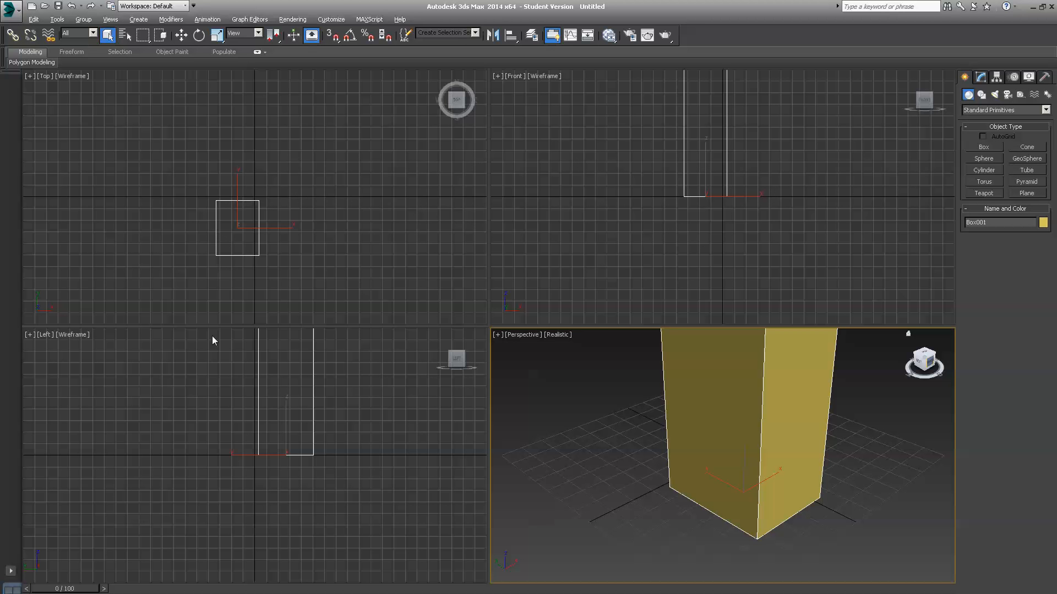
{"action": "mouse_move", "coordinate": [323, 344]}
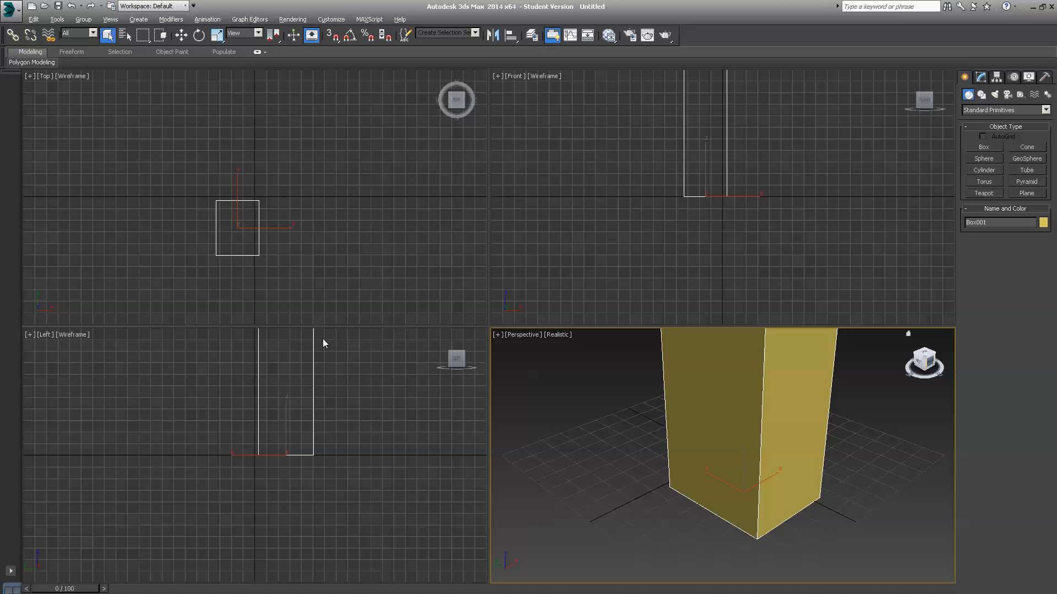
{"action": "mouse_move", "coordinate": [248, 156]}
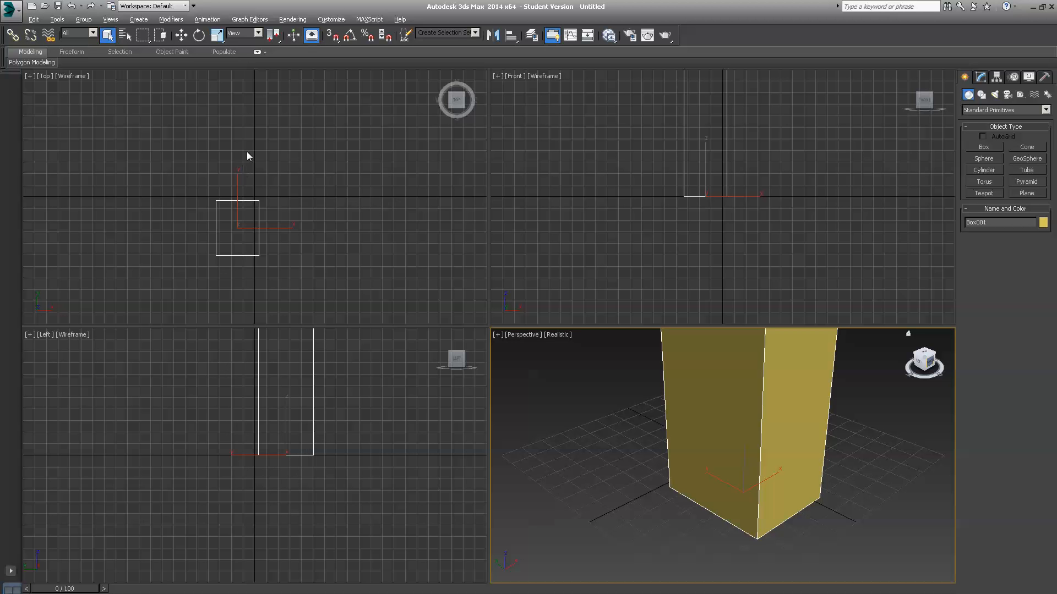
{"action": "mouse_move", "coordinate": [870, 233]}
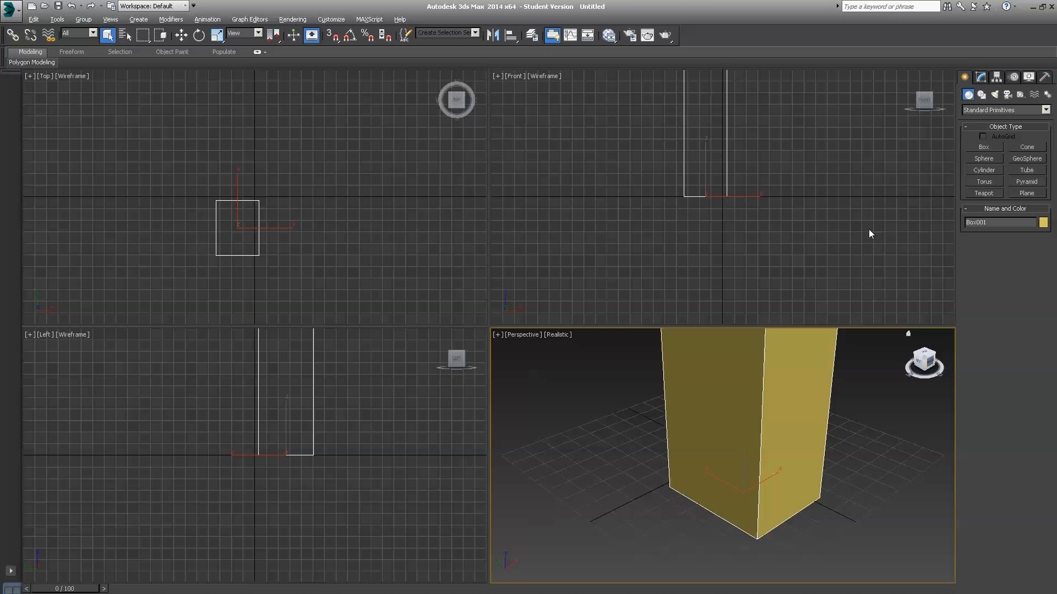
{"action": "mouse_move", "coordinate": [983, 147]}
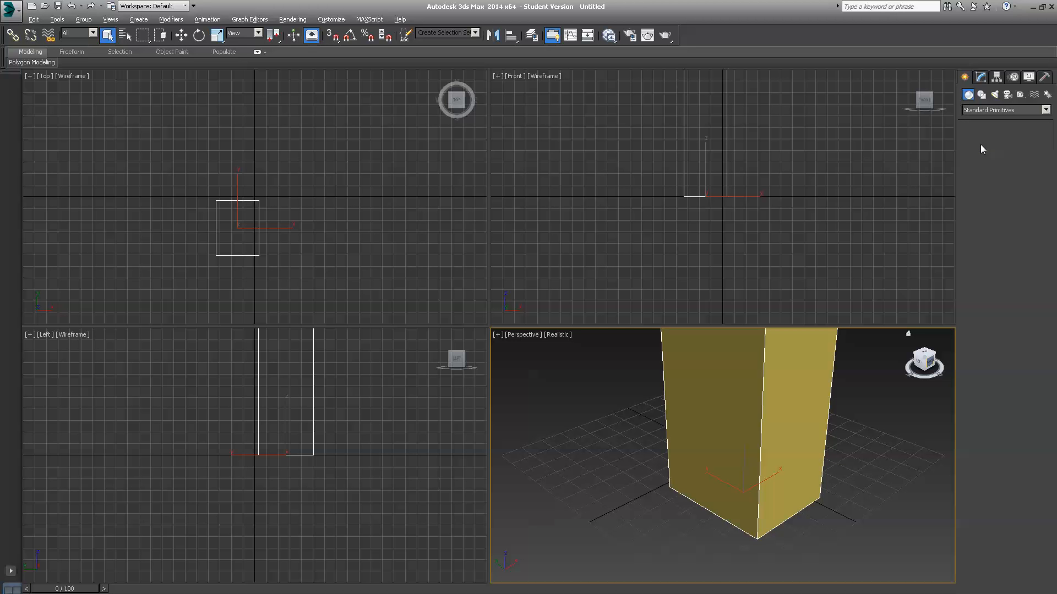
- Return to Box creation and set the creation Height to 20
{"action": "left_click", "coordinate": [964, 76]}
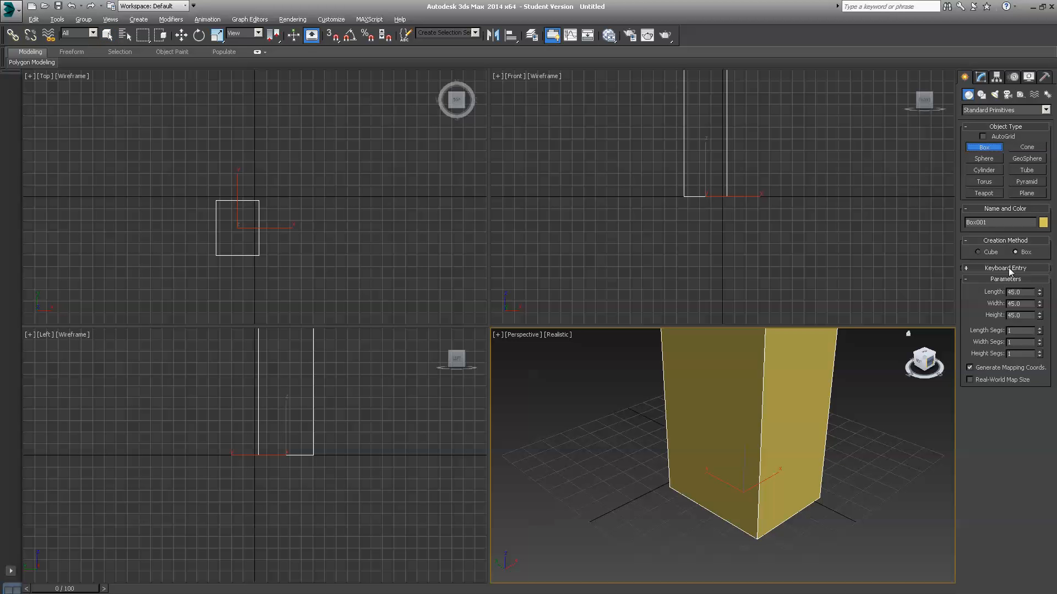
{"action": "mouse_move", "coordinate": [1023, 324]}
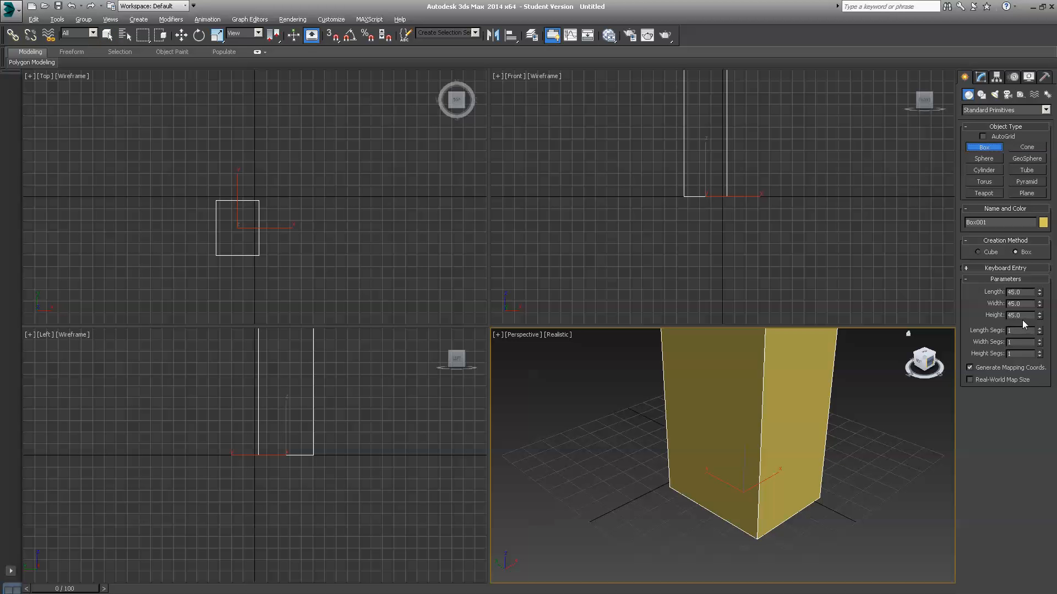
{"action": "mouse_move", "coordinate": [1007, 253]}
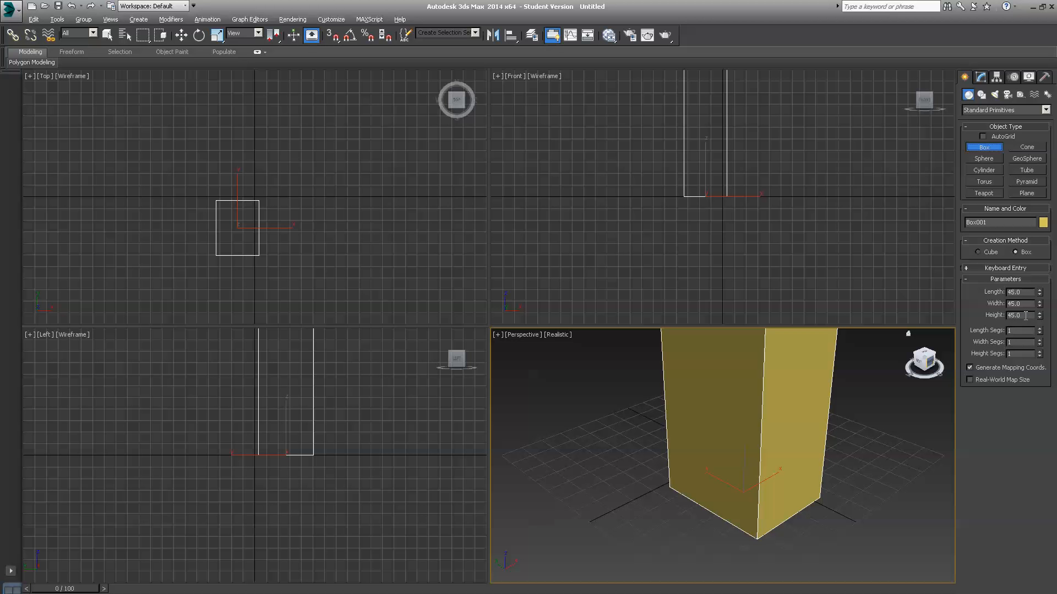
{"action": "mouse_move", "coordinate": [1001, 304]}
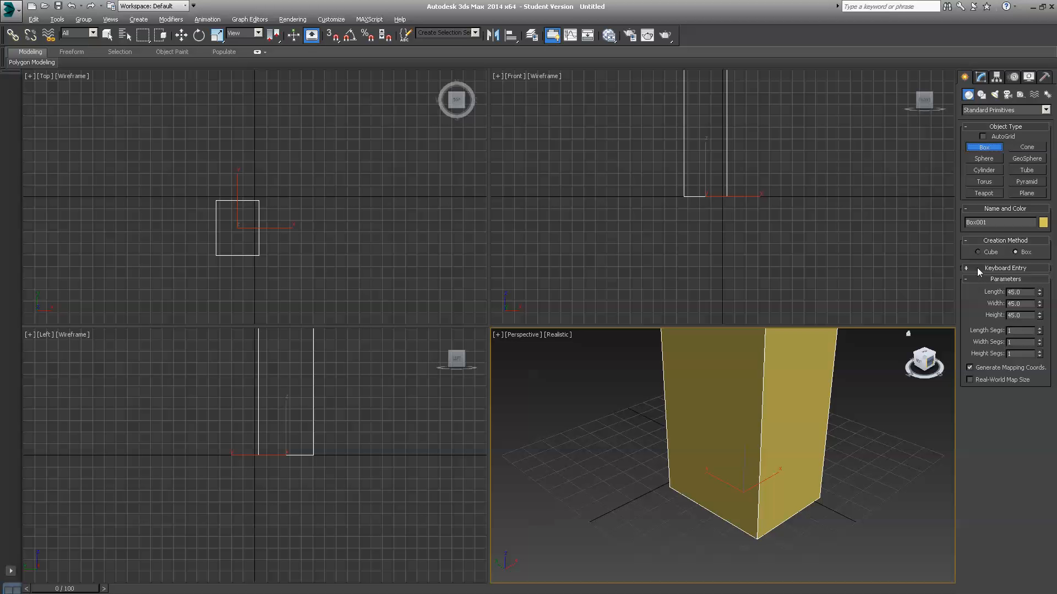
{"action": "mouse_move", "coordinate": [976, 272]}
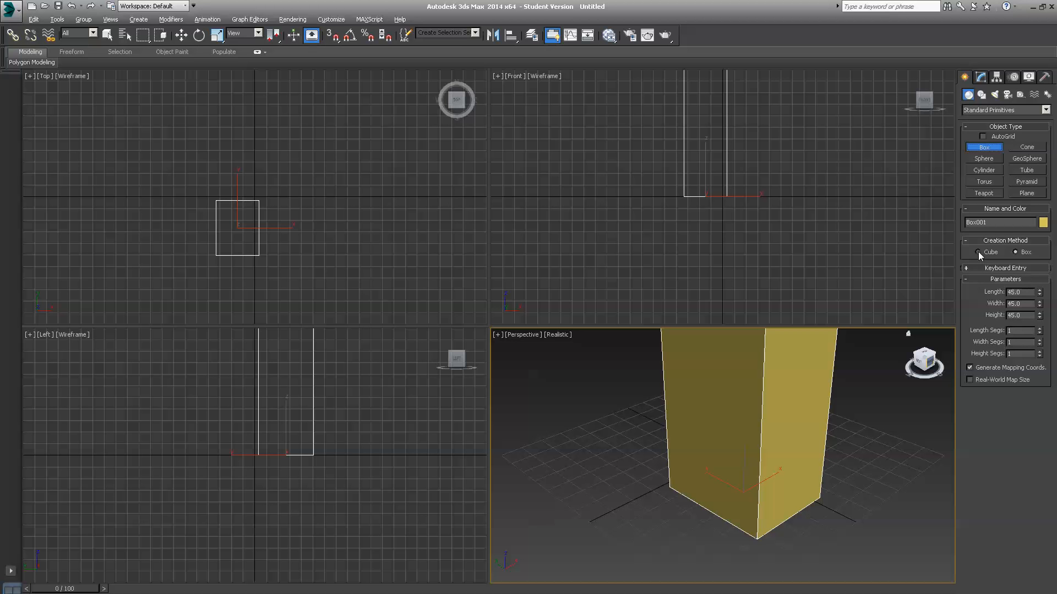
{"action": "mouse_move", "coordinate": [1030, 324]}
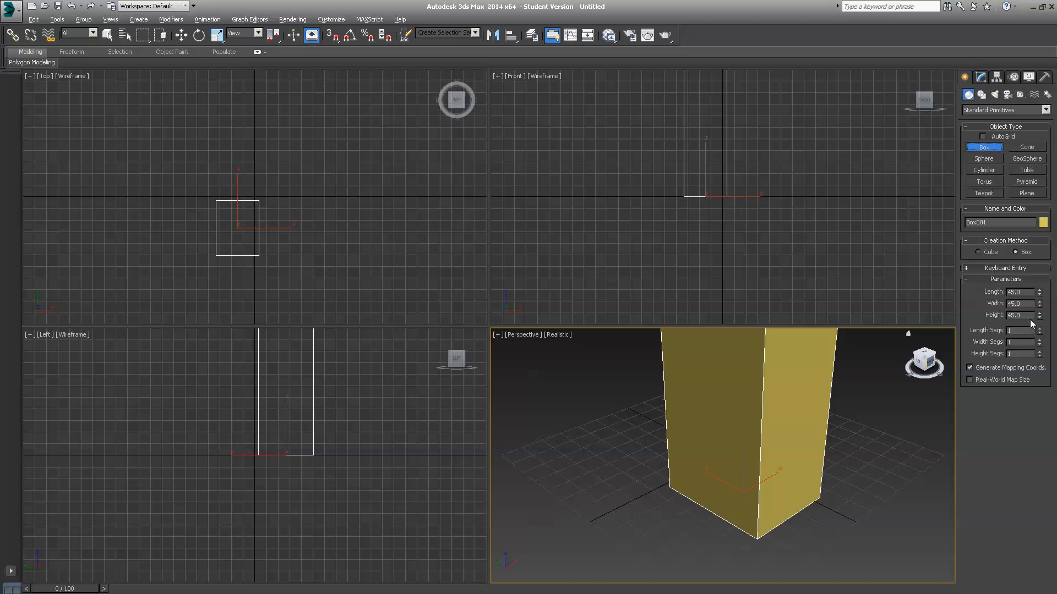
{"action": "triple_click", "coordinate": [1014, 315]}
{"action": "type", "text": "20"}
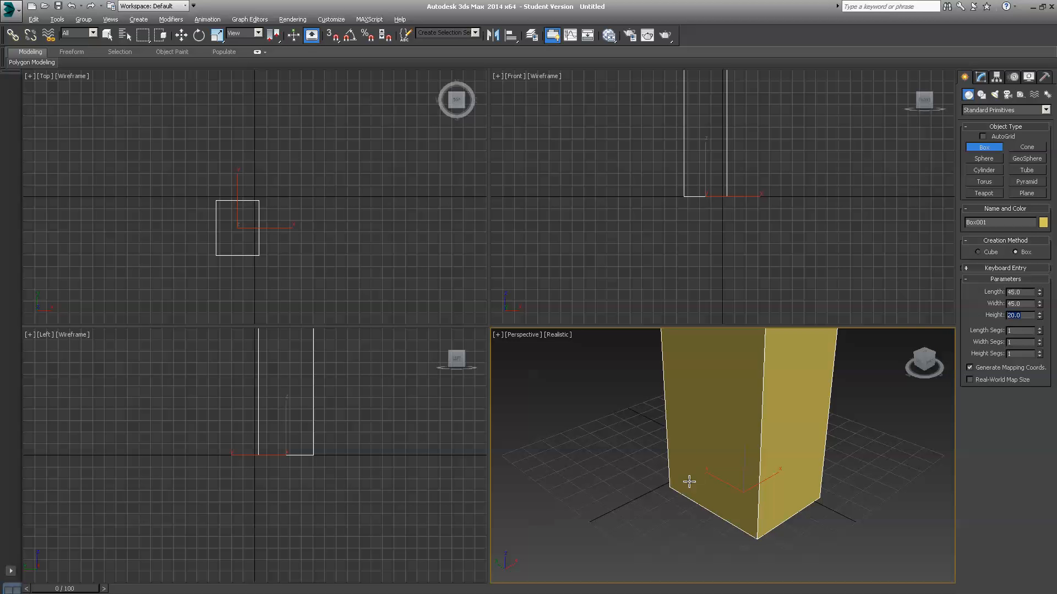
{"action": "mouse_move", "coordinate": [888, 290]}
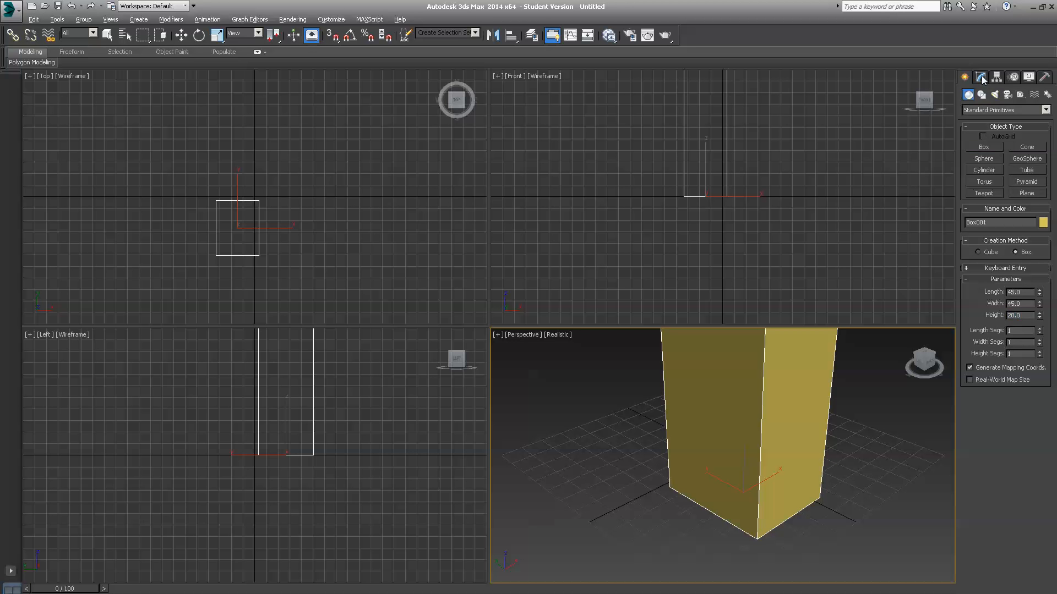
- Show Box001's Parameters in the Modify panel, with Height 200
{"action": "left_click", "coordinate": [980, 76]}
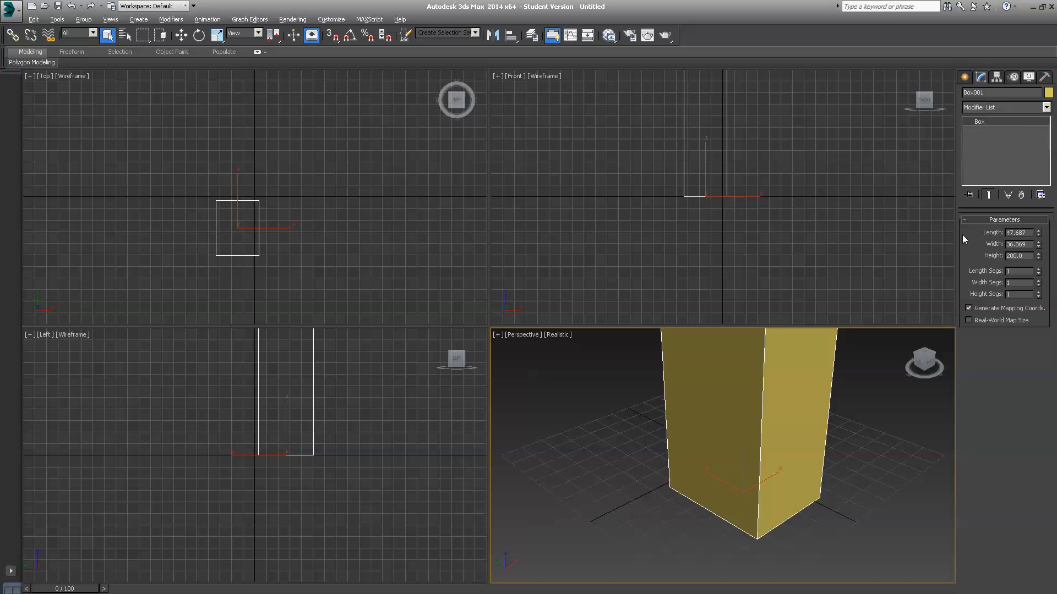
{"action": "mouse_move", "coordinate": [696, 423]}
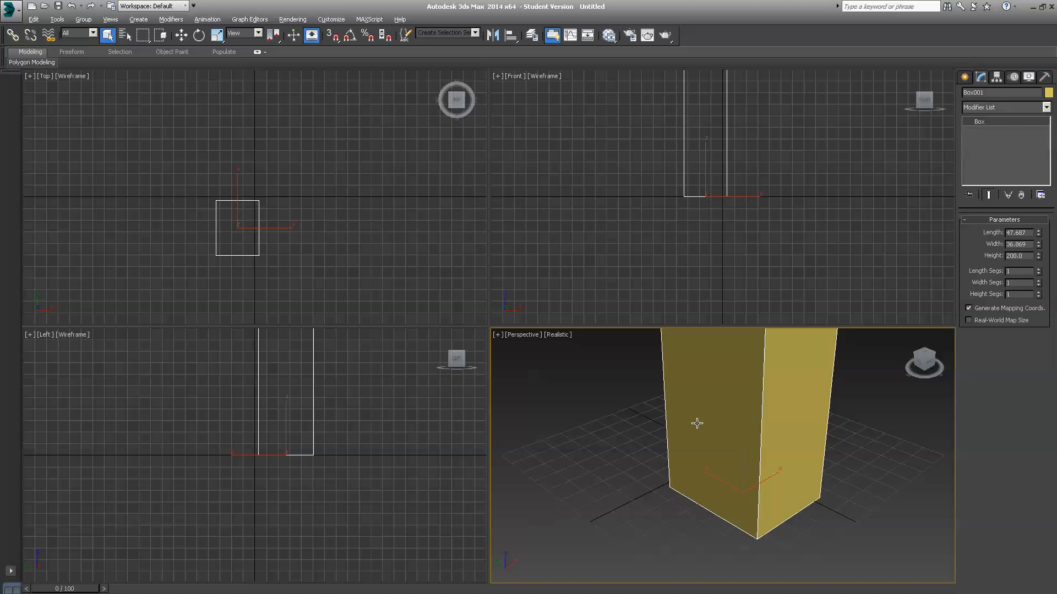
{"action": "mouse_move", "coordinate": [1044, 86]}
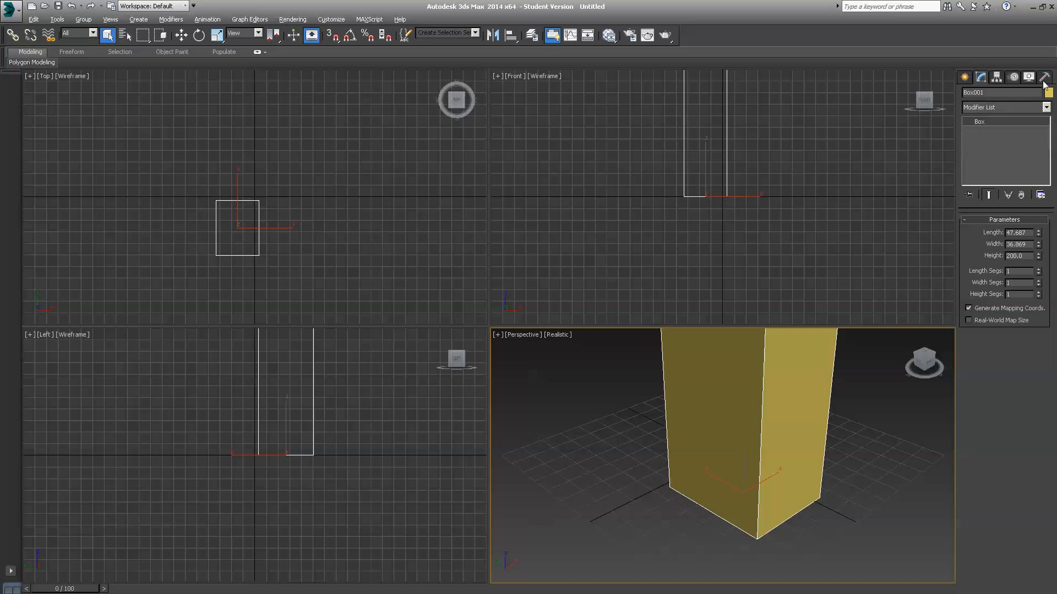
{"action": "mouse_move", "coordinate": [981, 76]}
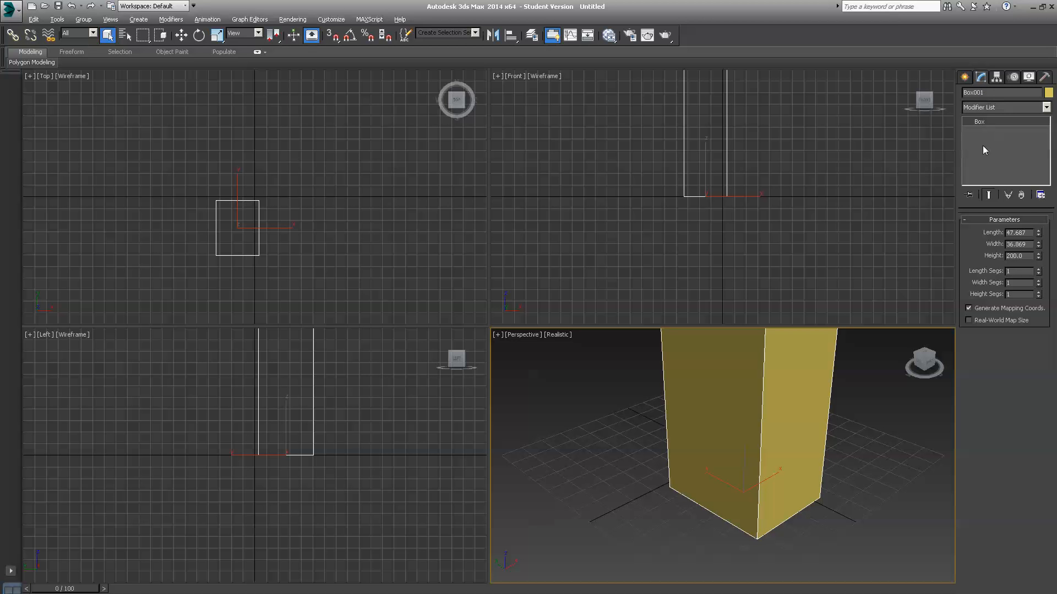
{"action": "mouse_move", "coordinate": [1004, 219]}
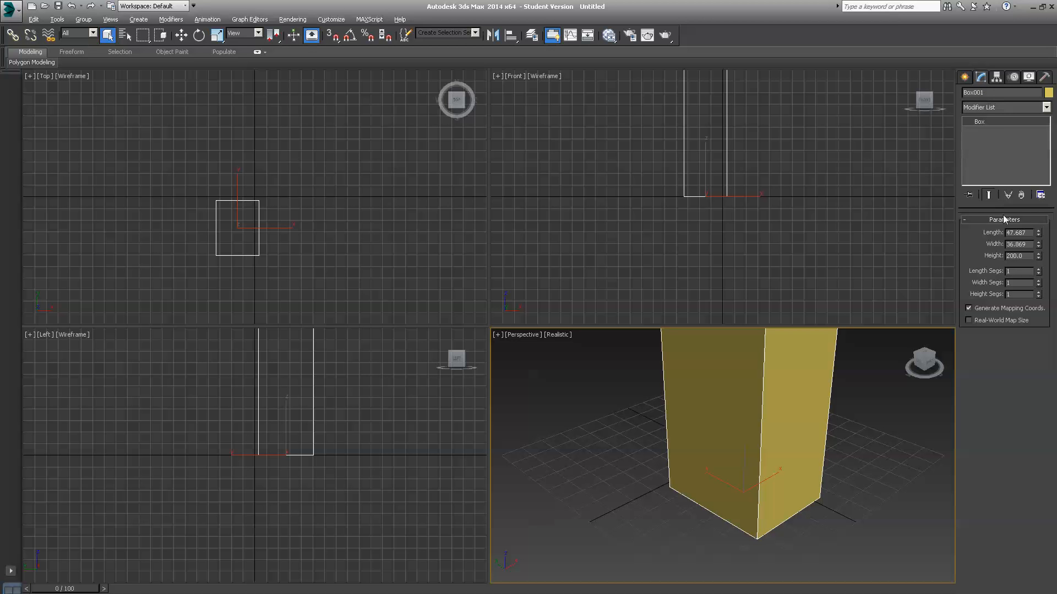
{"action": "mouse_move", "coordinate": [1022, 298]}
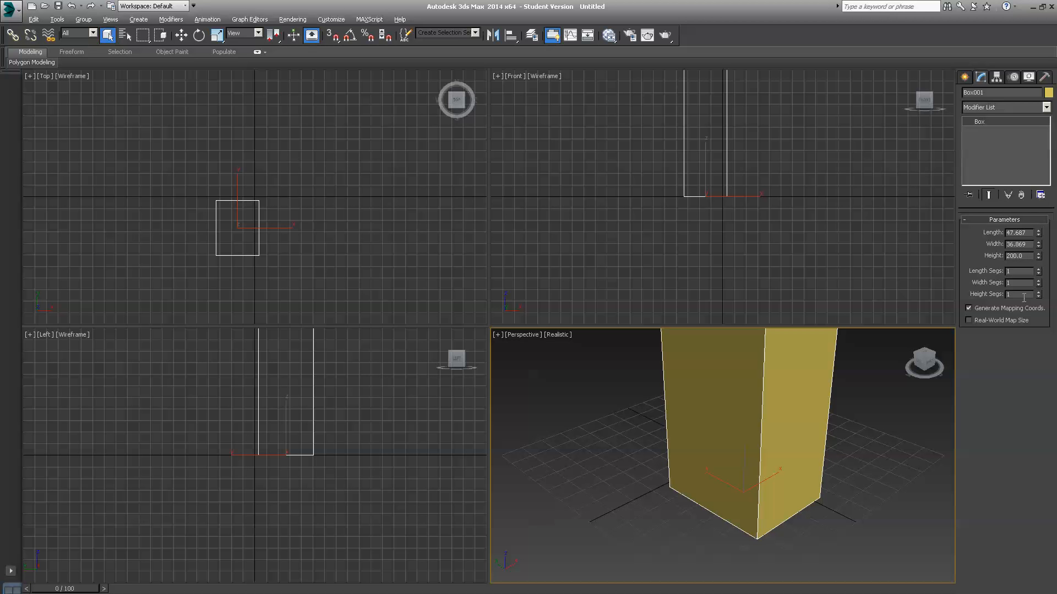
{"action": "mouse_move", "coordinate": [1022, 310]}
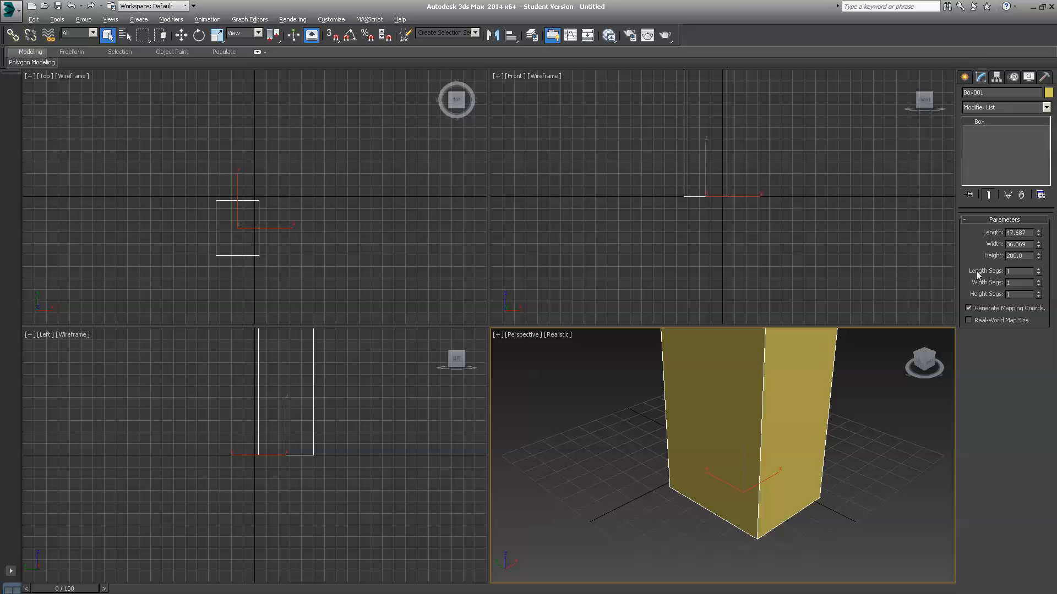
{"action": "mouse_move", "coordinate": [991, 295]}
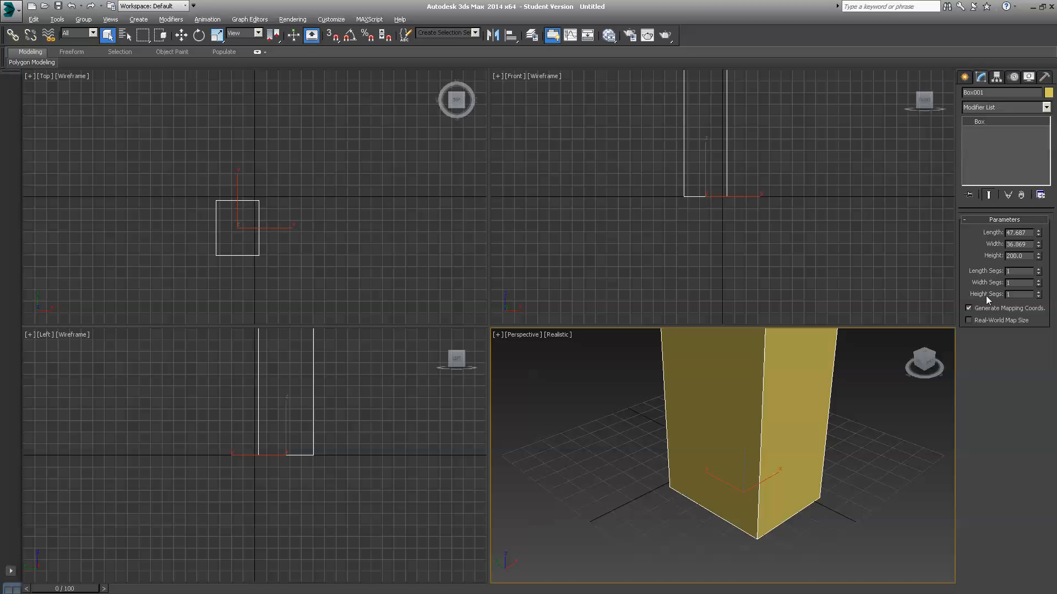
{"action": "mouse_move", "coordinate": [1014, 292]}
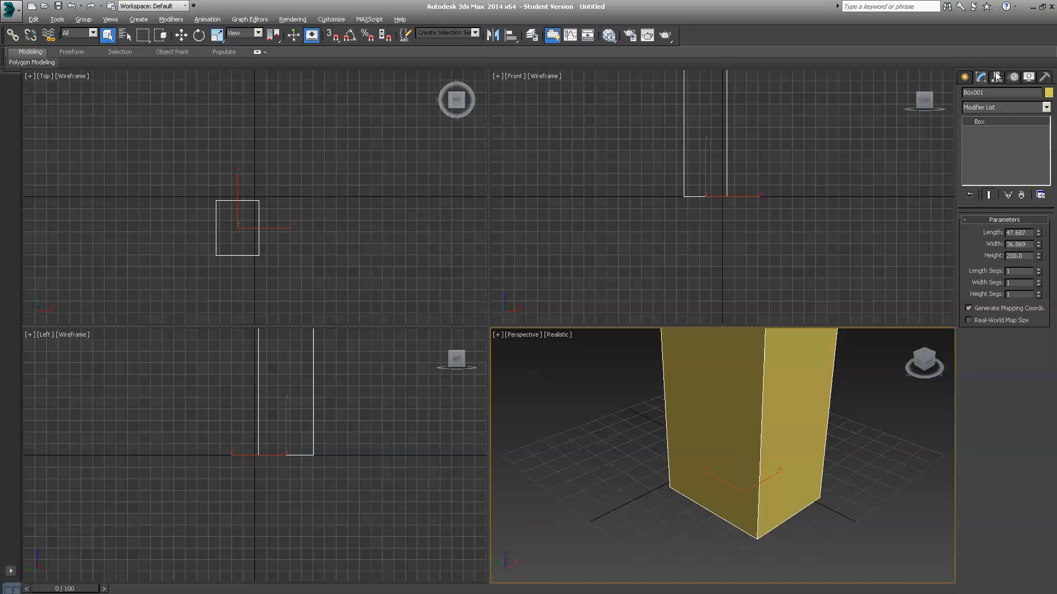
{"action": "mouse_move", "coordinate": [997, 250]}
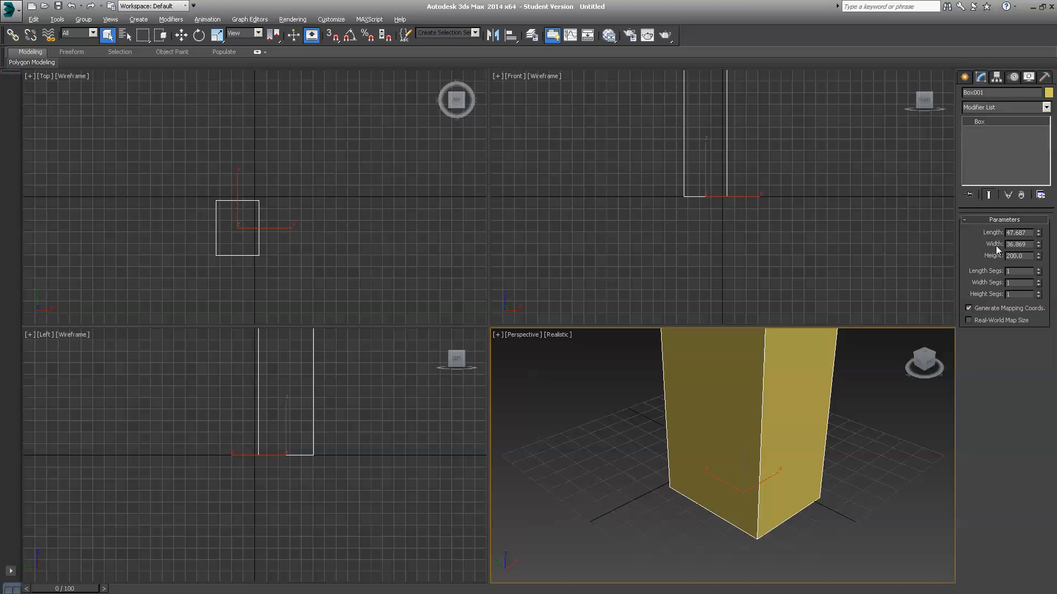
{"action": "mouse_move", "coordinate": [993, 276]}
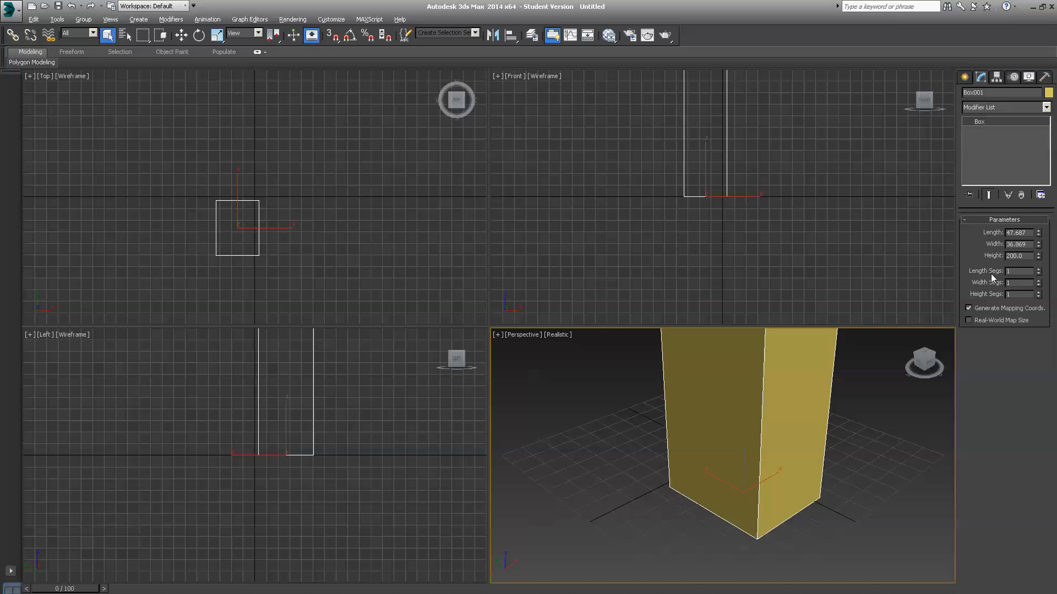
{"action": "mouse_move", "coordinate": [1028, 256]}
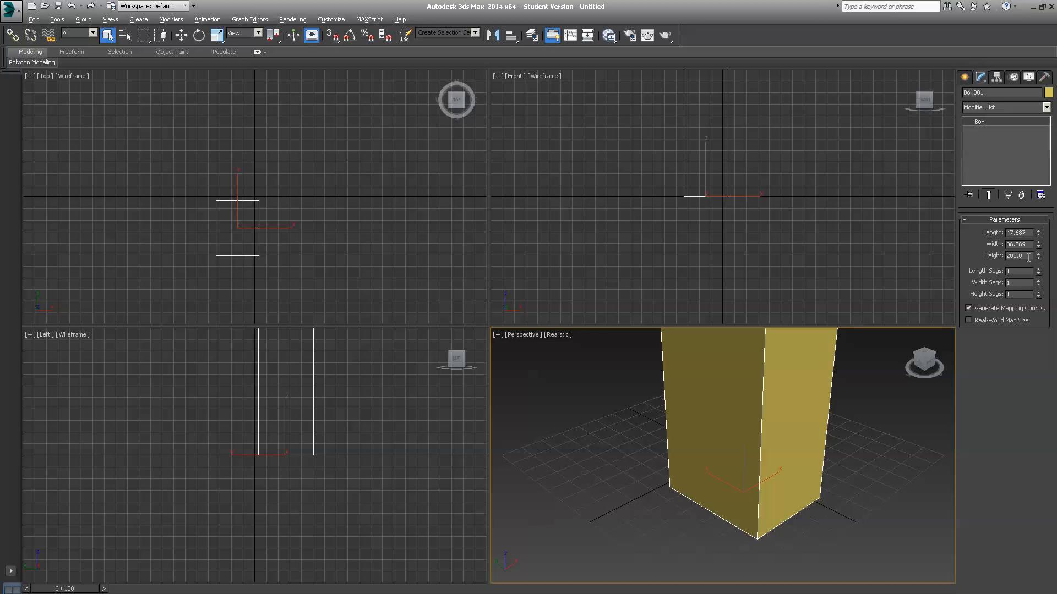
- Change Box001's Height from 200 to 75 in the Modify panel
{"action": "triple_click", "coordinate": [1013, 255]}
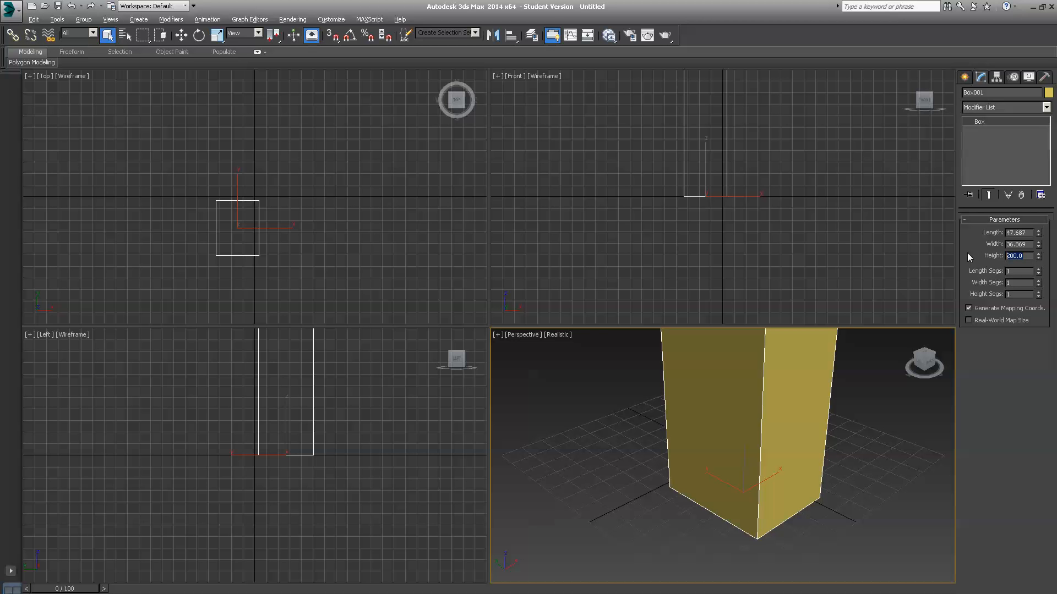
{"action": "mouse_move", "coordinate": [733, 385]}
{"action": "type", "text": "75"}
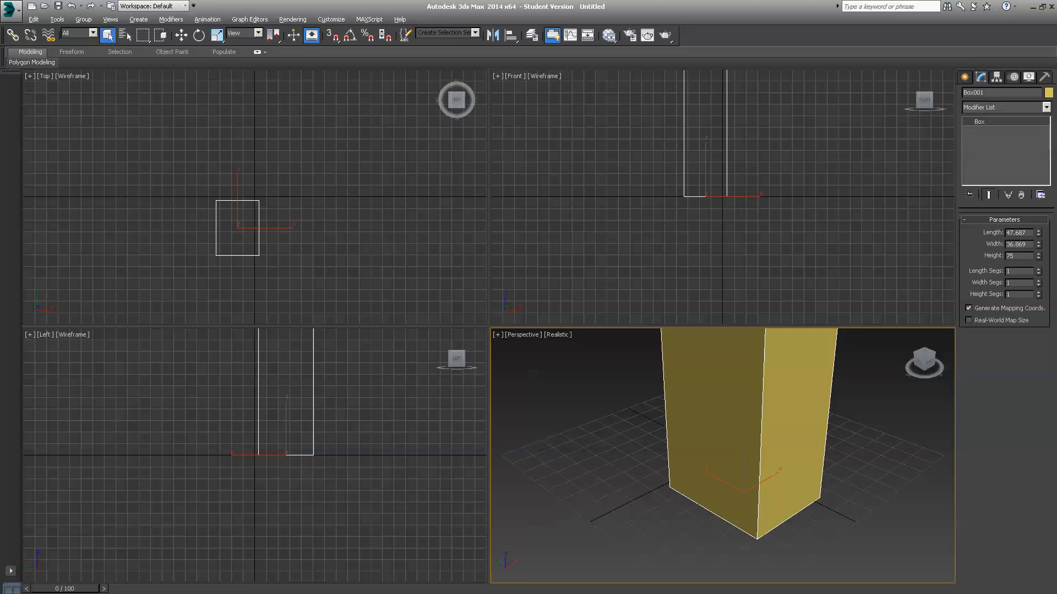
{"action": "triple_click", "coordinate": [1013, 255]}
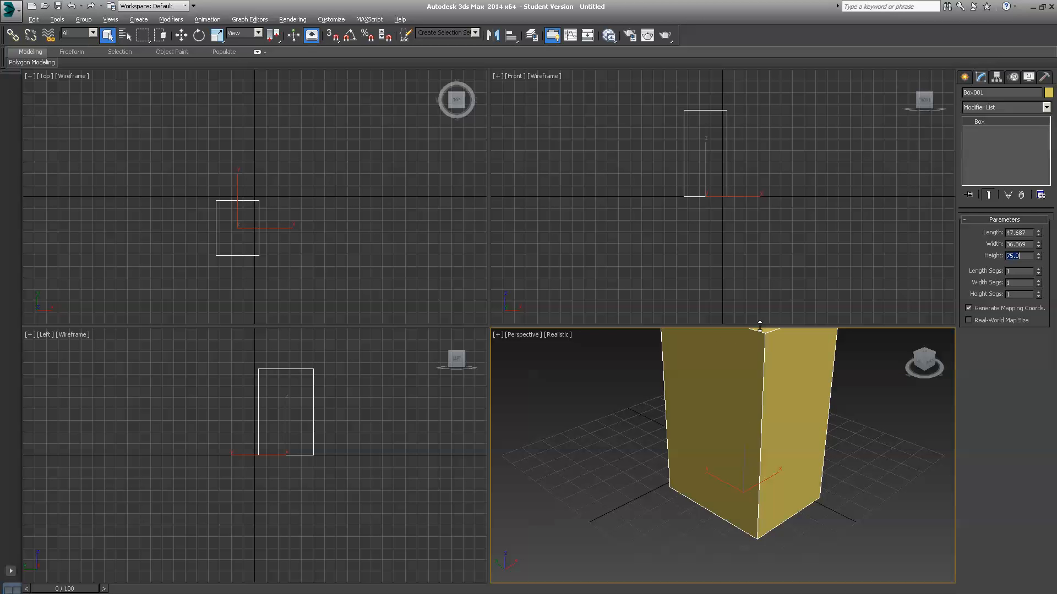
{"action": "mouse_move", "coordinate": [760, 325]}
{"action": "type", "text": "25"}
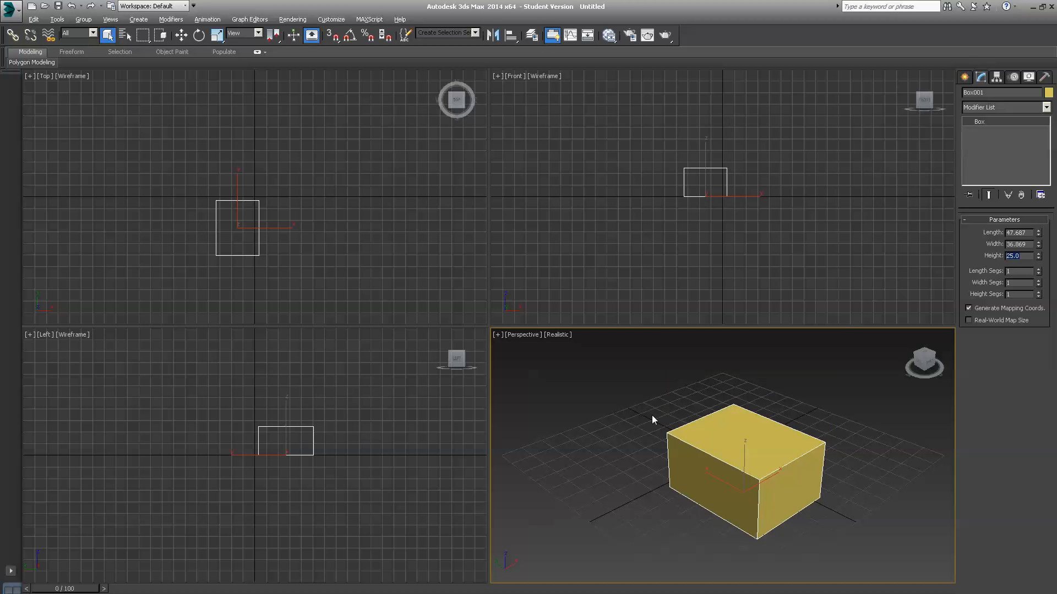
{"action": "mouse_move", "coordinate": [877, 405]}
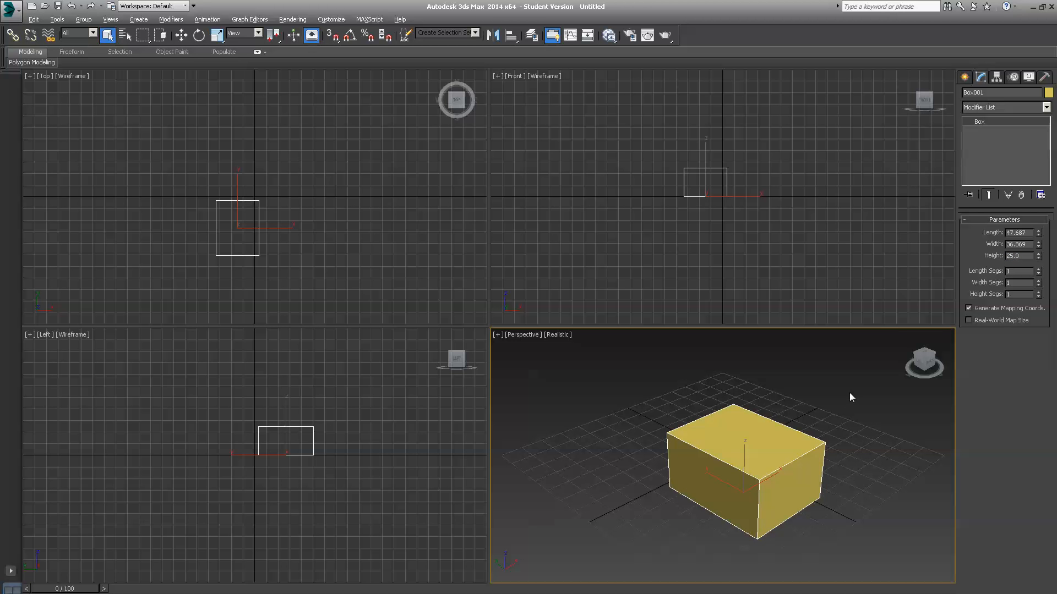
{"action": "mouse_move", "coordinate": [643, 553]}
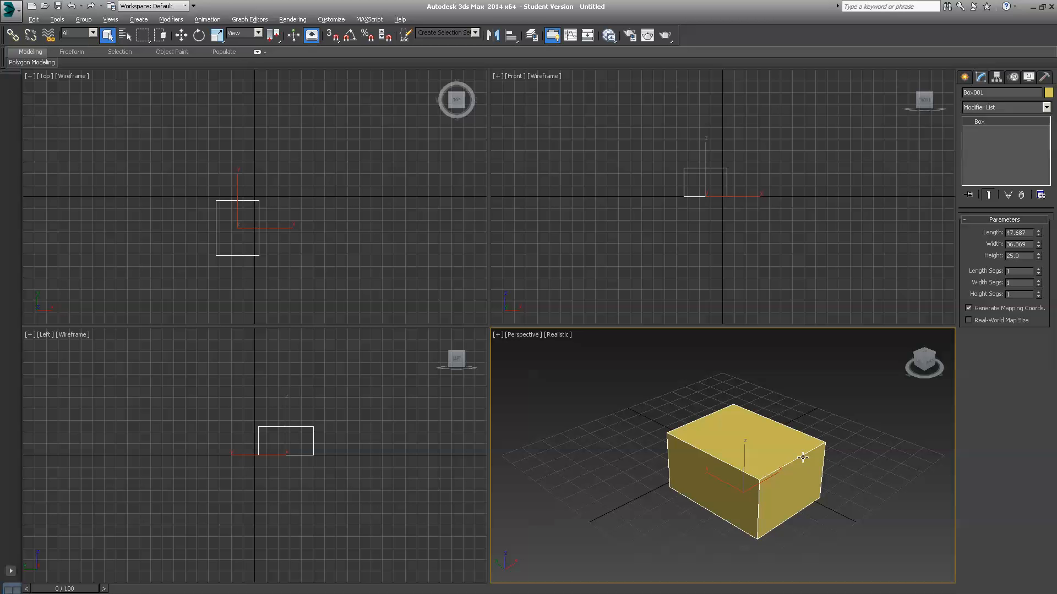
{"action": "mouse_move", "coordinate": [726, 319]}
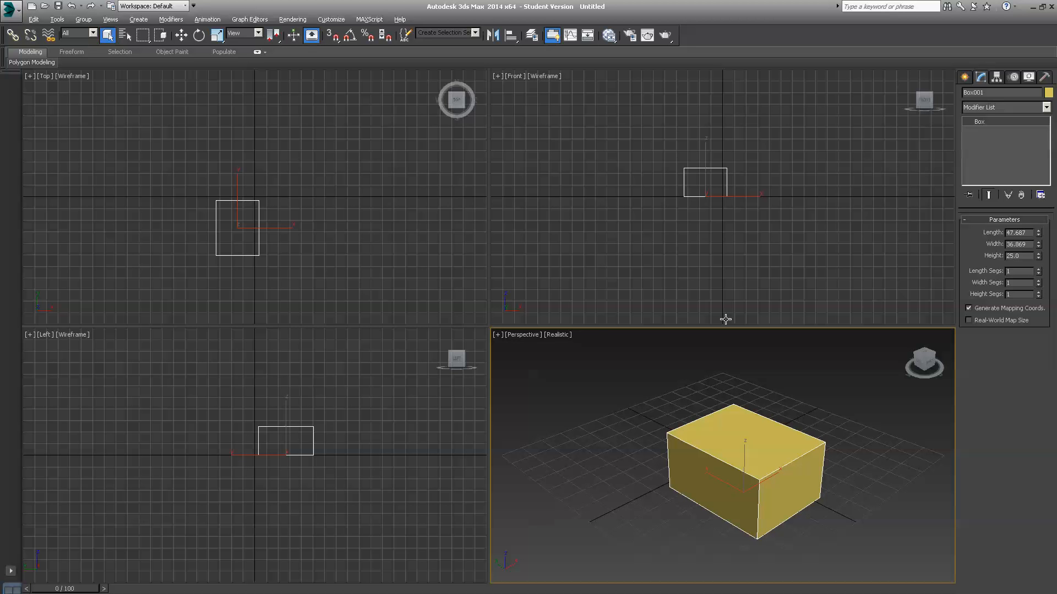
{"action": "mouse_move", "coordinate": [686, 176]}
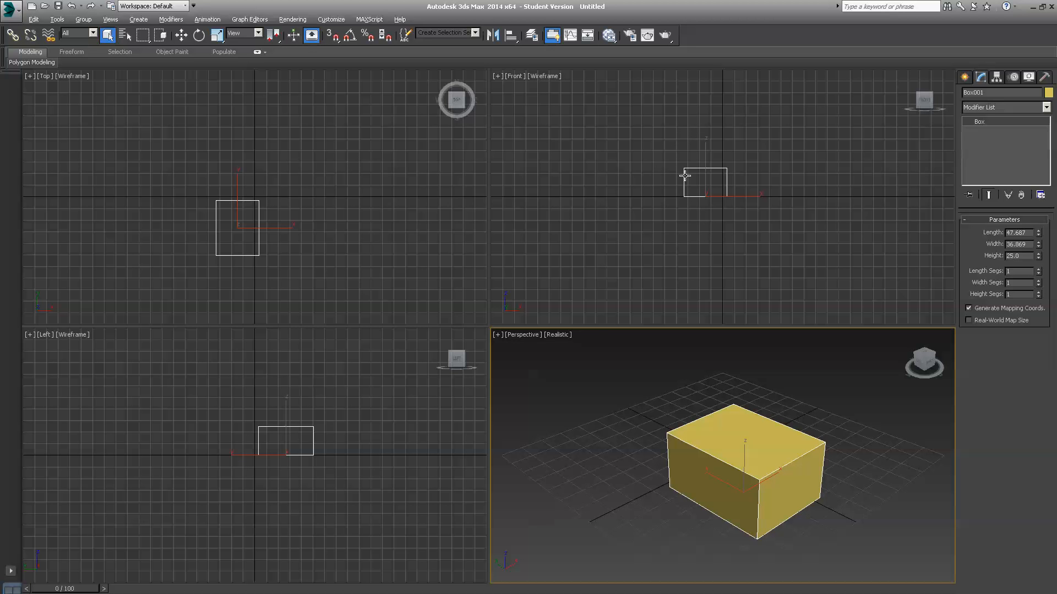
{"action": "mouse_move", "coordinate": [770, 473]}
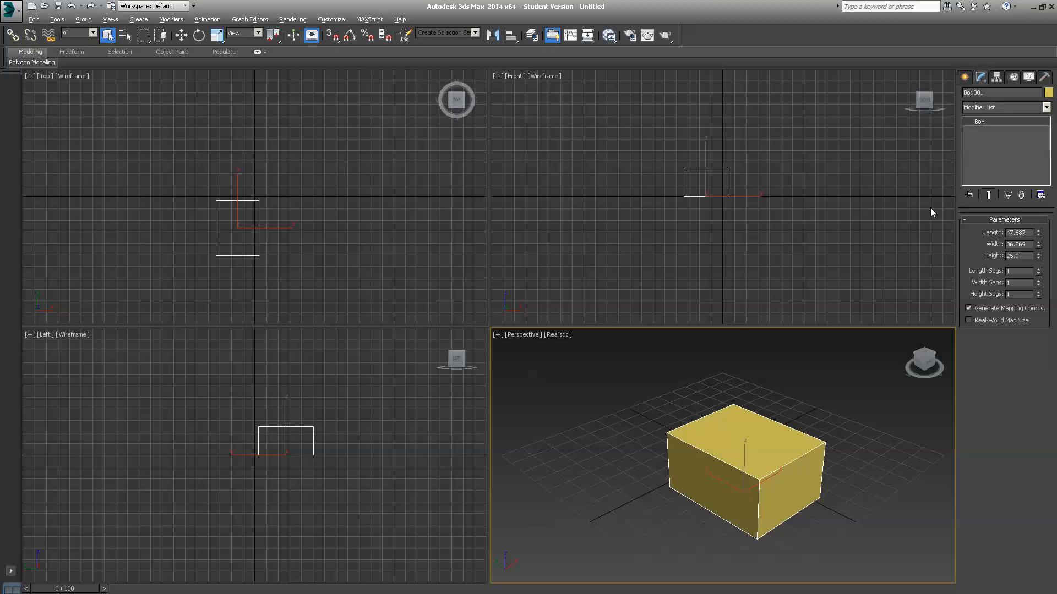
{"action": "mouse_move", "coordinate": [646, 506]}
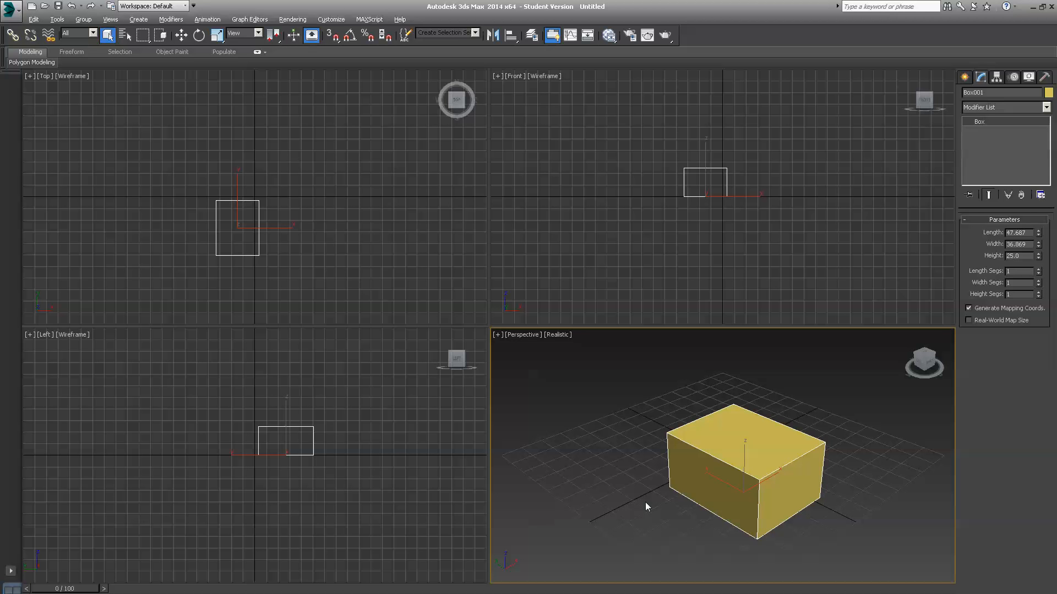
{"action": "mouse_move", "coordinate": [640, 497]}
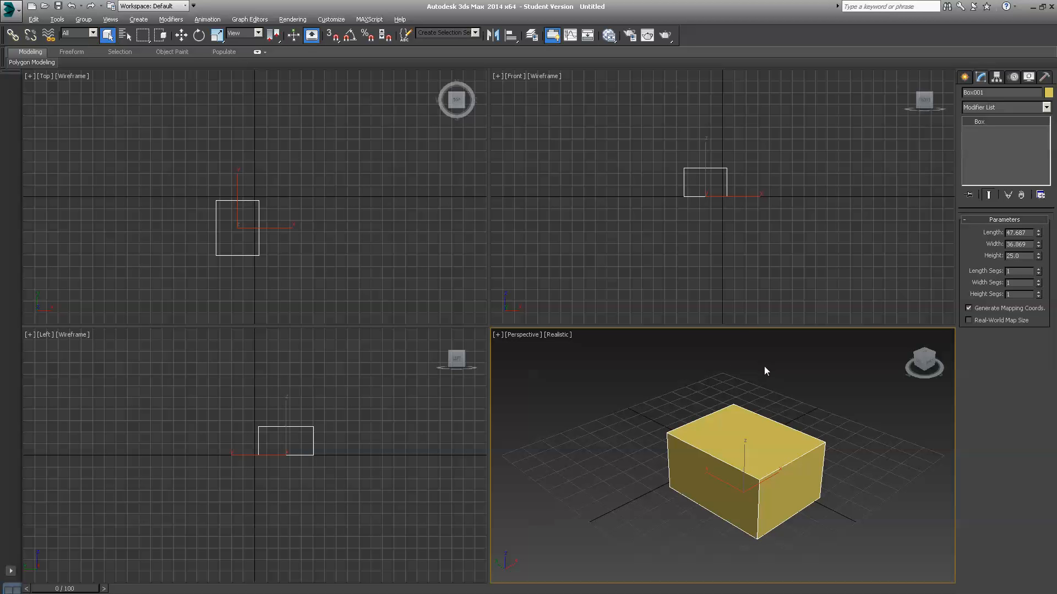
{"action": "mouse_move", "coordinate": [837, 375]}
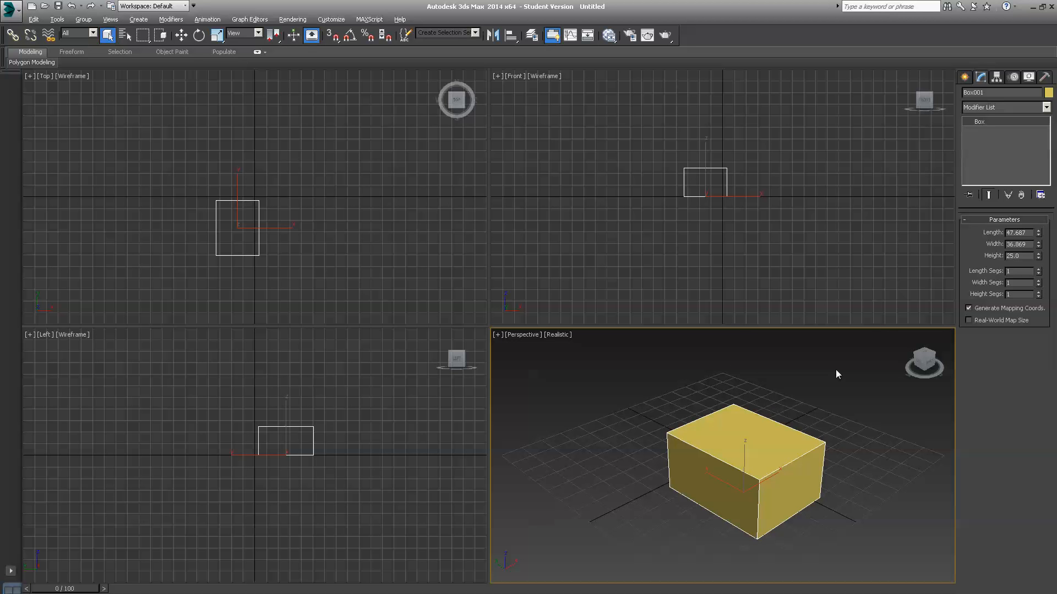